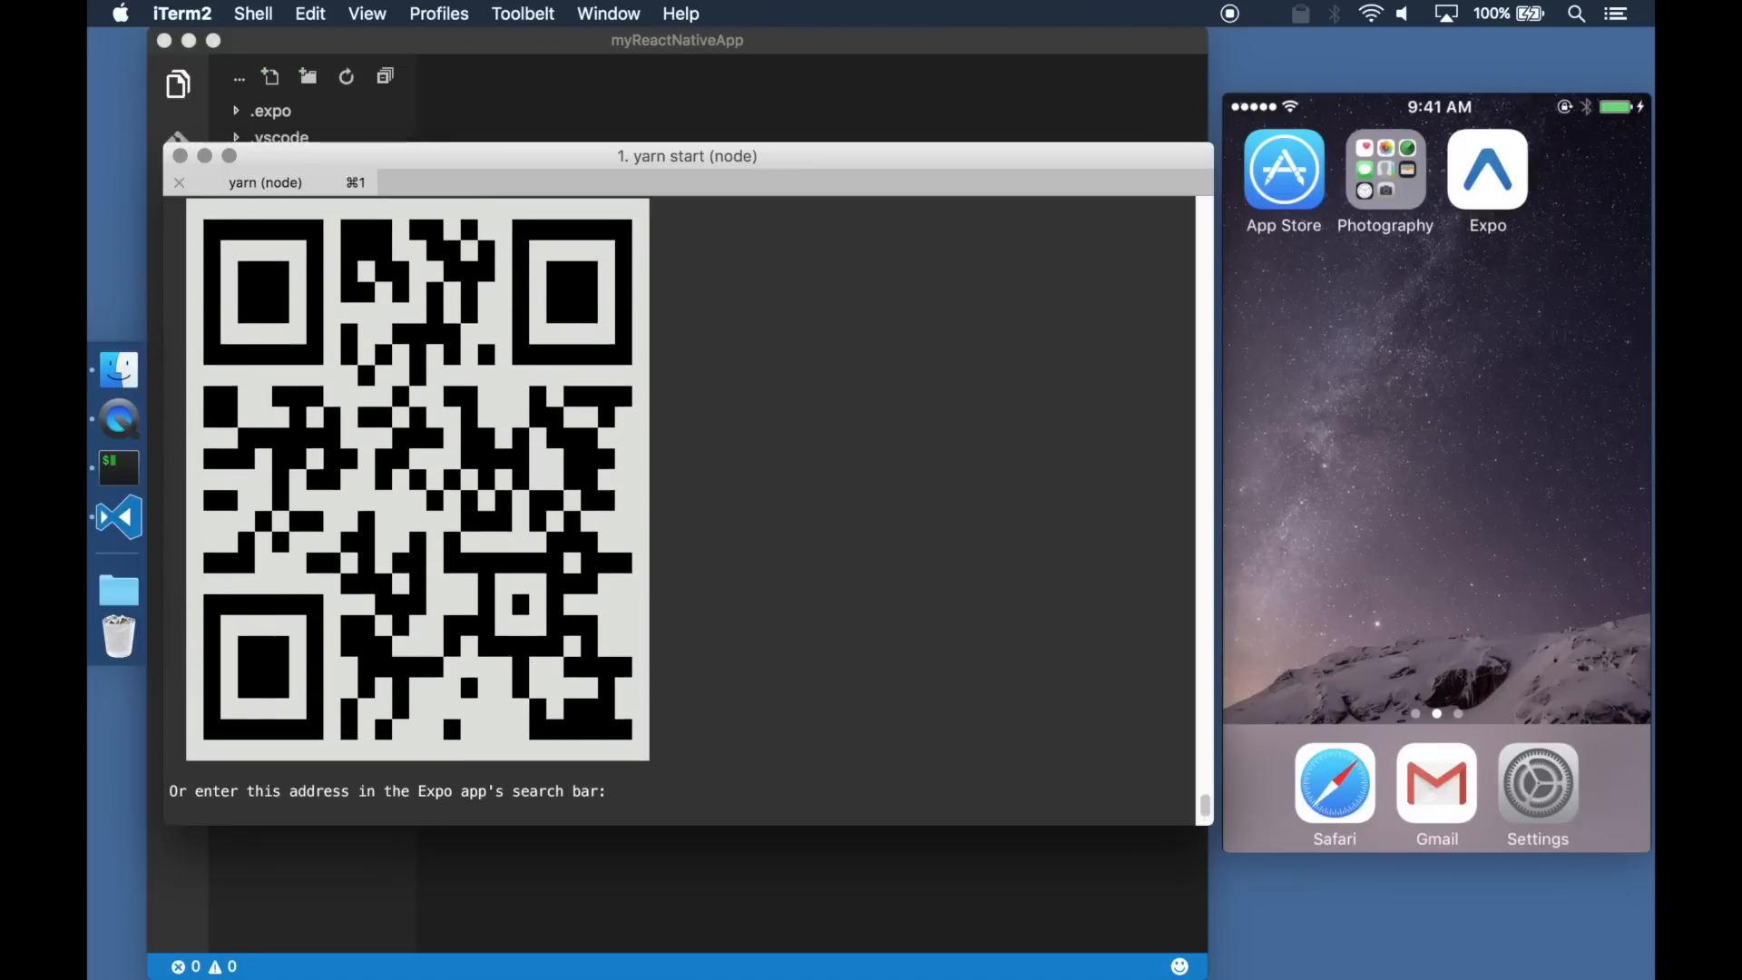
- Bring the Visual Studio Code window with myReactNativeApp in front of the iTerm2 terminal
click(1486, 171)
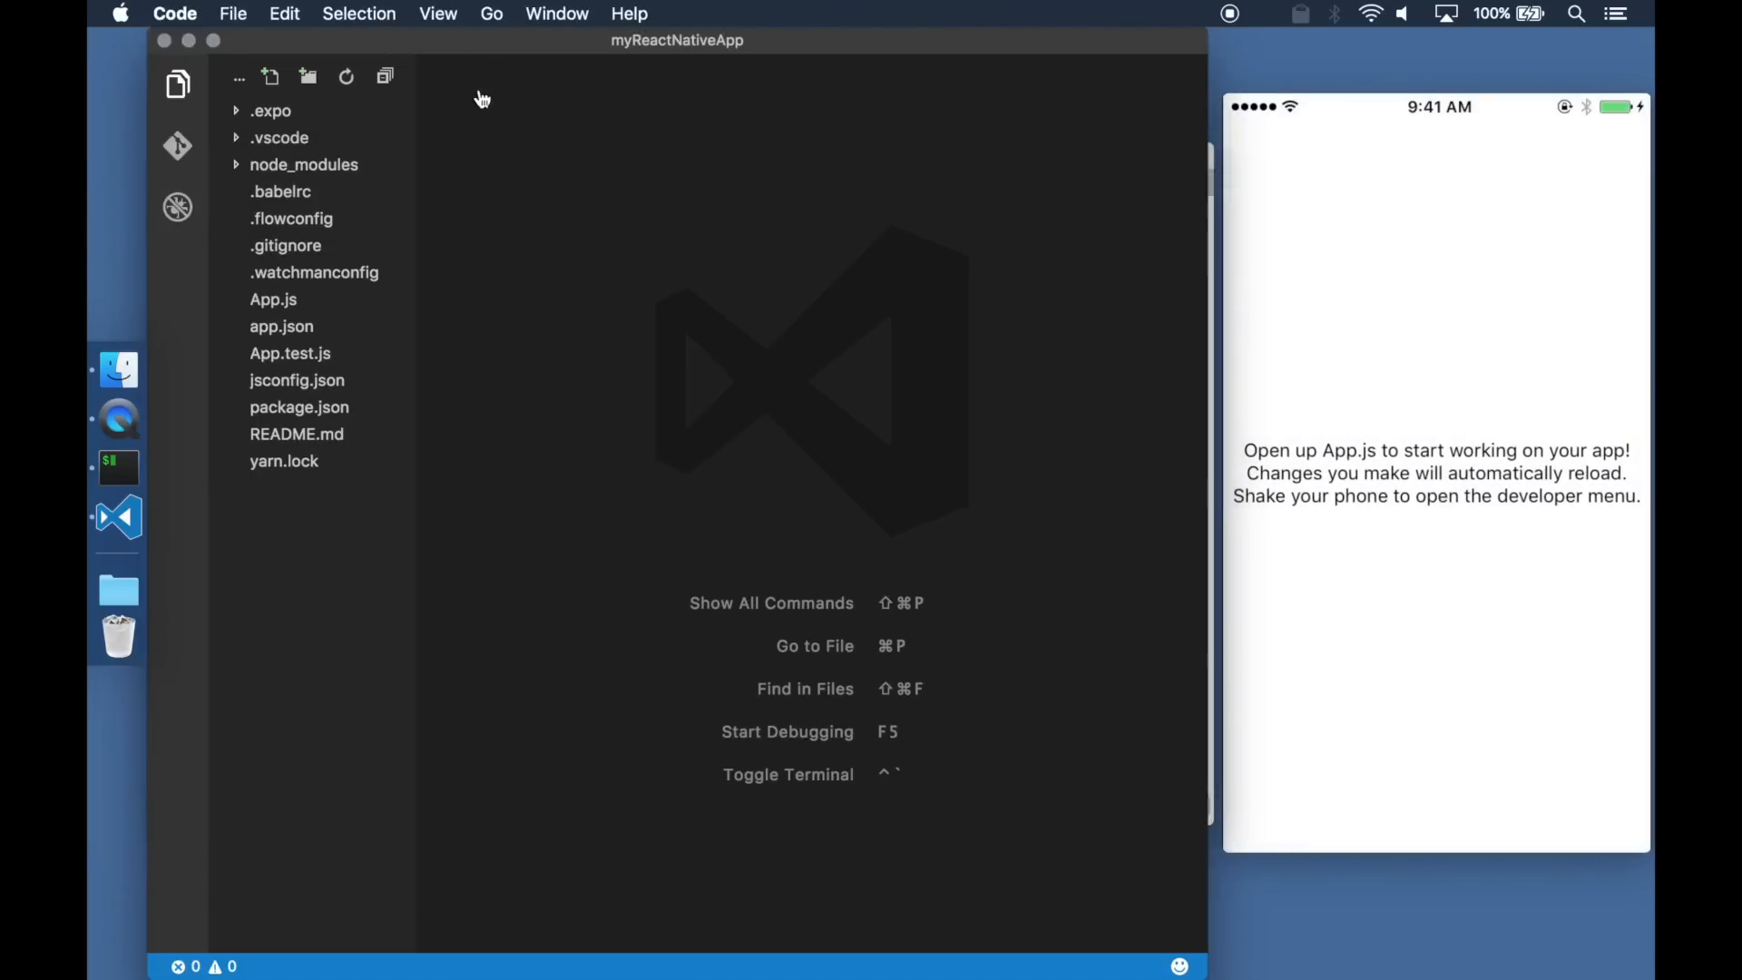
- In App.js, import Button and add component state with counter: 0
click(274, 299)
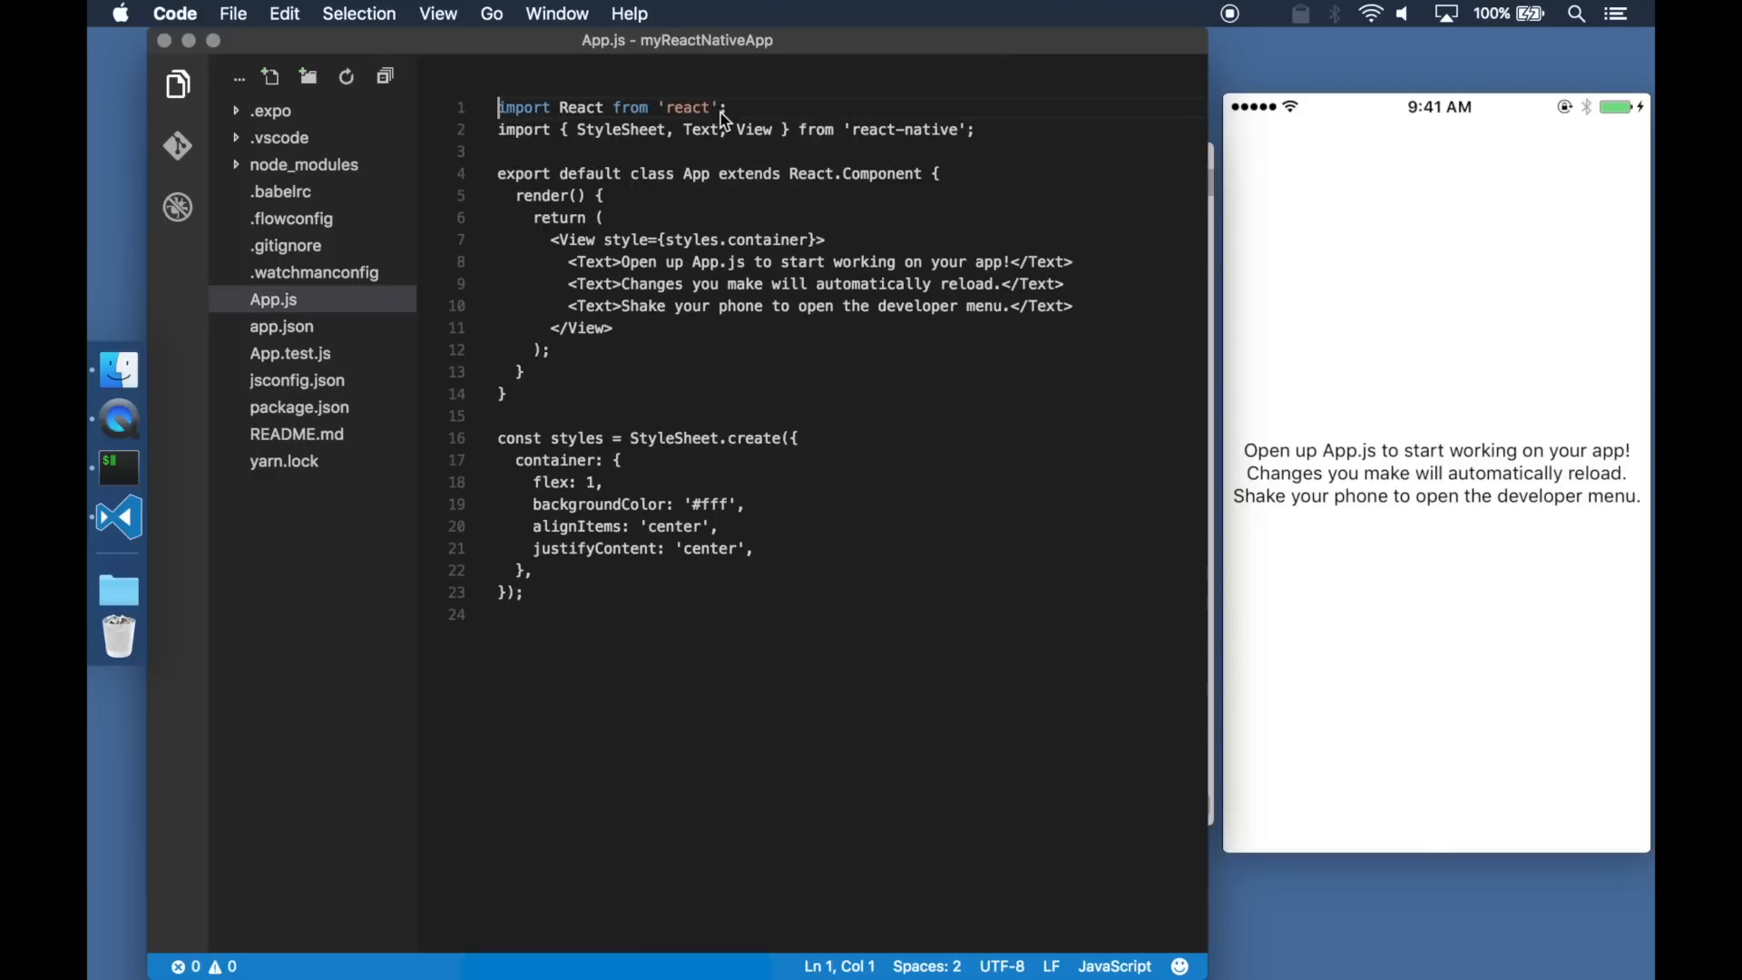
text(, Butt)
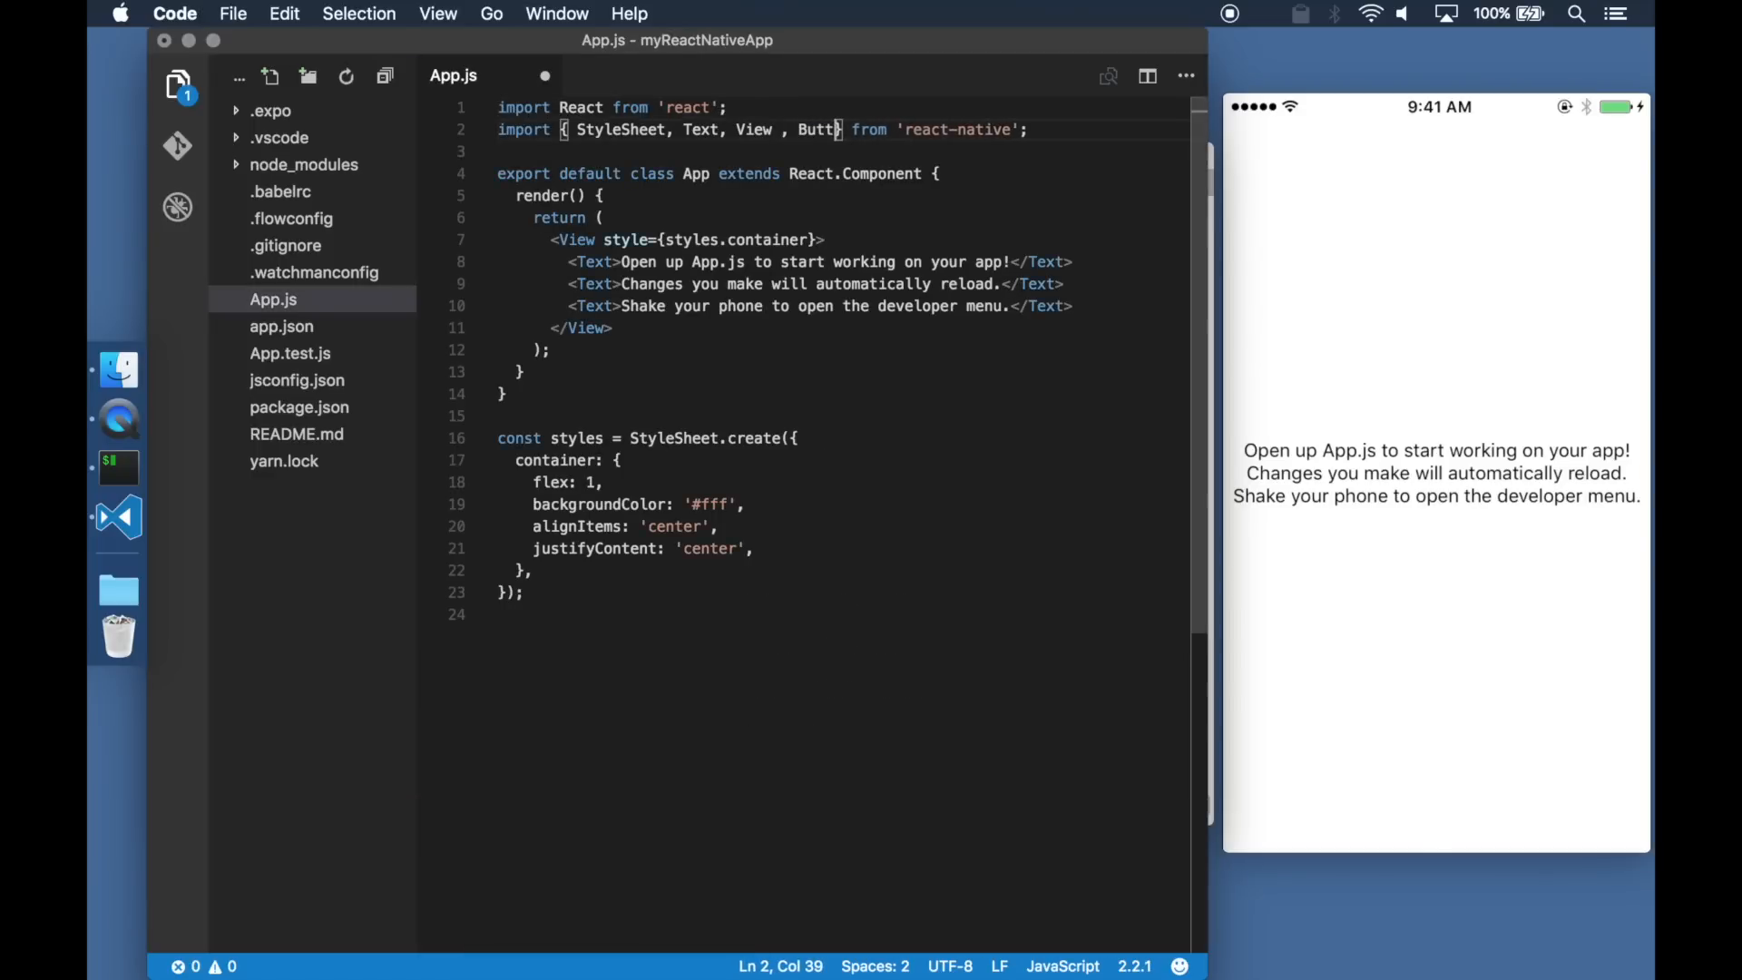
text(on)
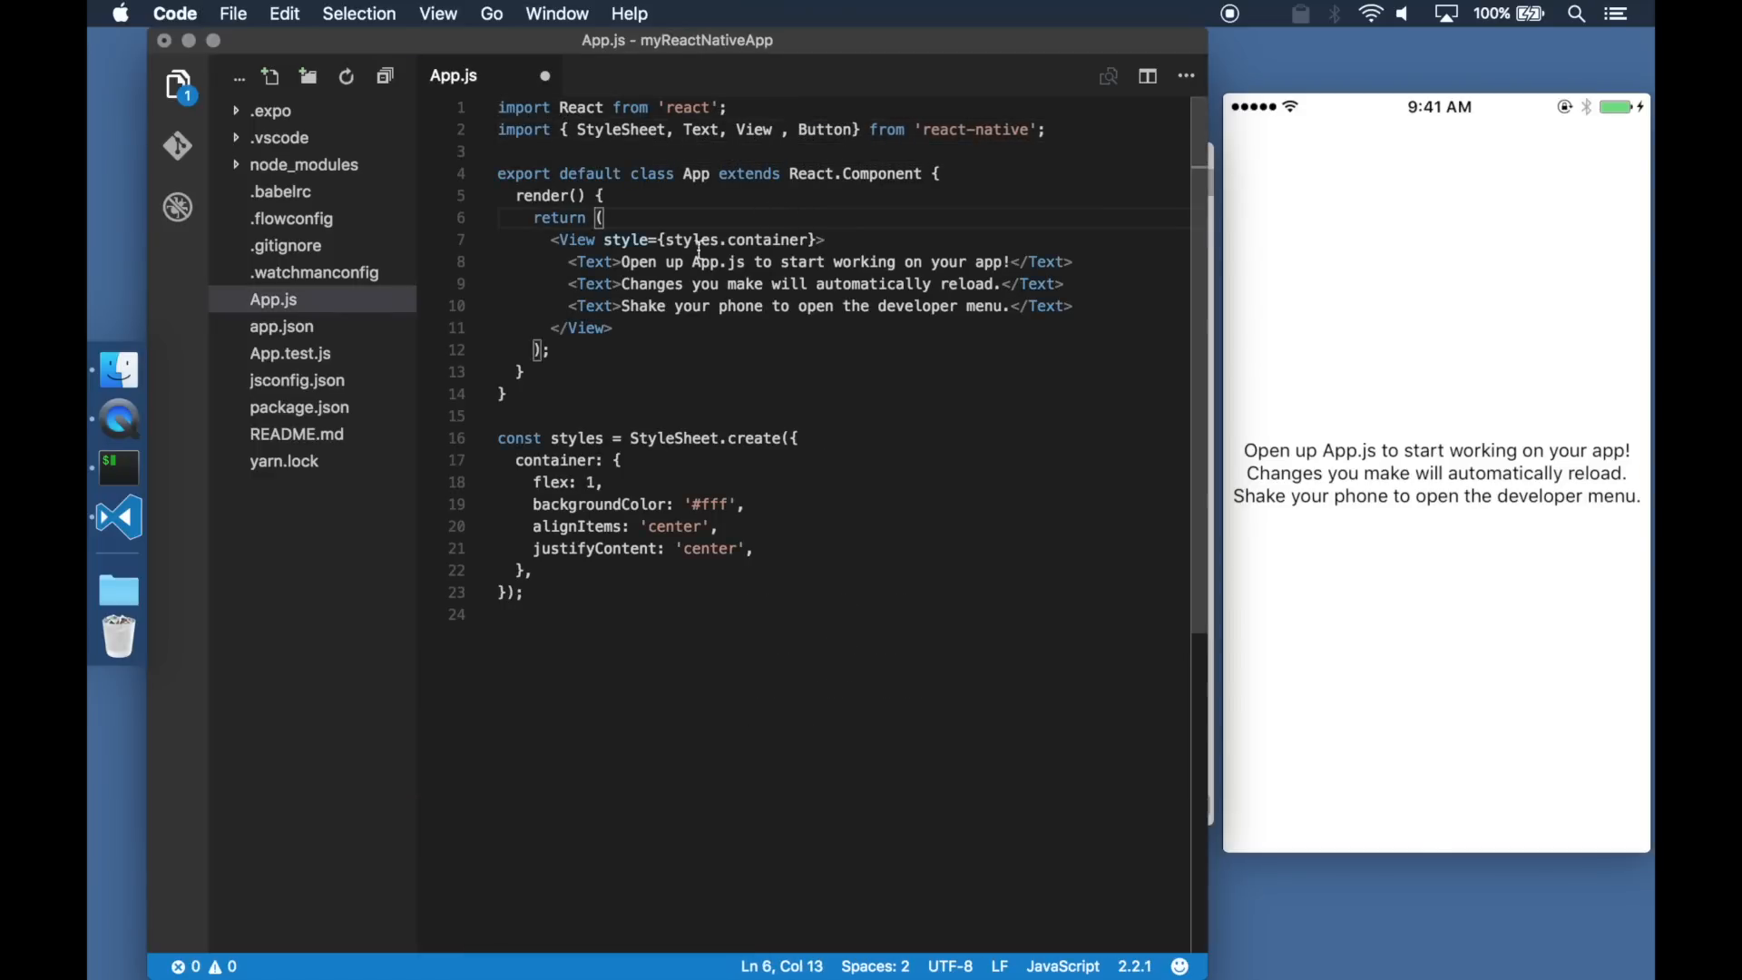
text(state = {})
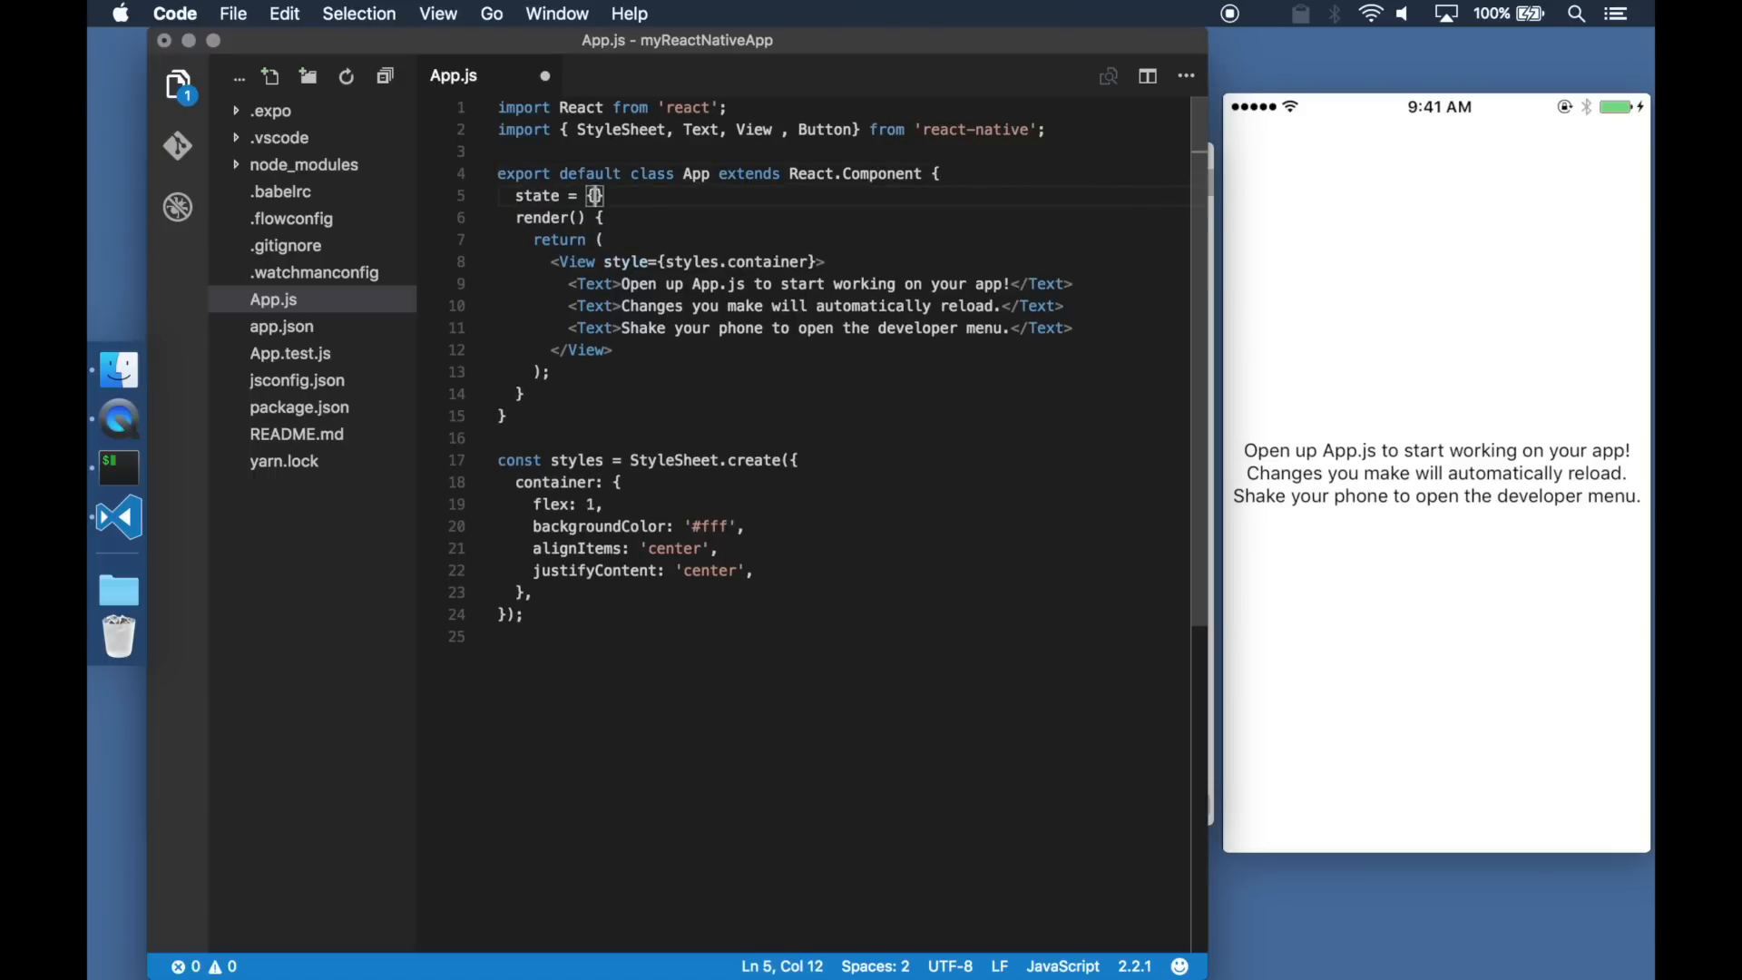
text(counter: 0)
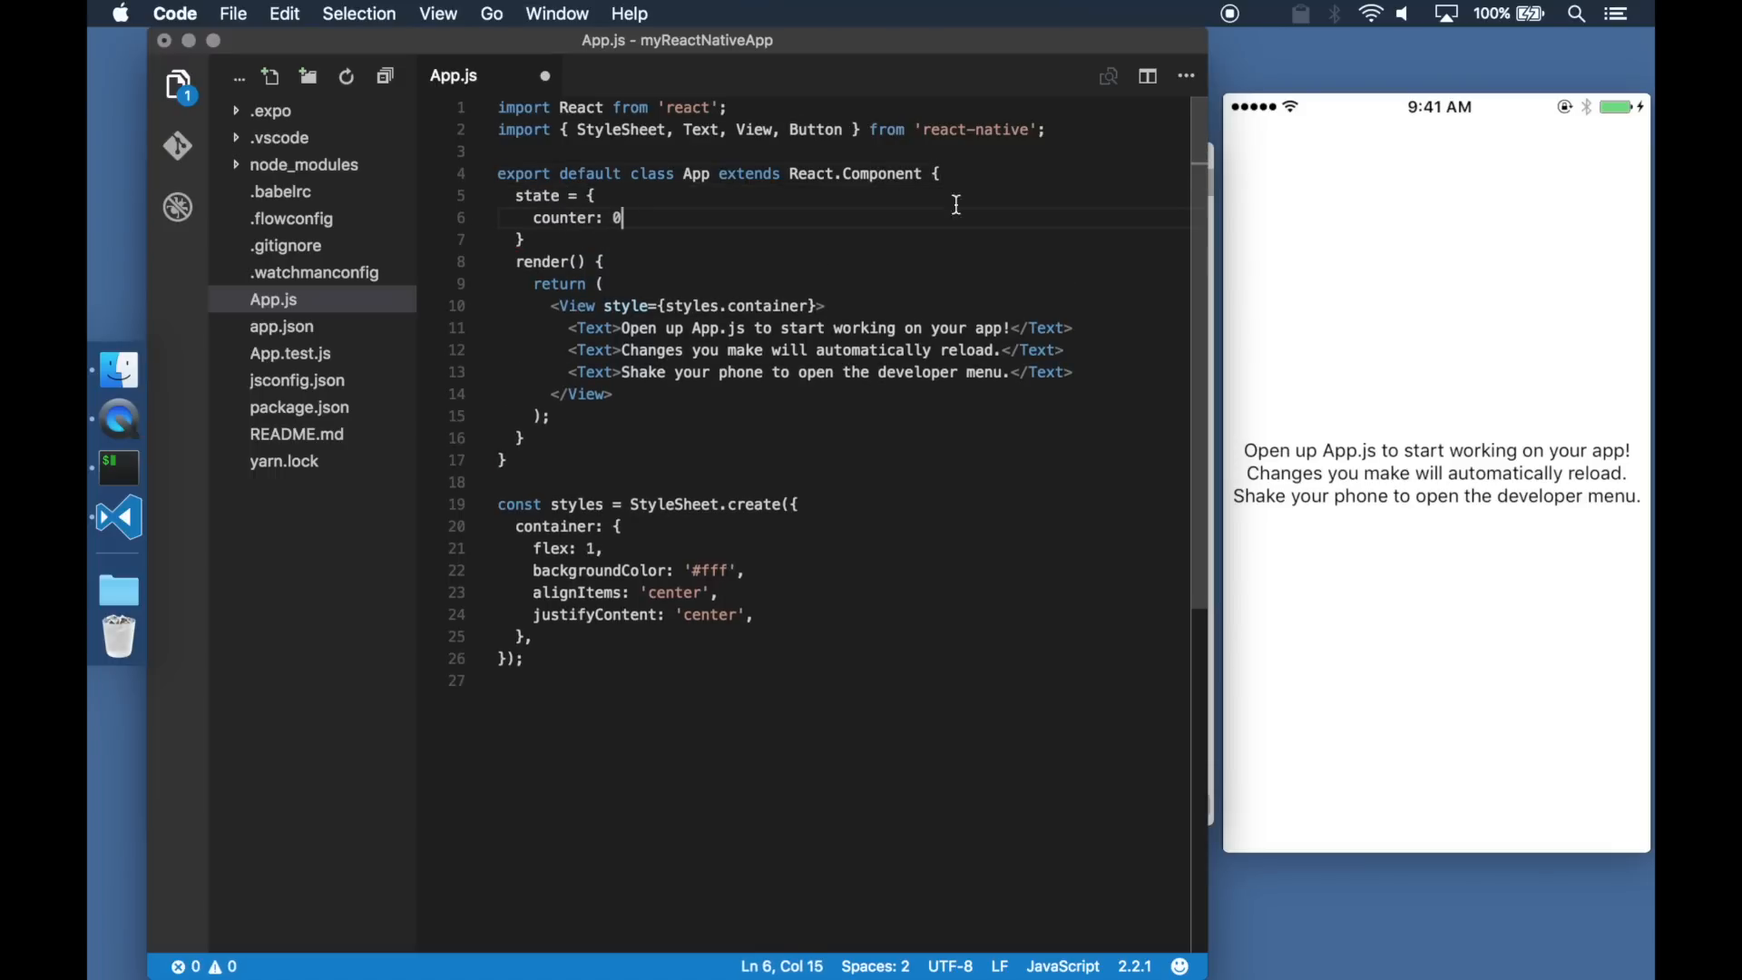
- Render {this.state.counter} with addOne/subtractOne handlers and Add One / Subtract One buttons
drag(623, 328, 1006, 328)
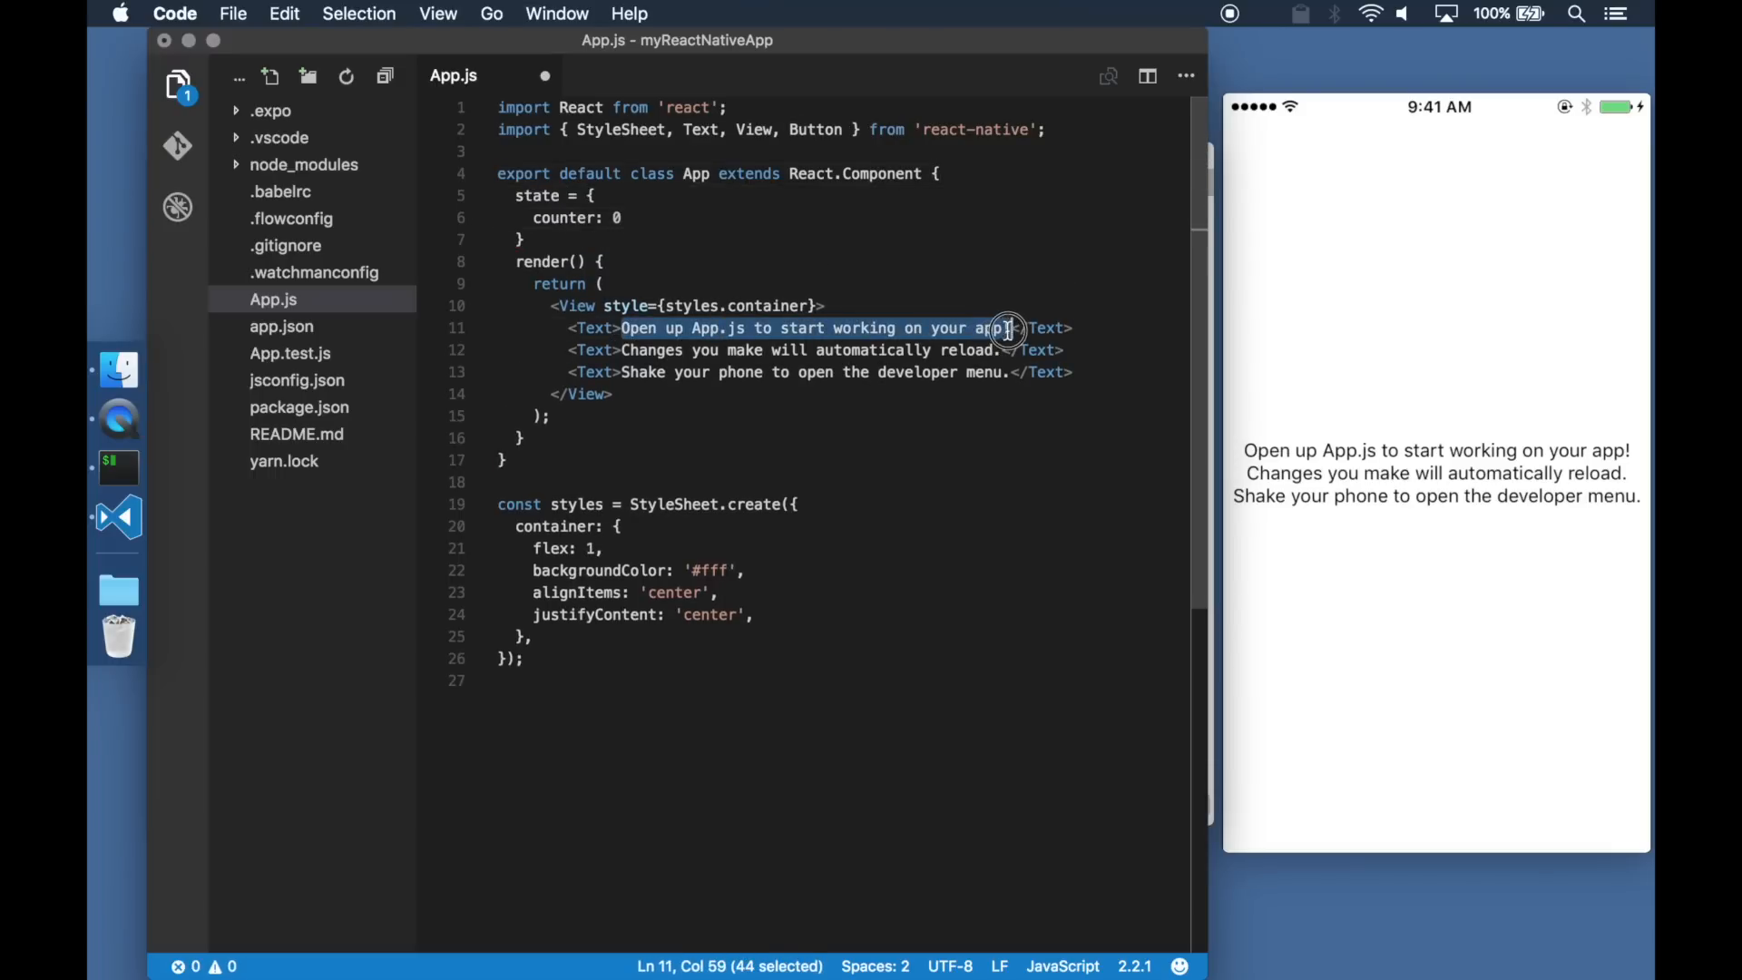
text({this.state.counter}</Text>)
text(<Button title="Add One" onPress={() => this.add} />)
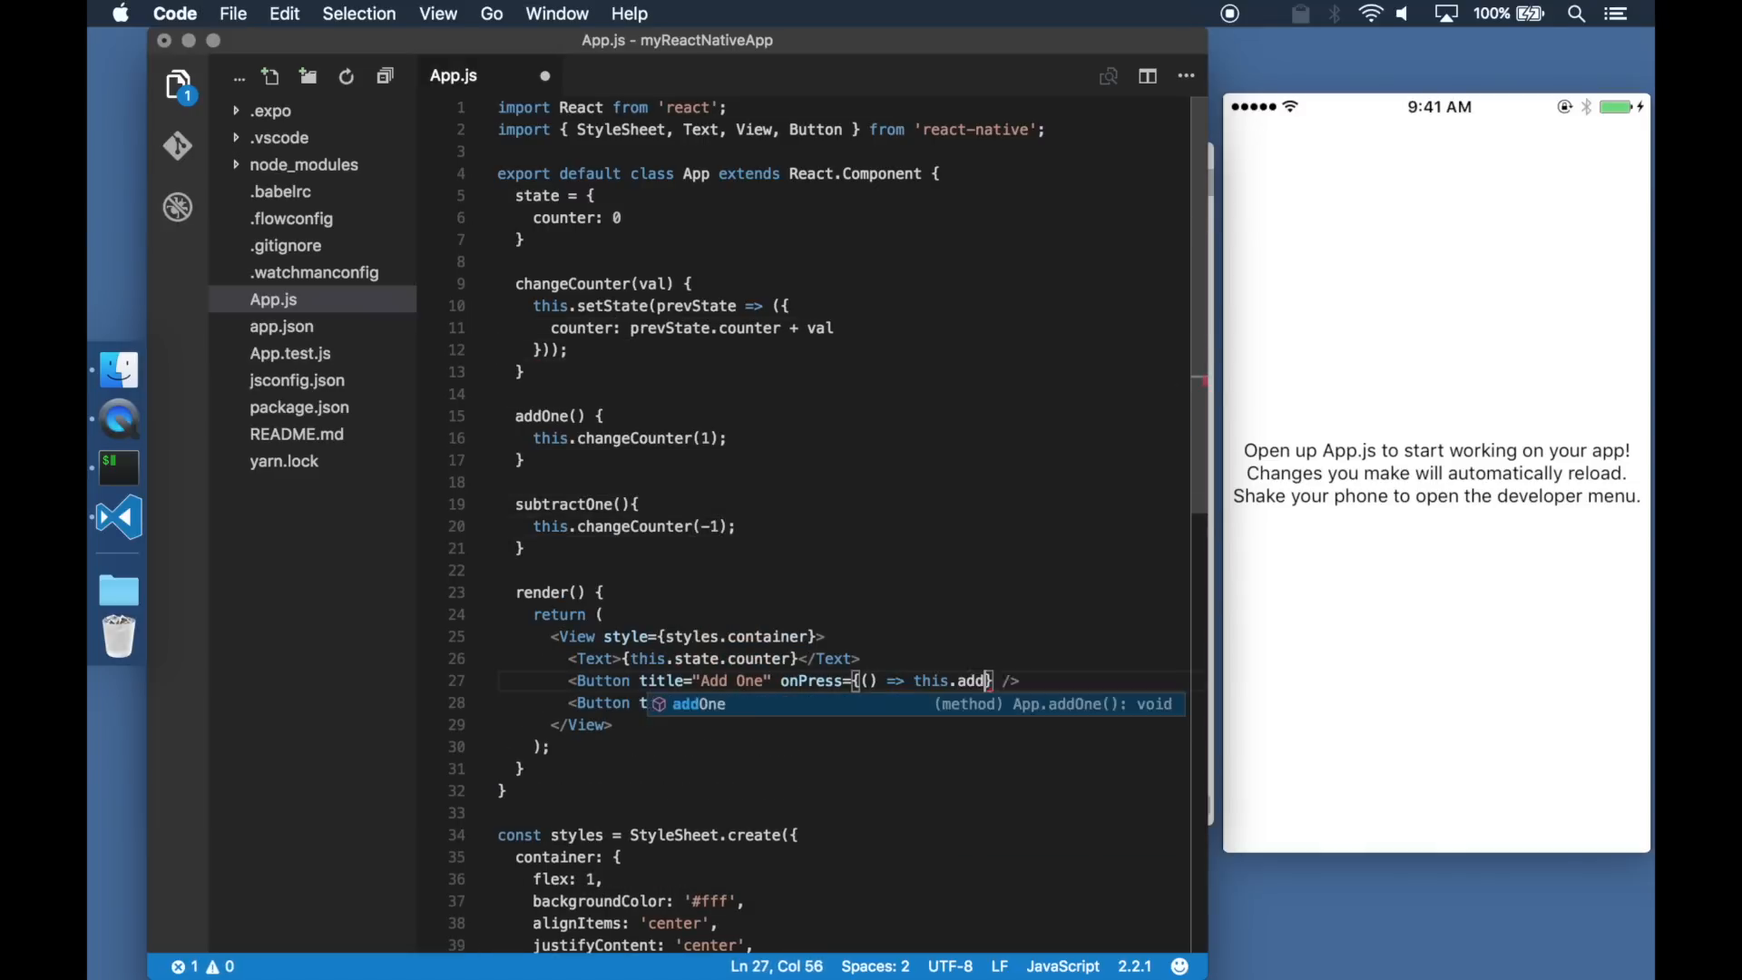
click(232, 13)
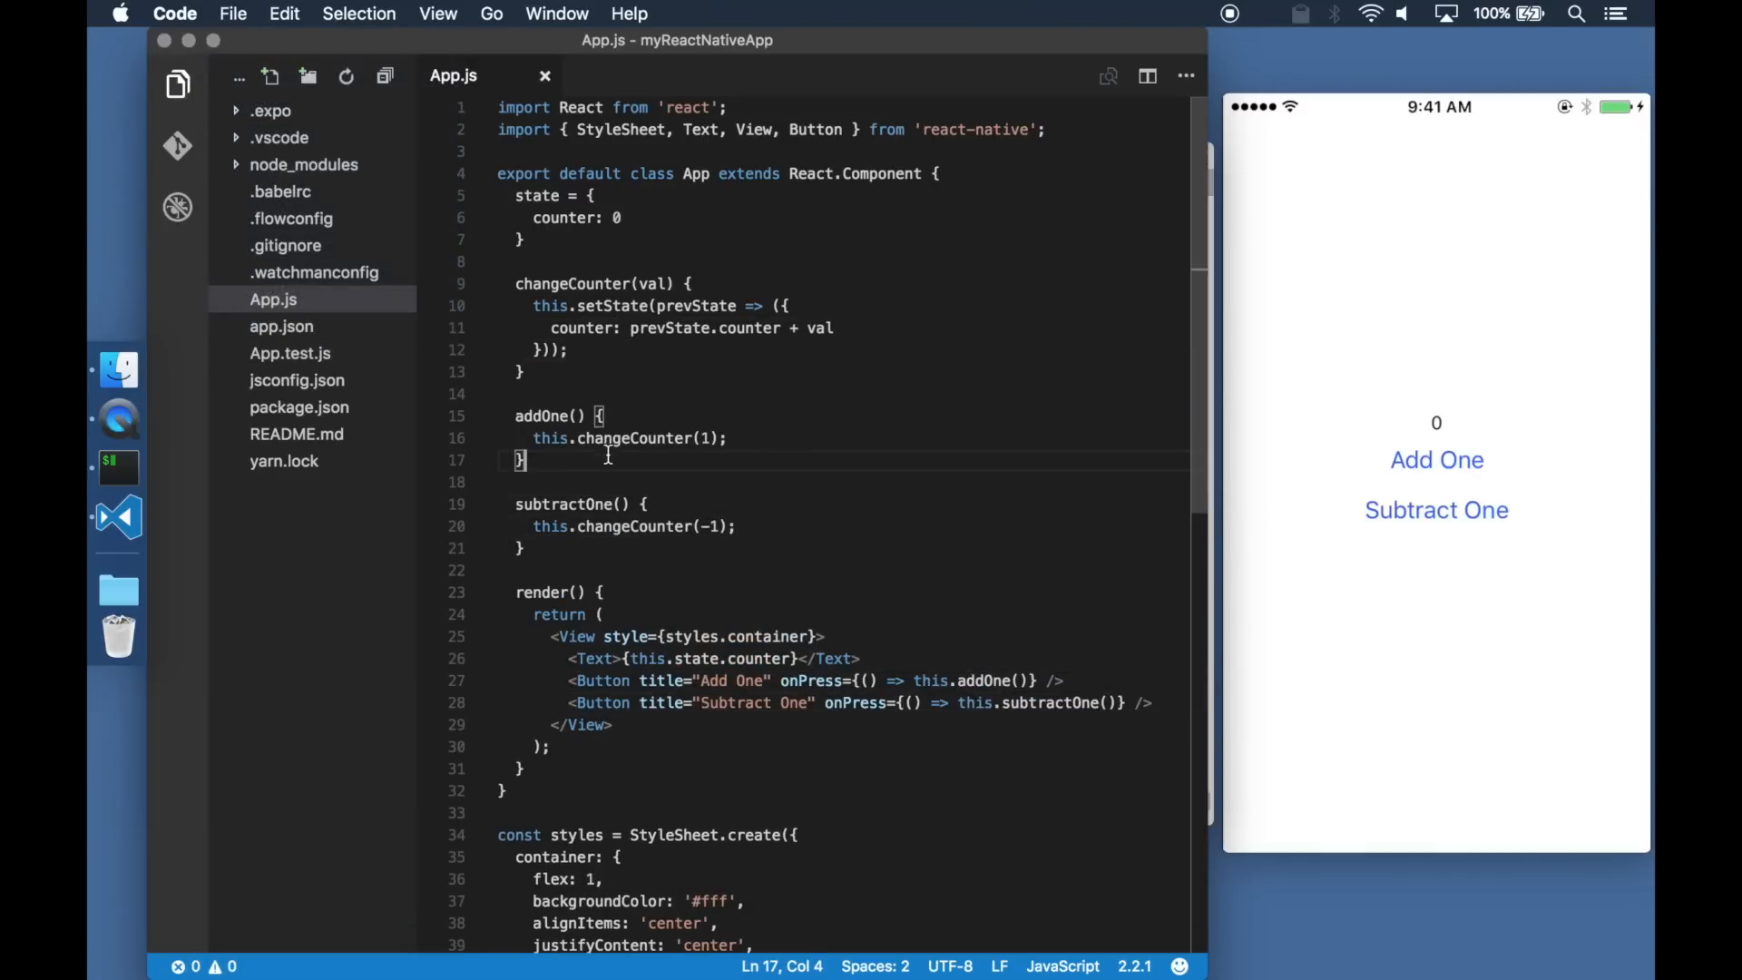
click(1437, 459)
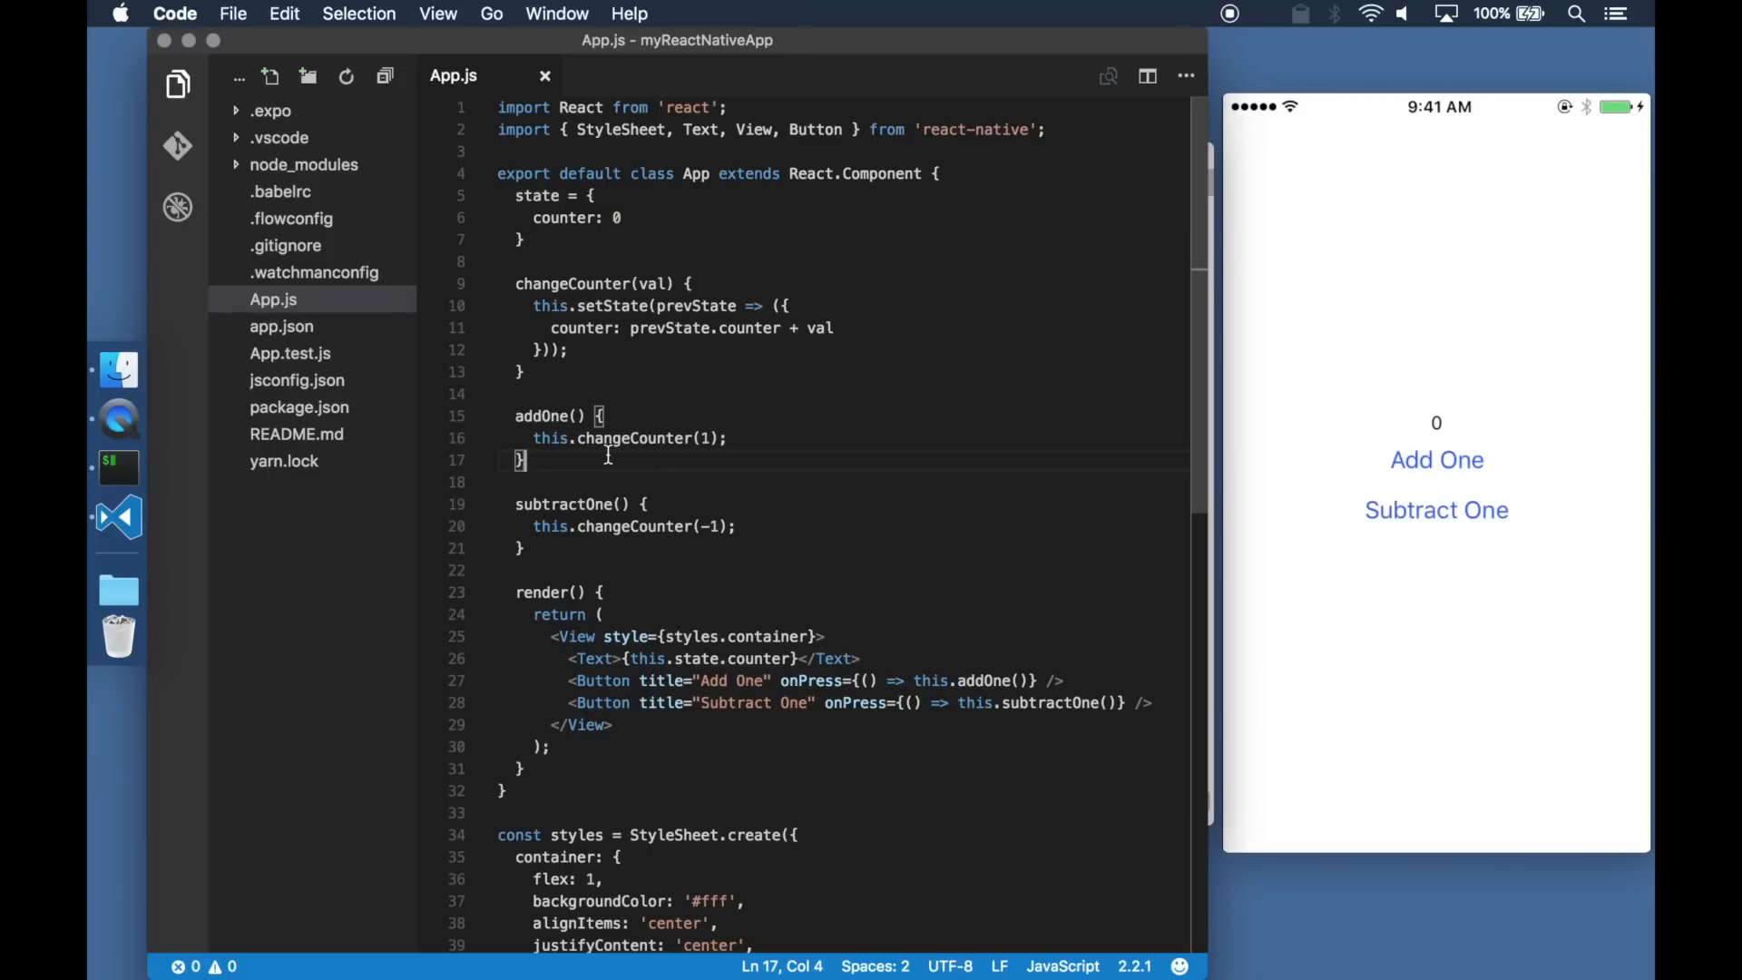
mouse_move(303, 165)
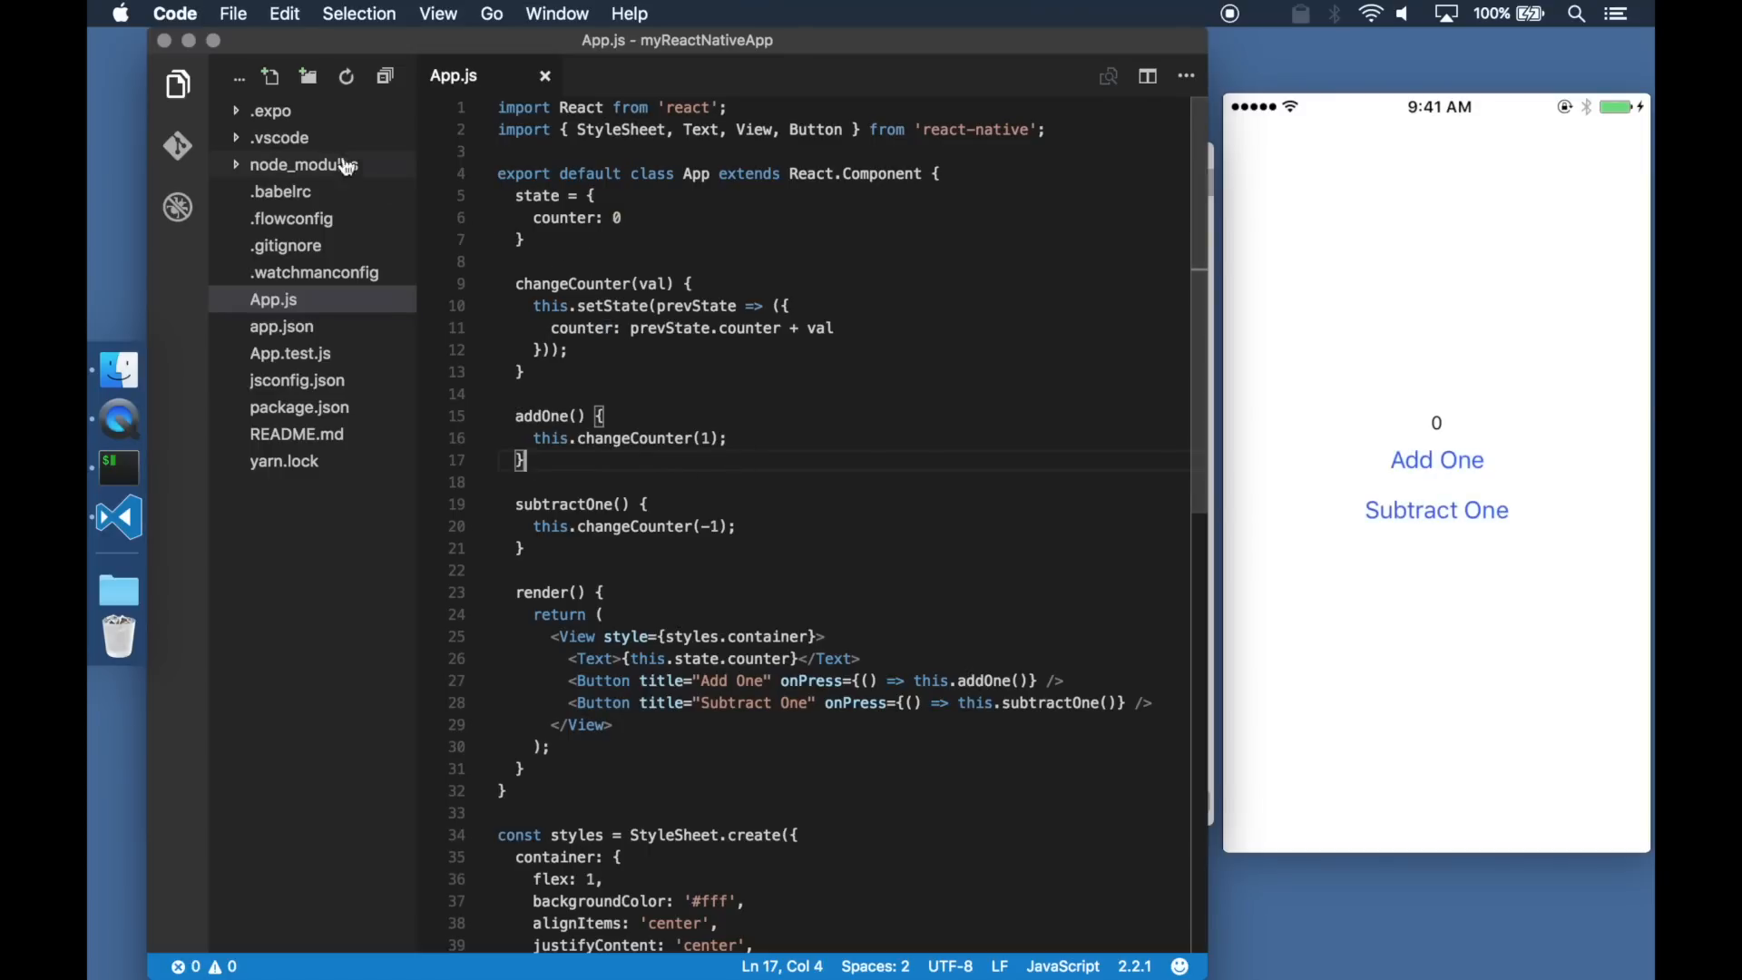
- Check packager port 19002 in .expo/packager-info.json and .vscode/.react/settings.json, then show the Debug panel
click(270, 110)
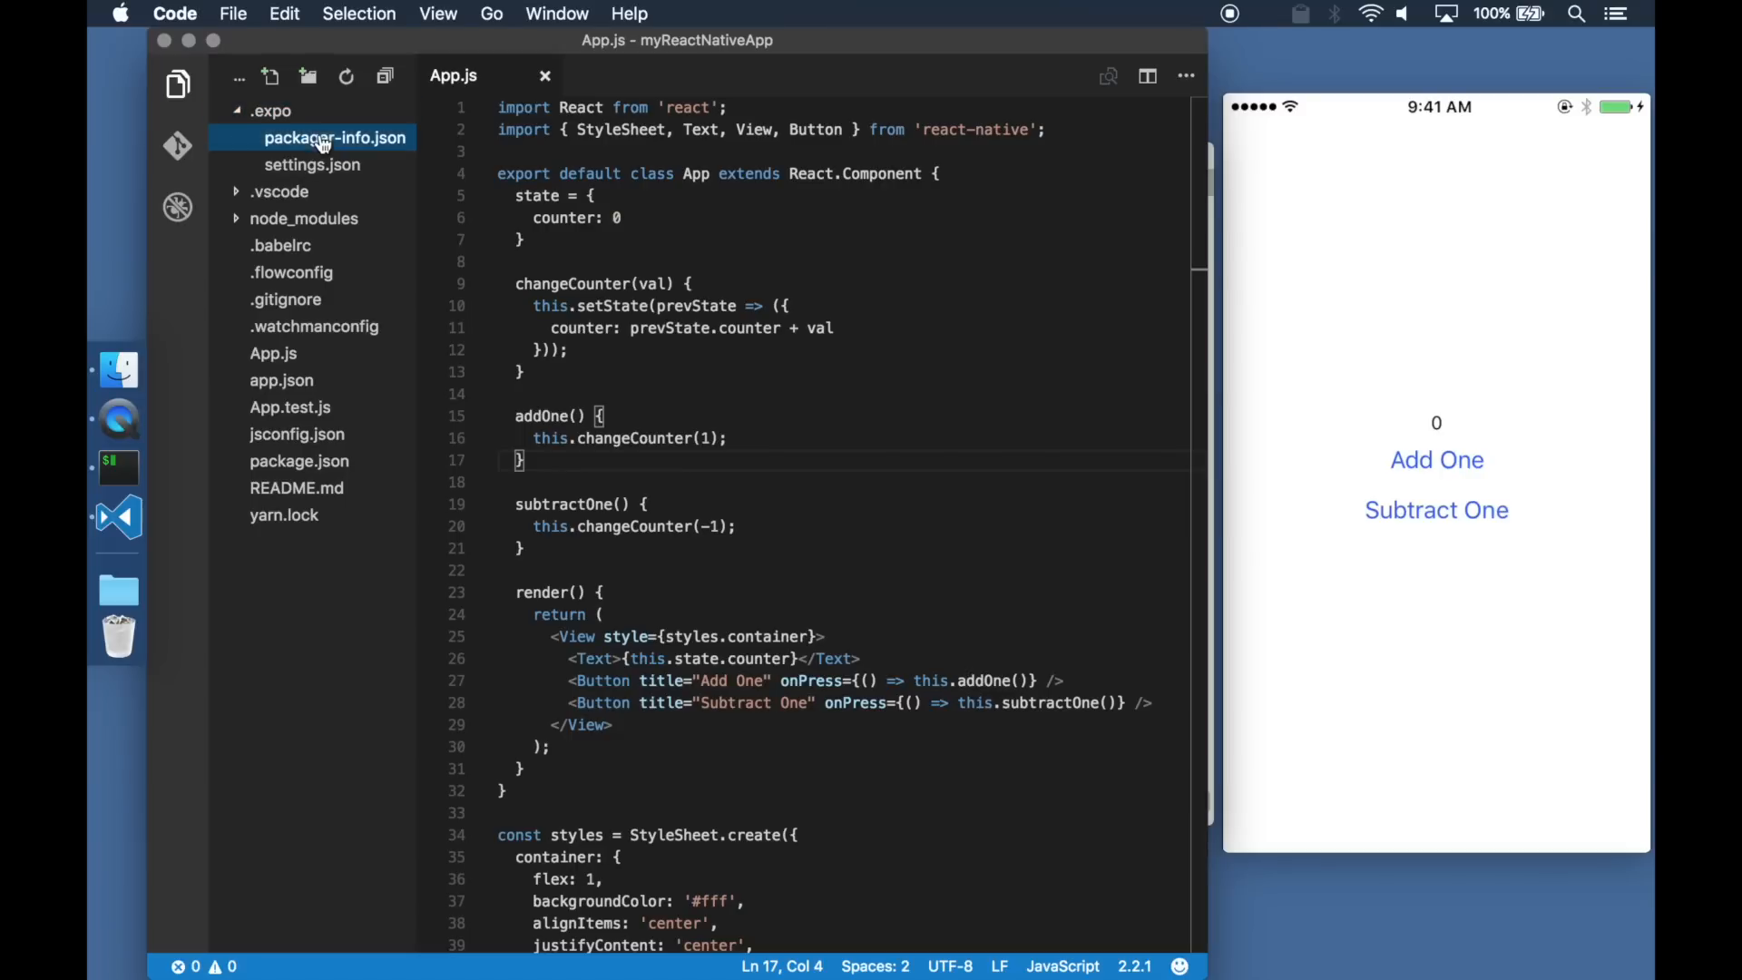
click(334, 136)
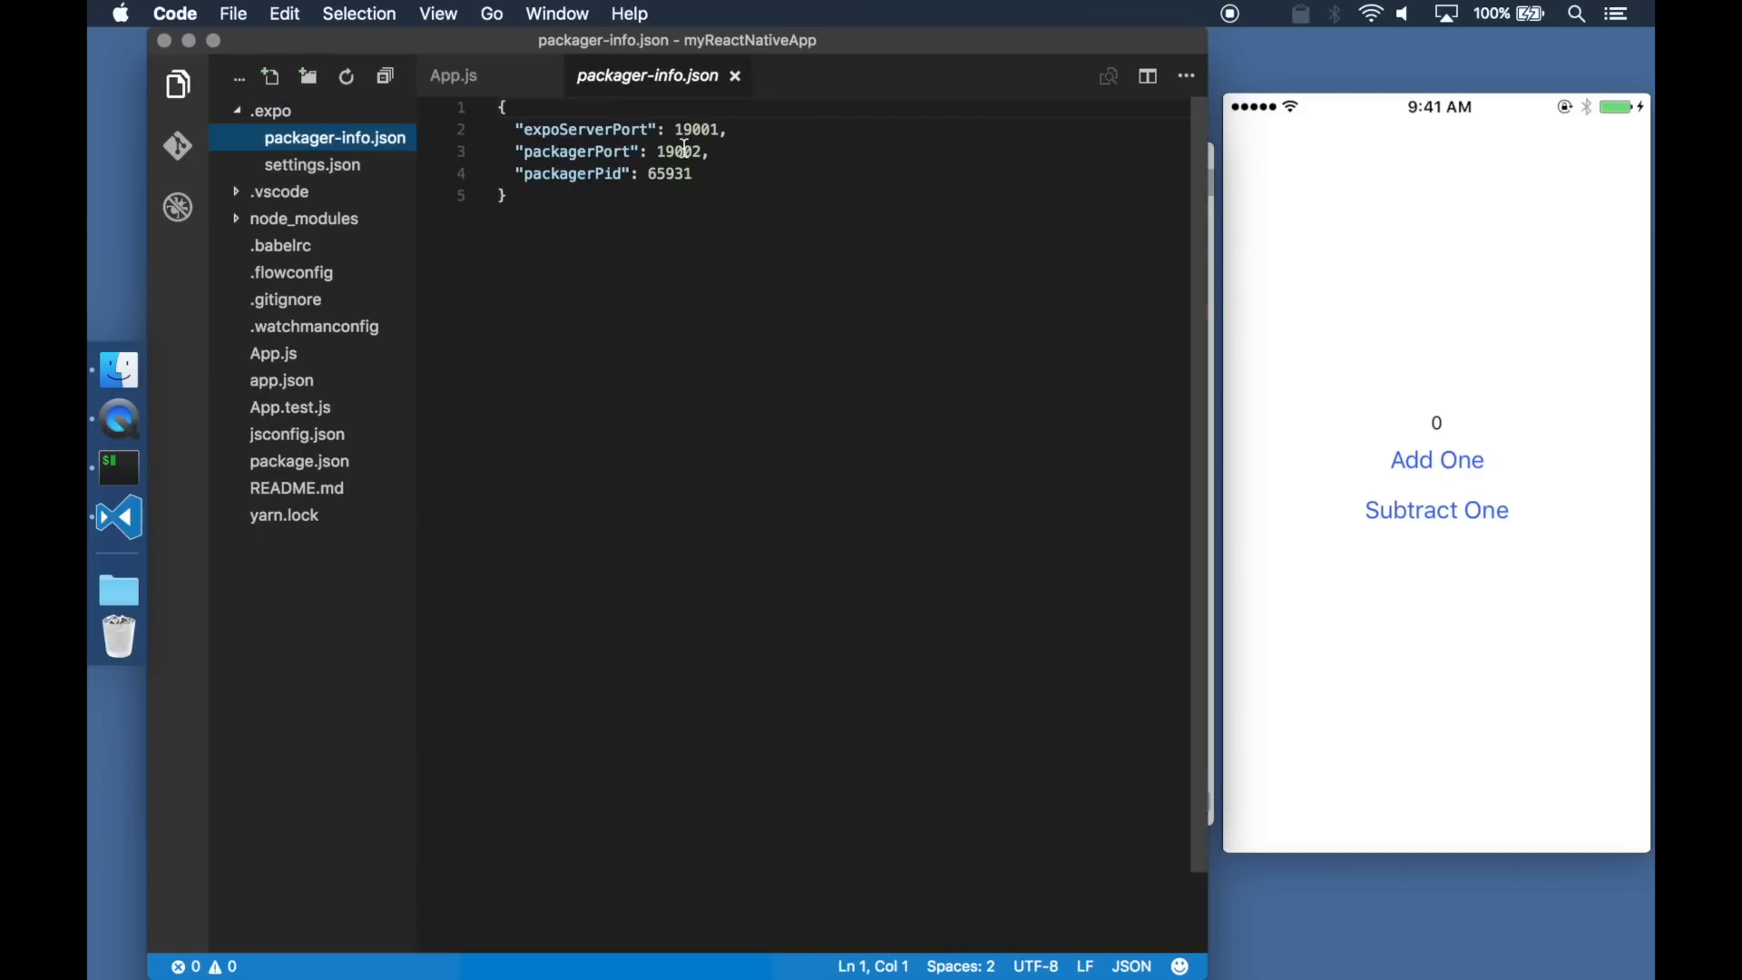
click(272, 76)
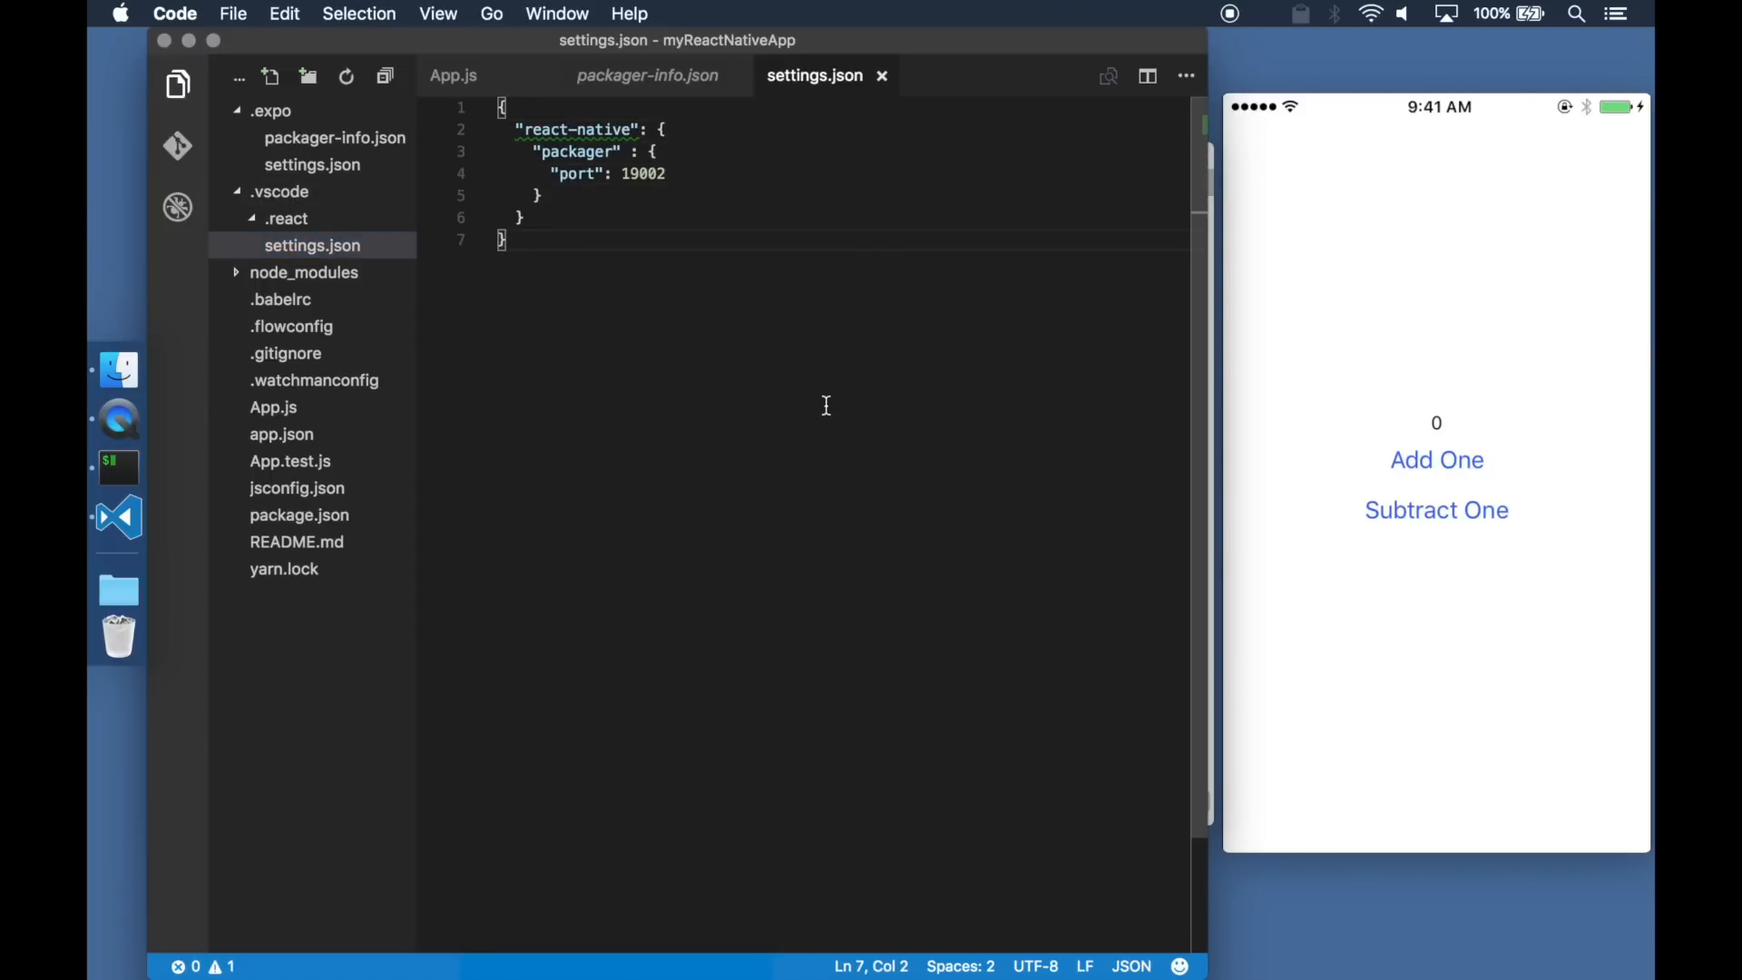
click(178, 207)
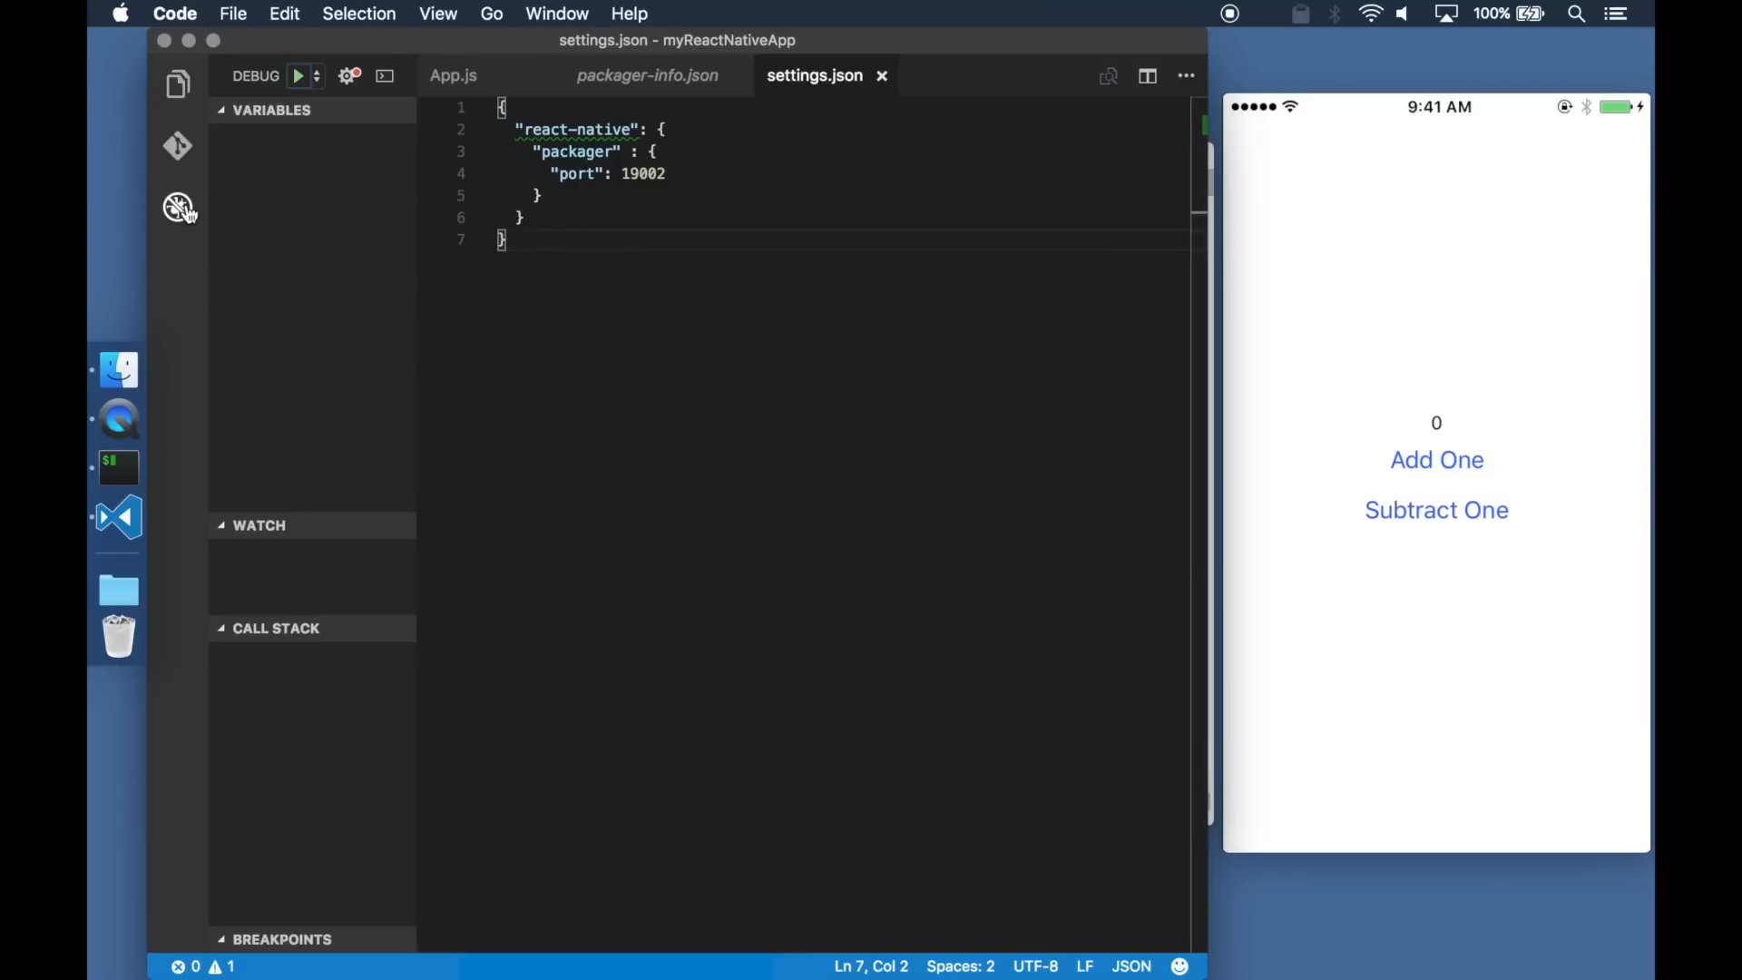
- Review launch.json and locate the Attach to packager configuration name
click(347, 76)
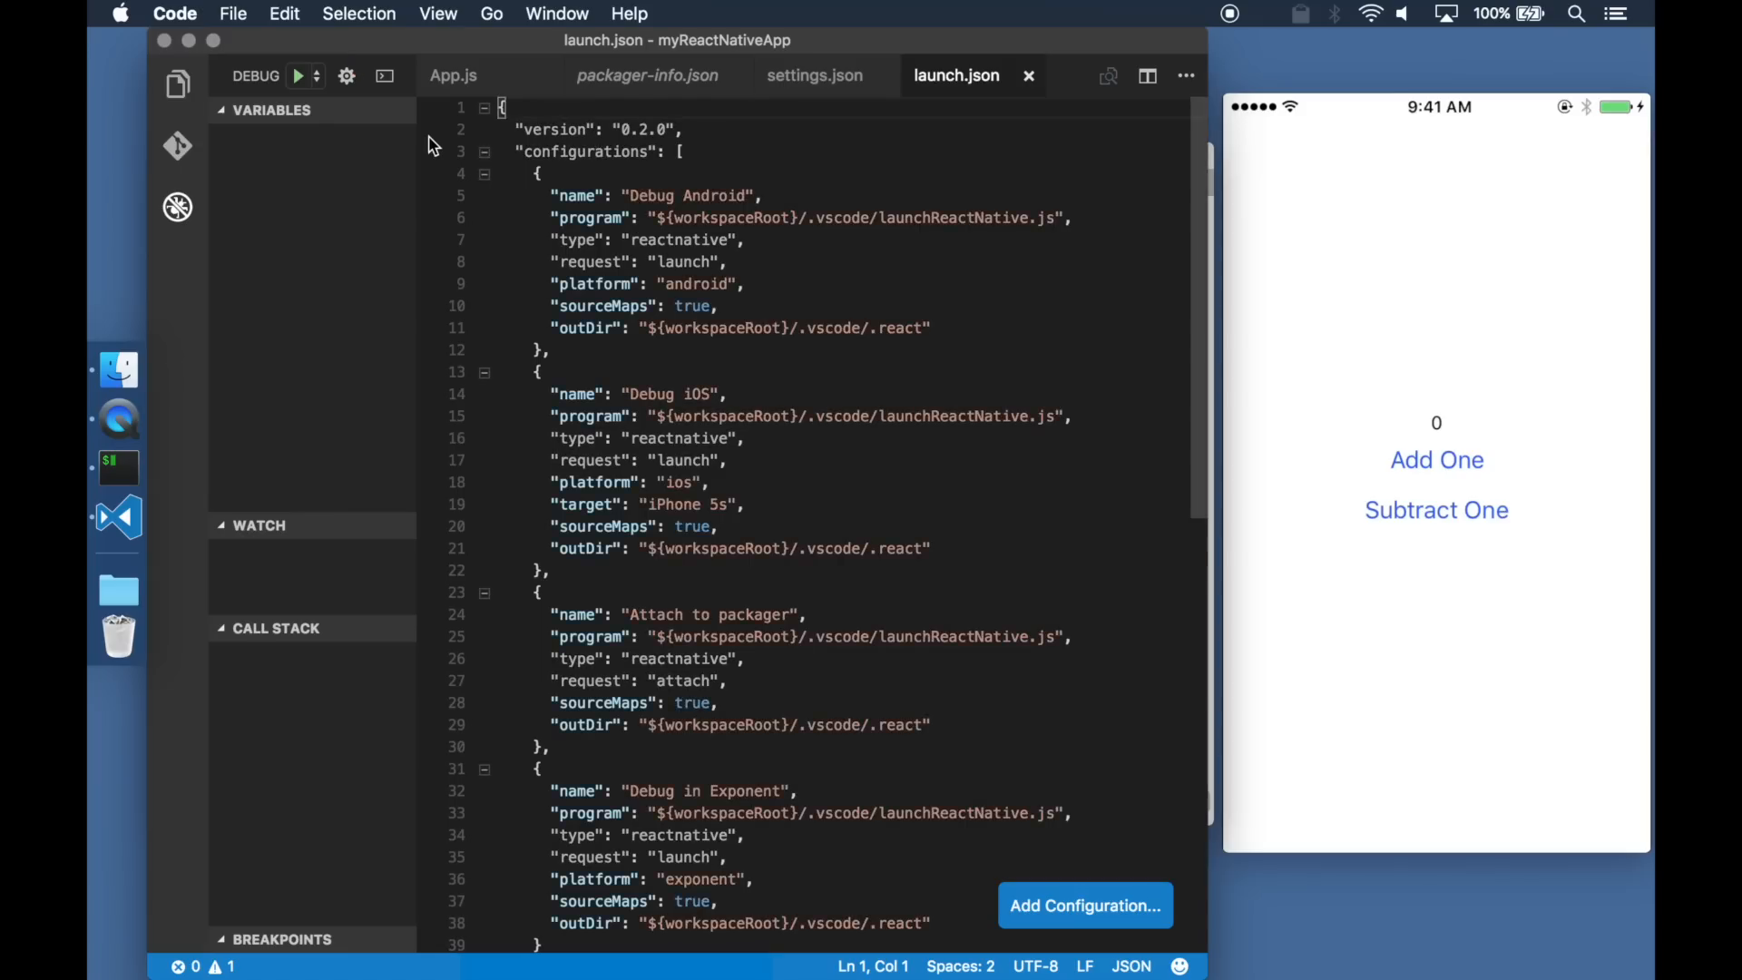
scroll(down, 3)
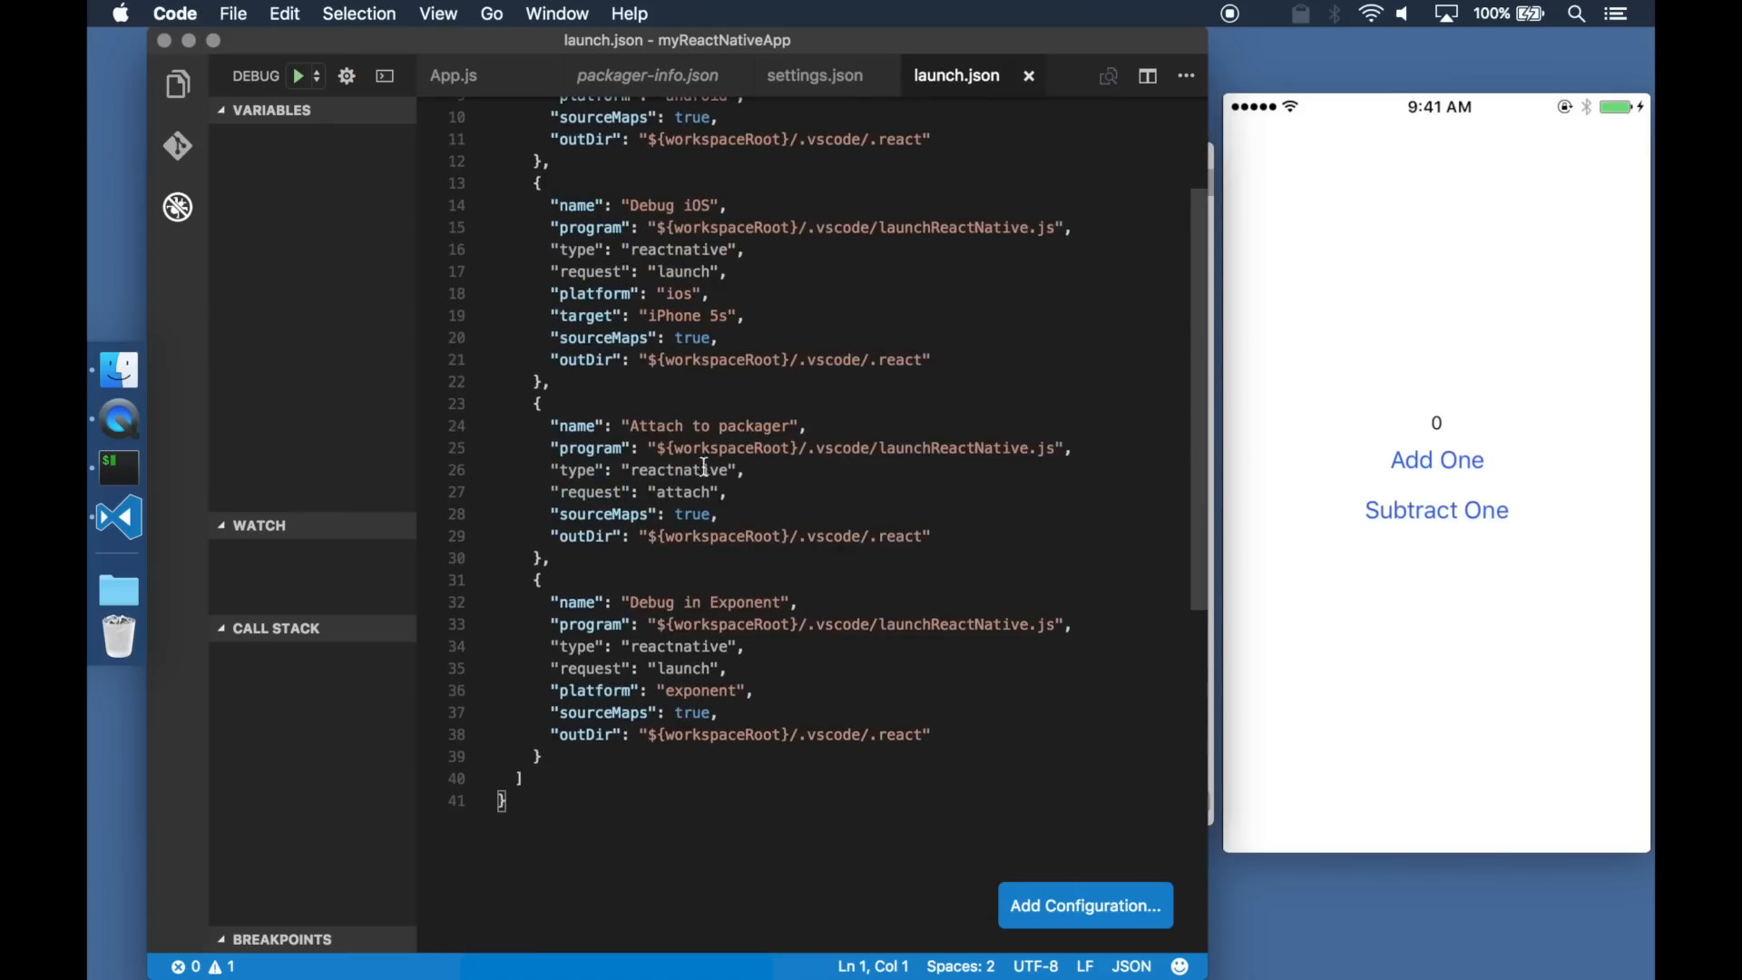
double_click(755, 424)
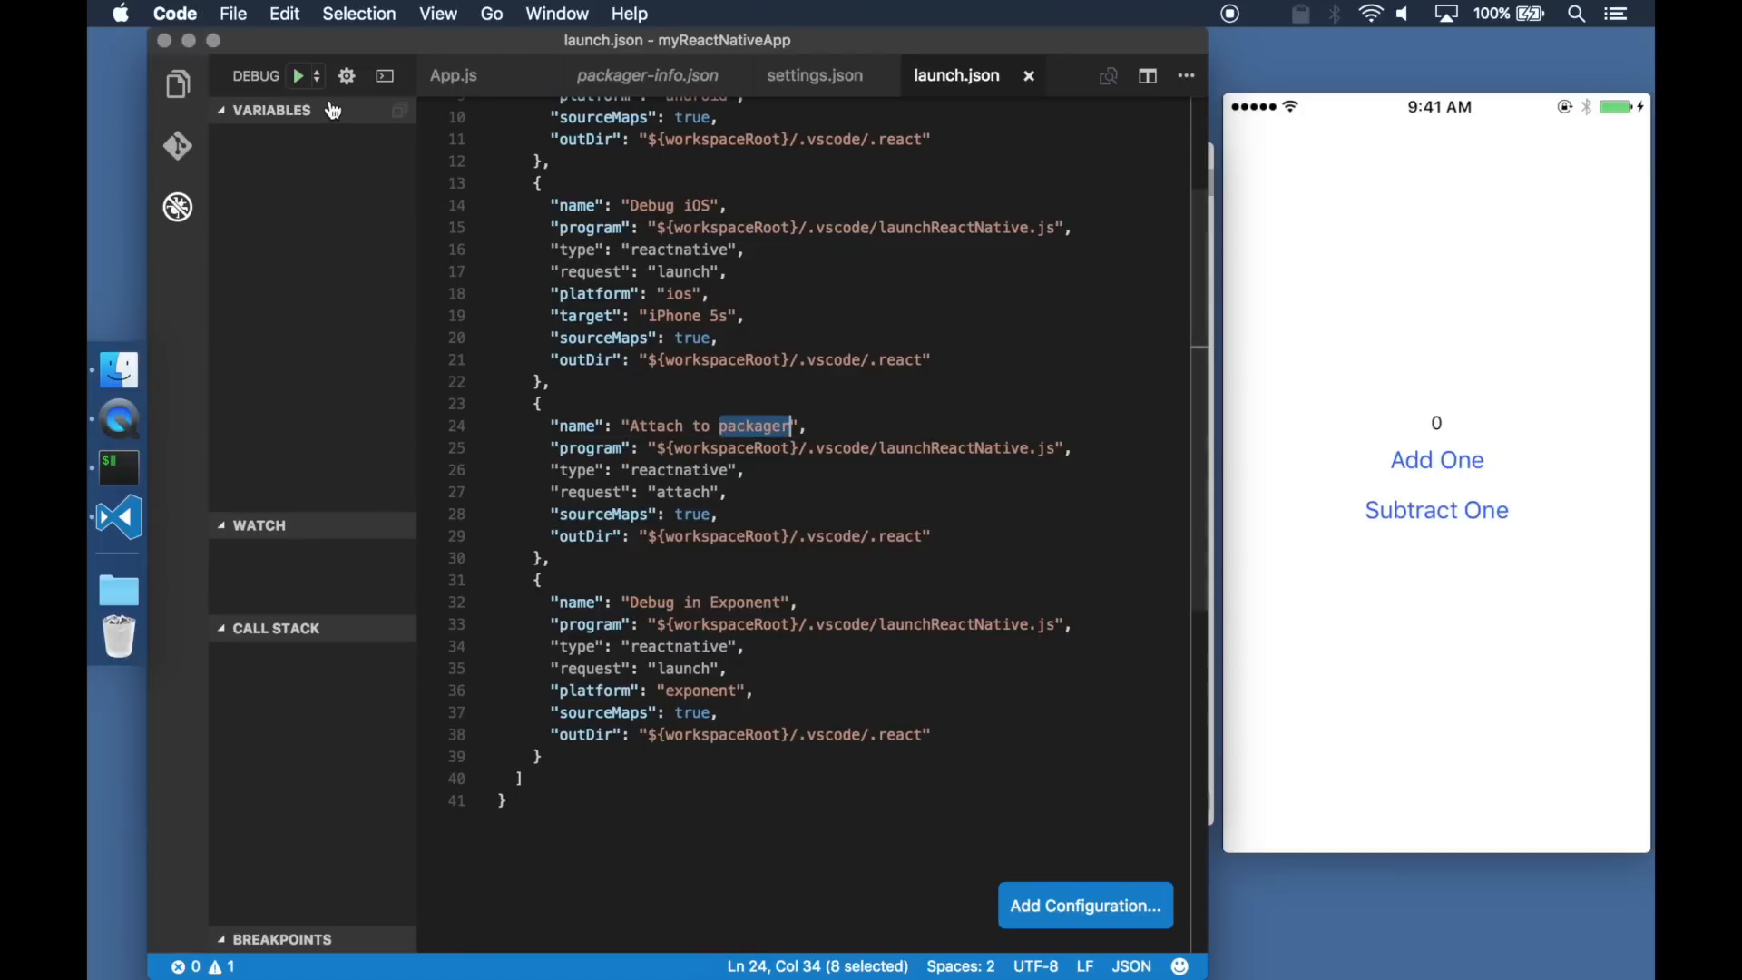
- Select Attach to packager and start debugging so the debugger connects to the packager
click(256, 76)
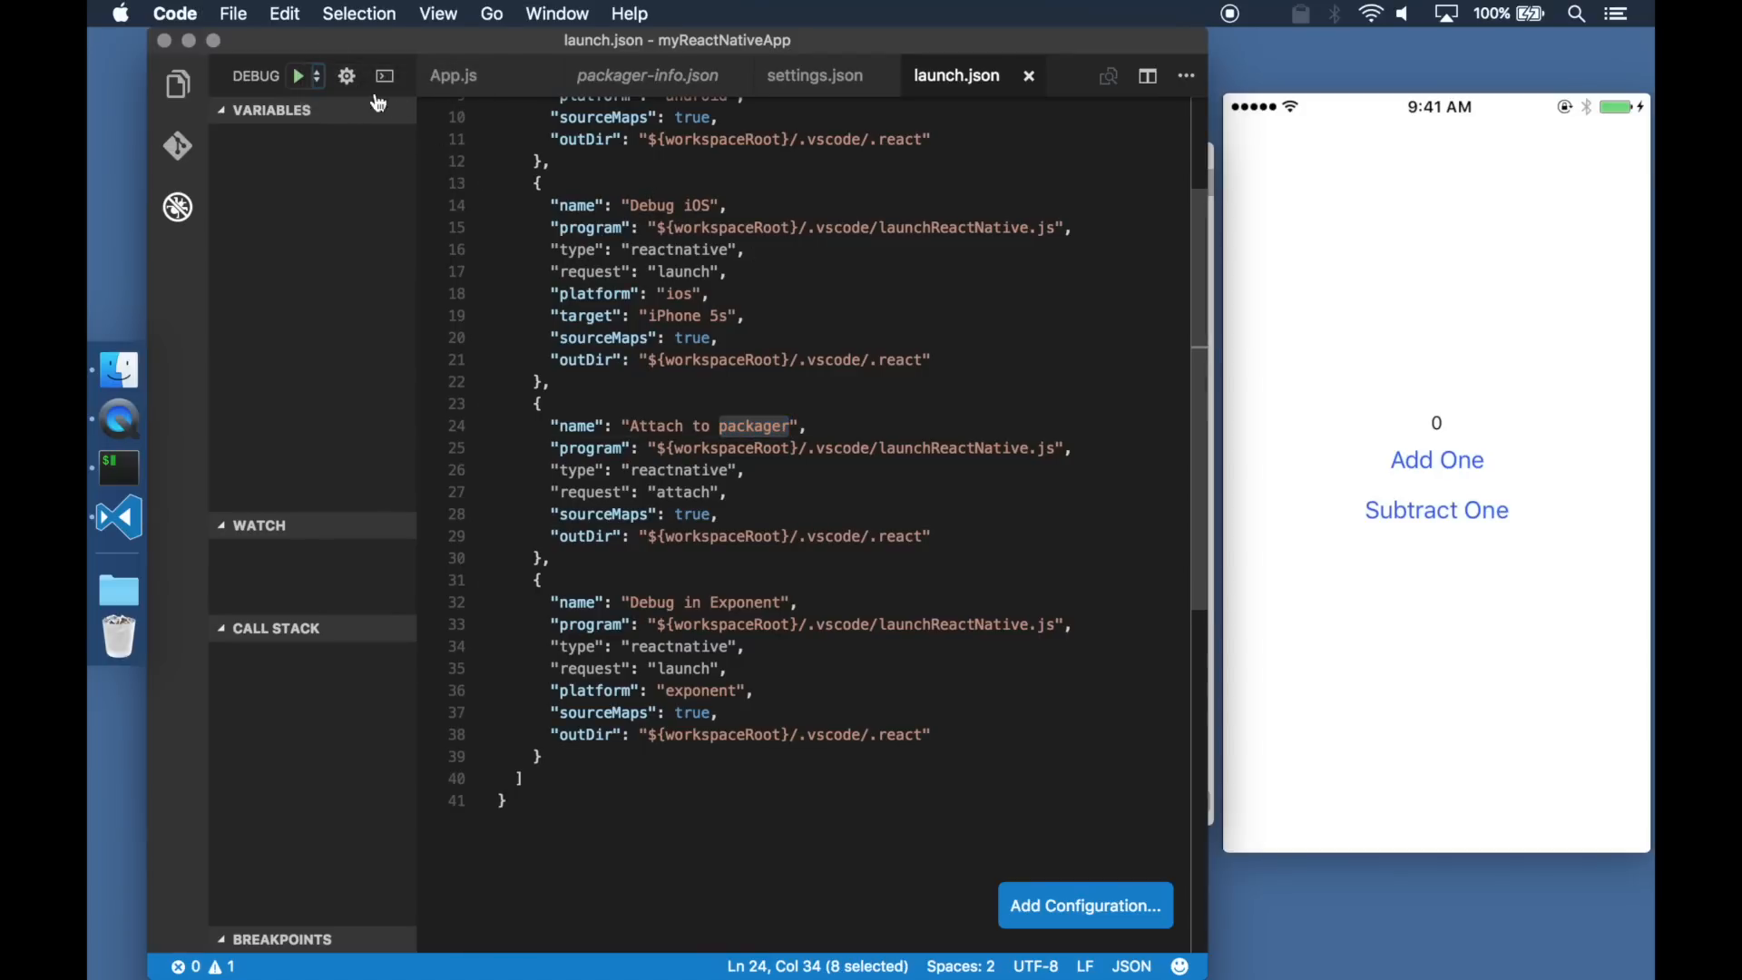
click(296, 76)
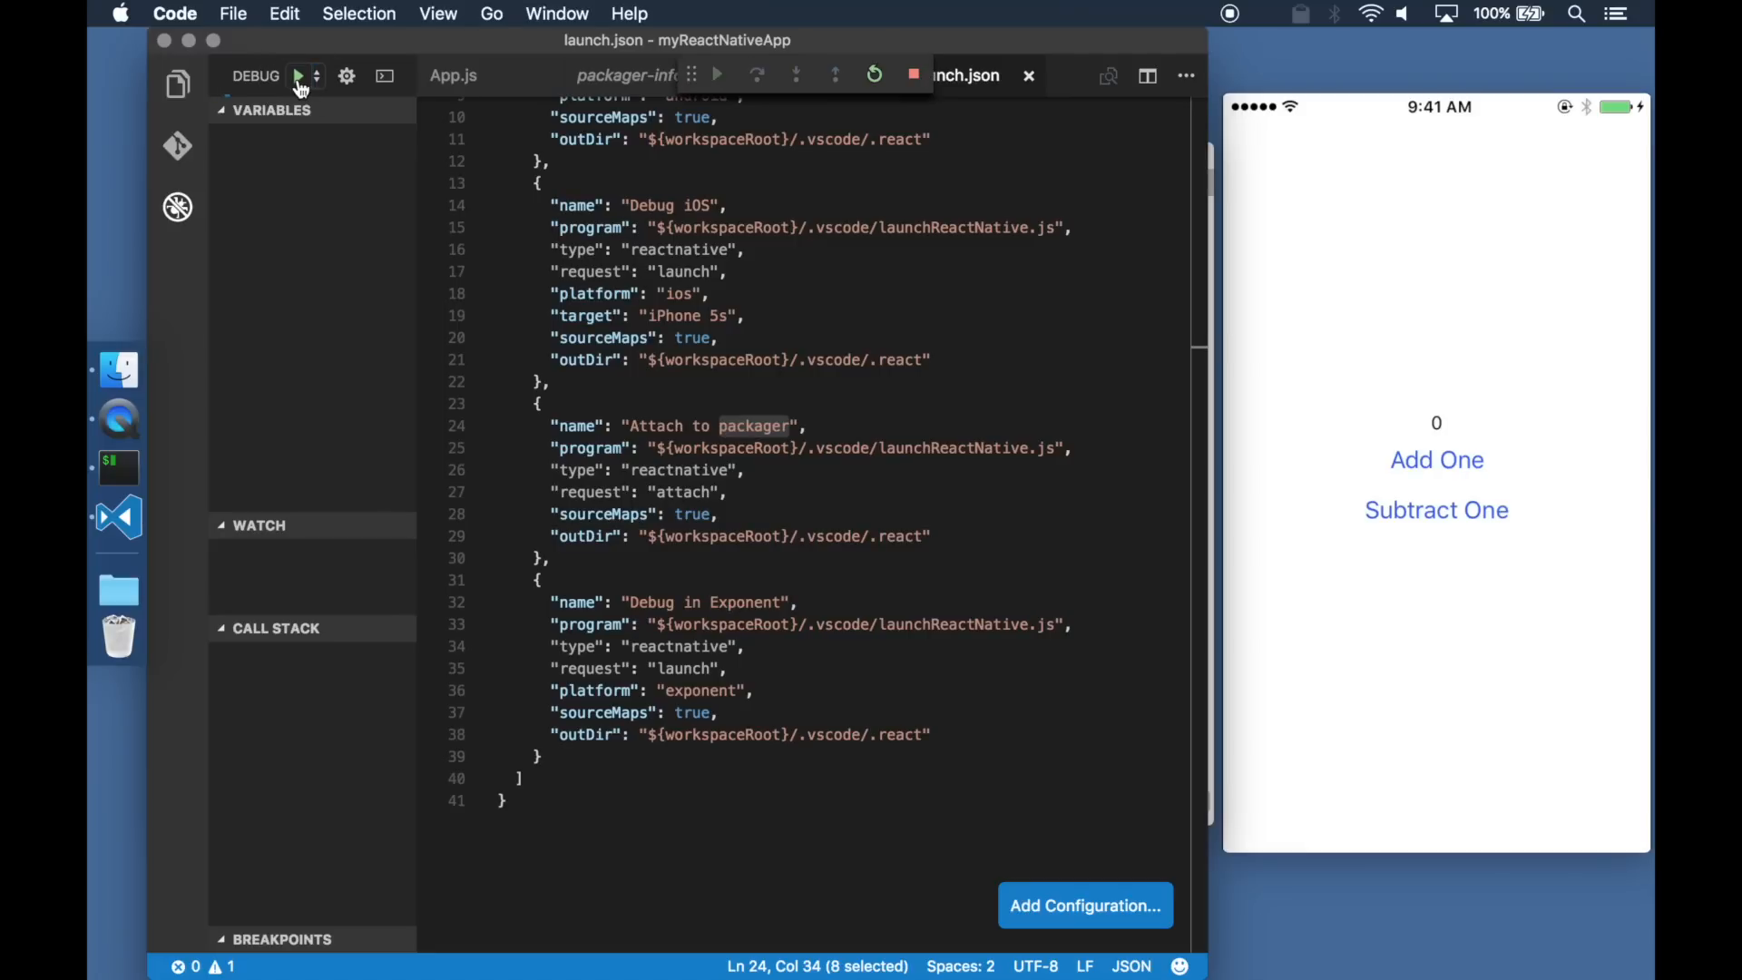
click(296, 77)
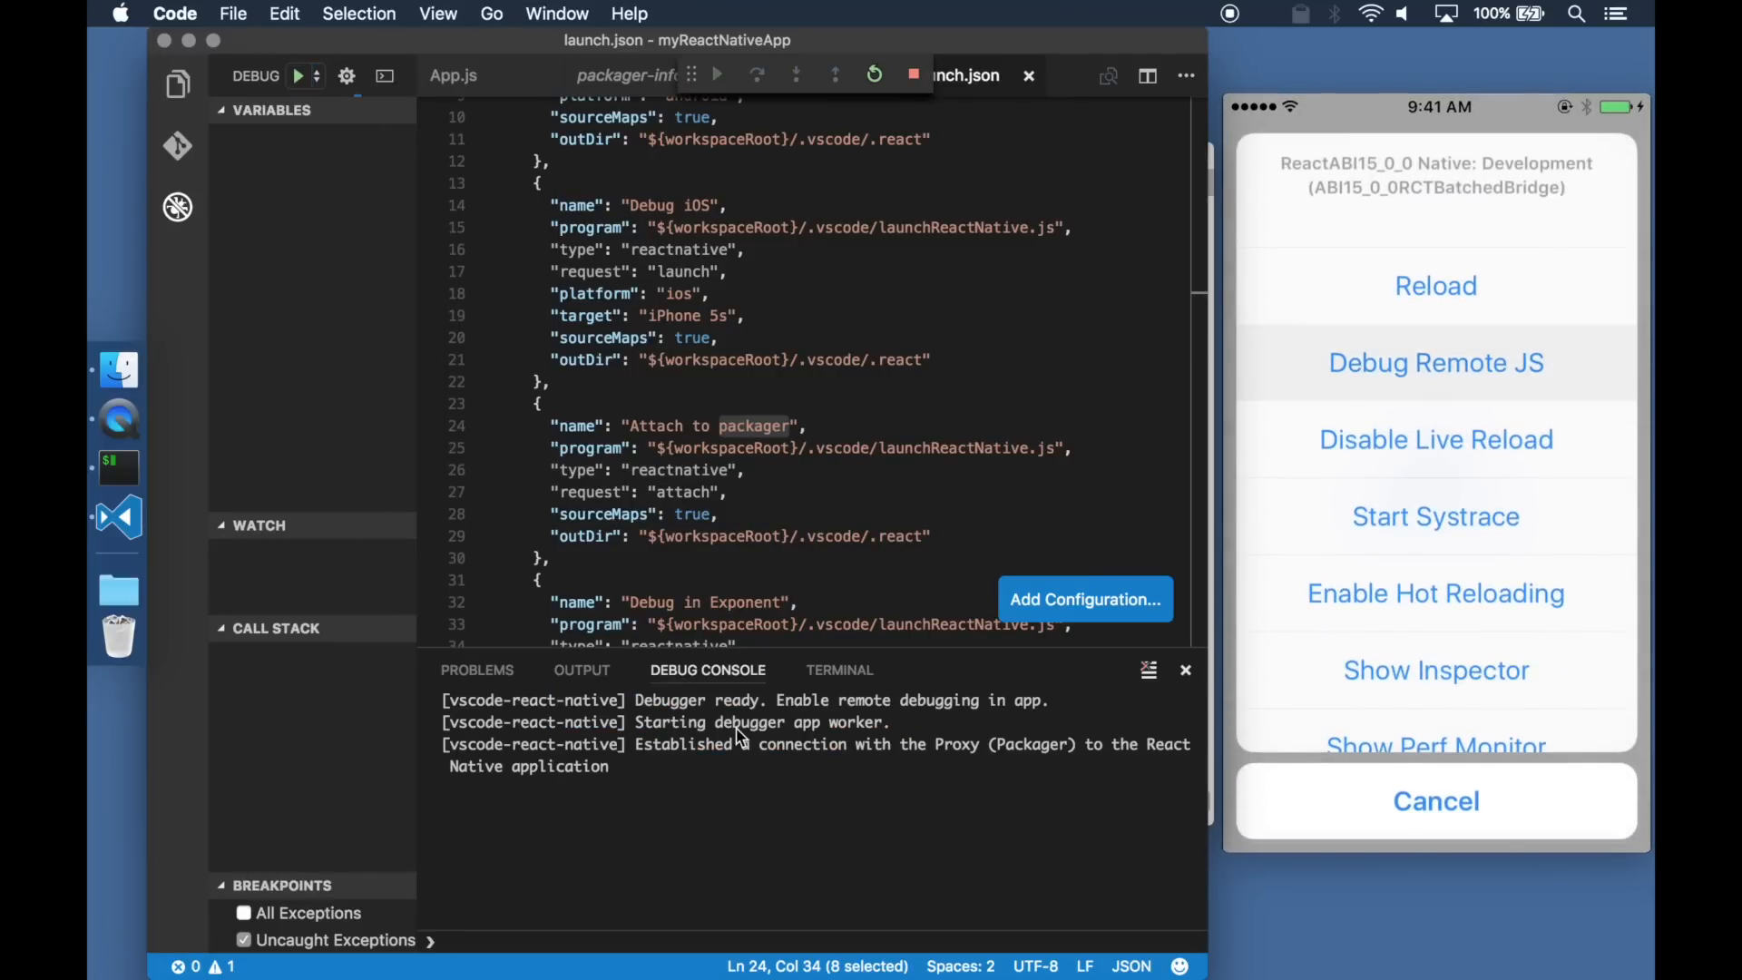
- Enable Debug Remote JS in the simulator menu and return to App.js with the counter at 2
click(1435, 363)
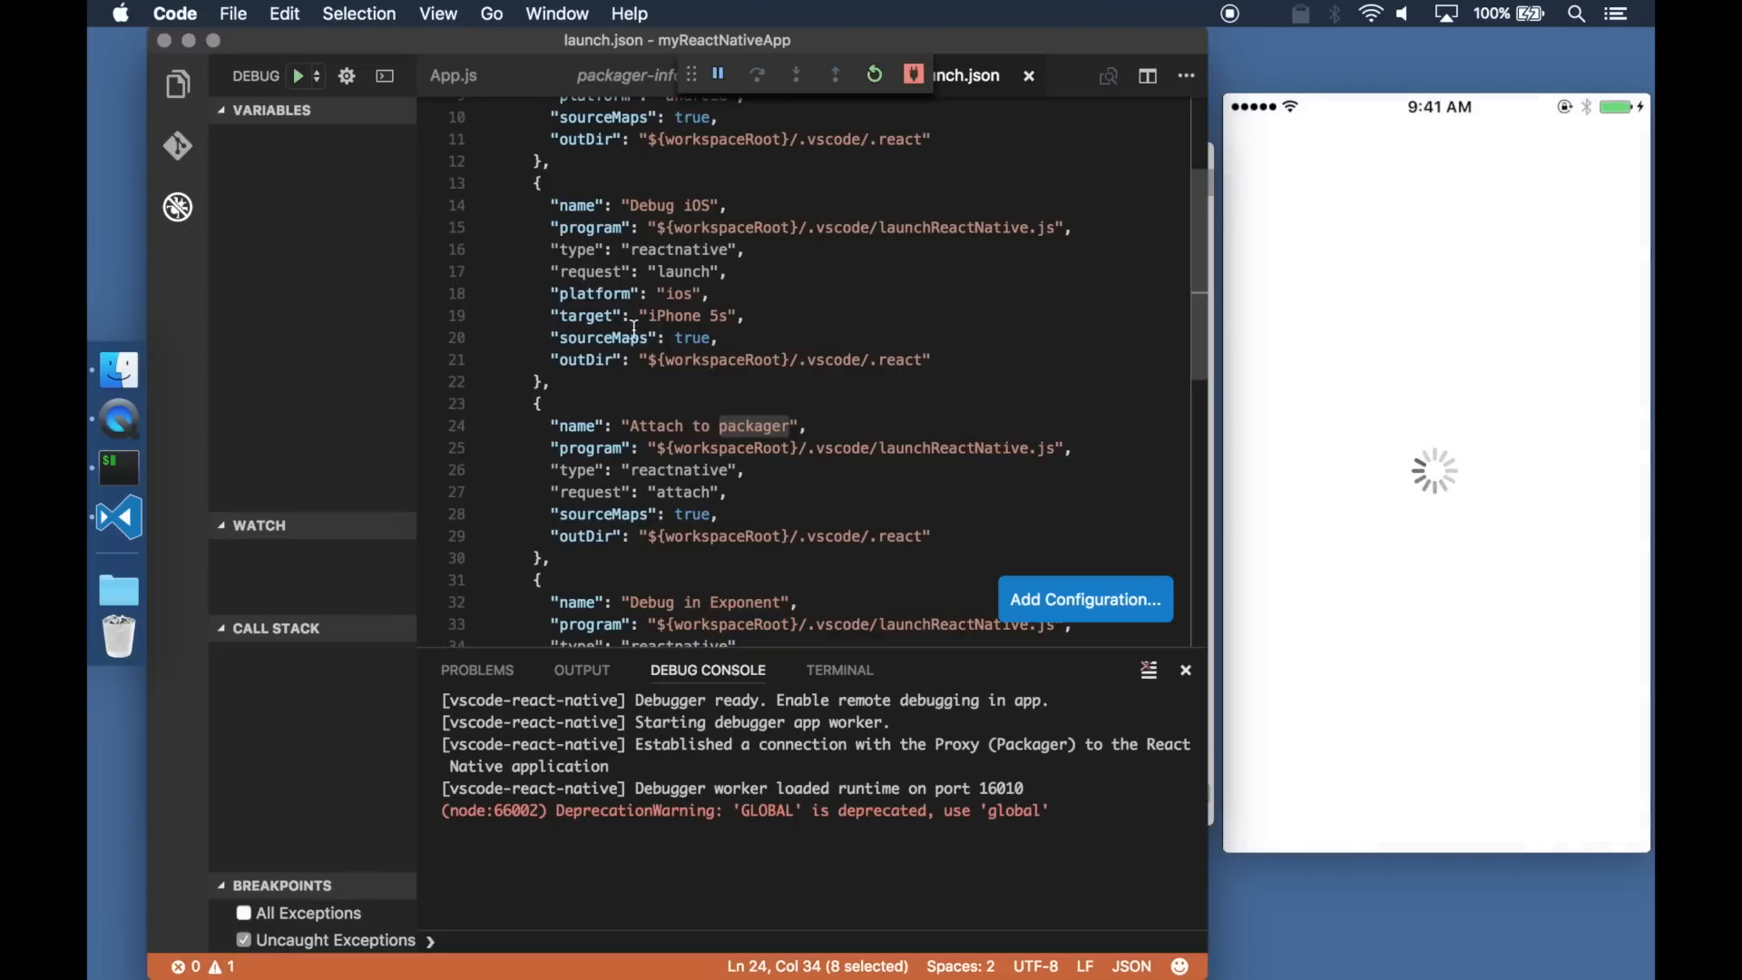
click(864, 75)
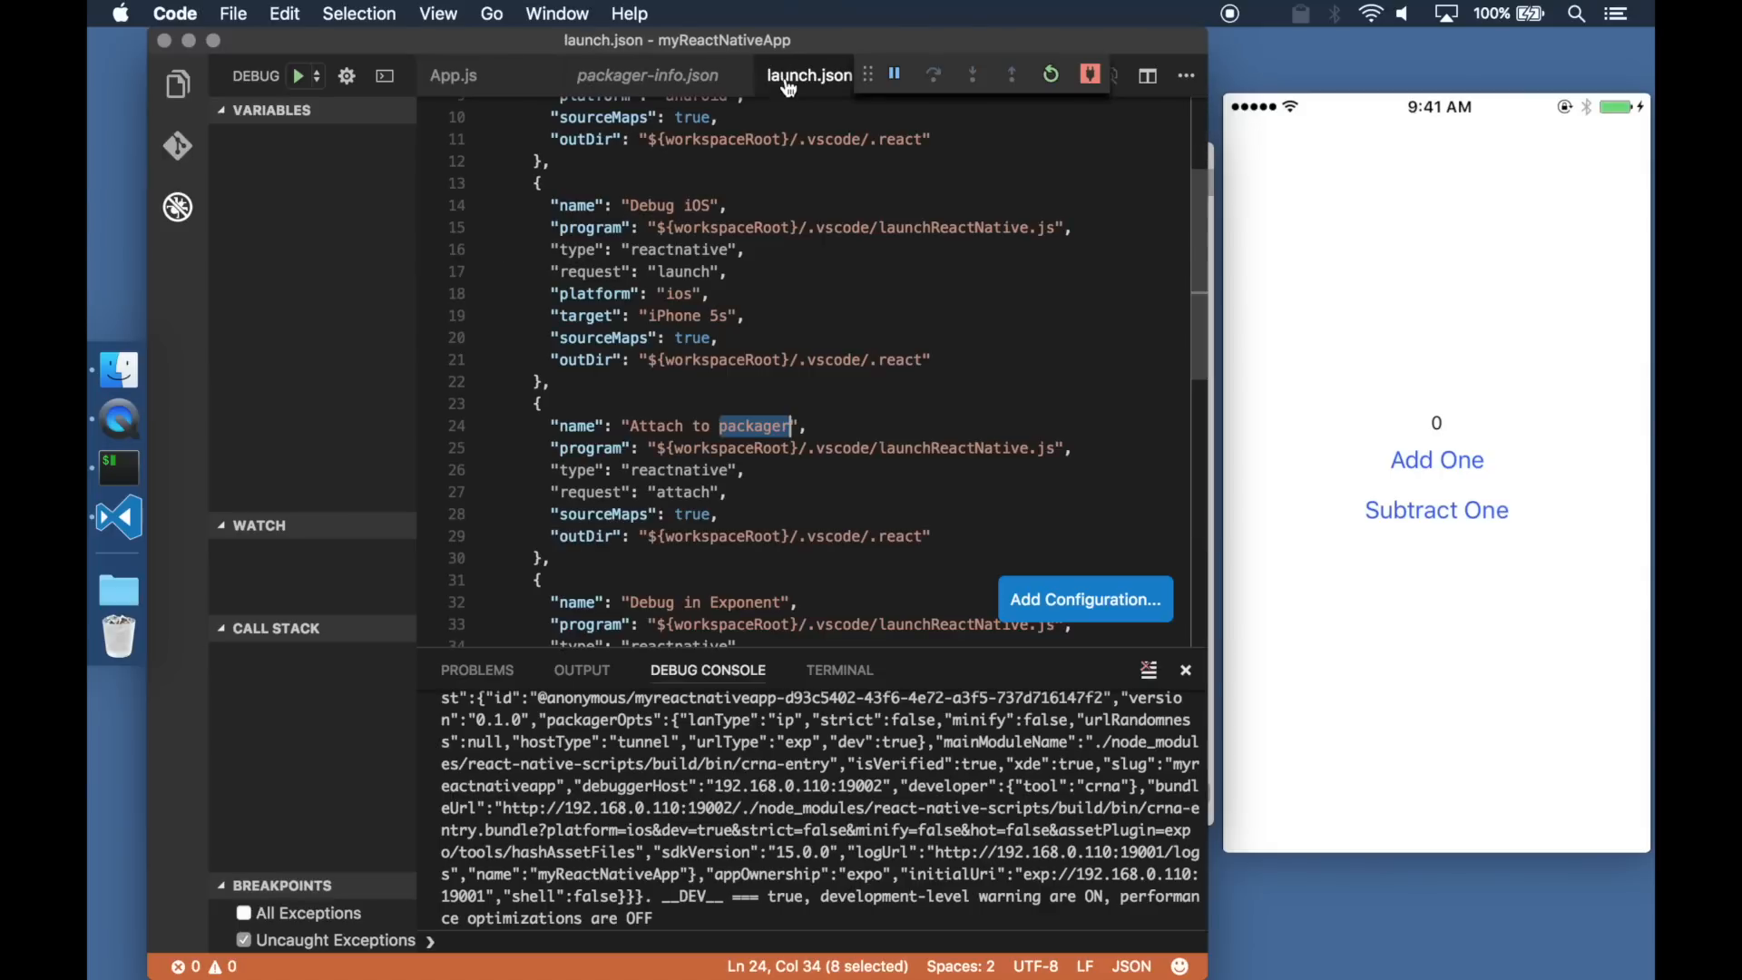
click(454, 76)
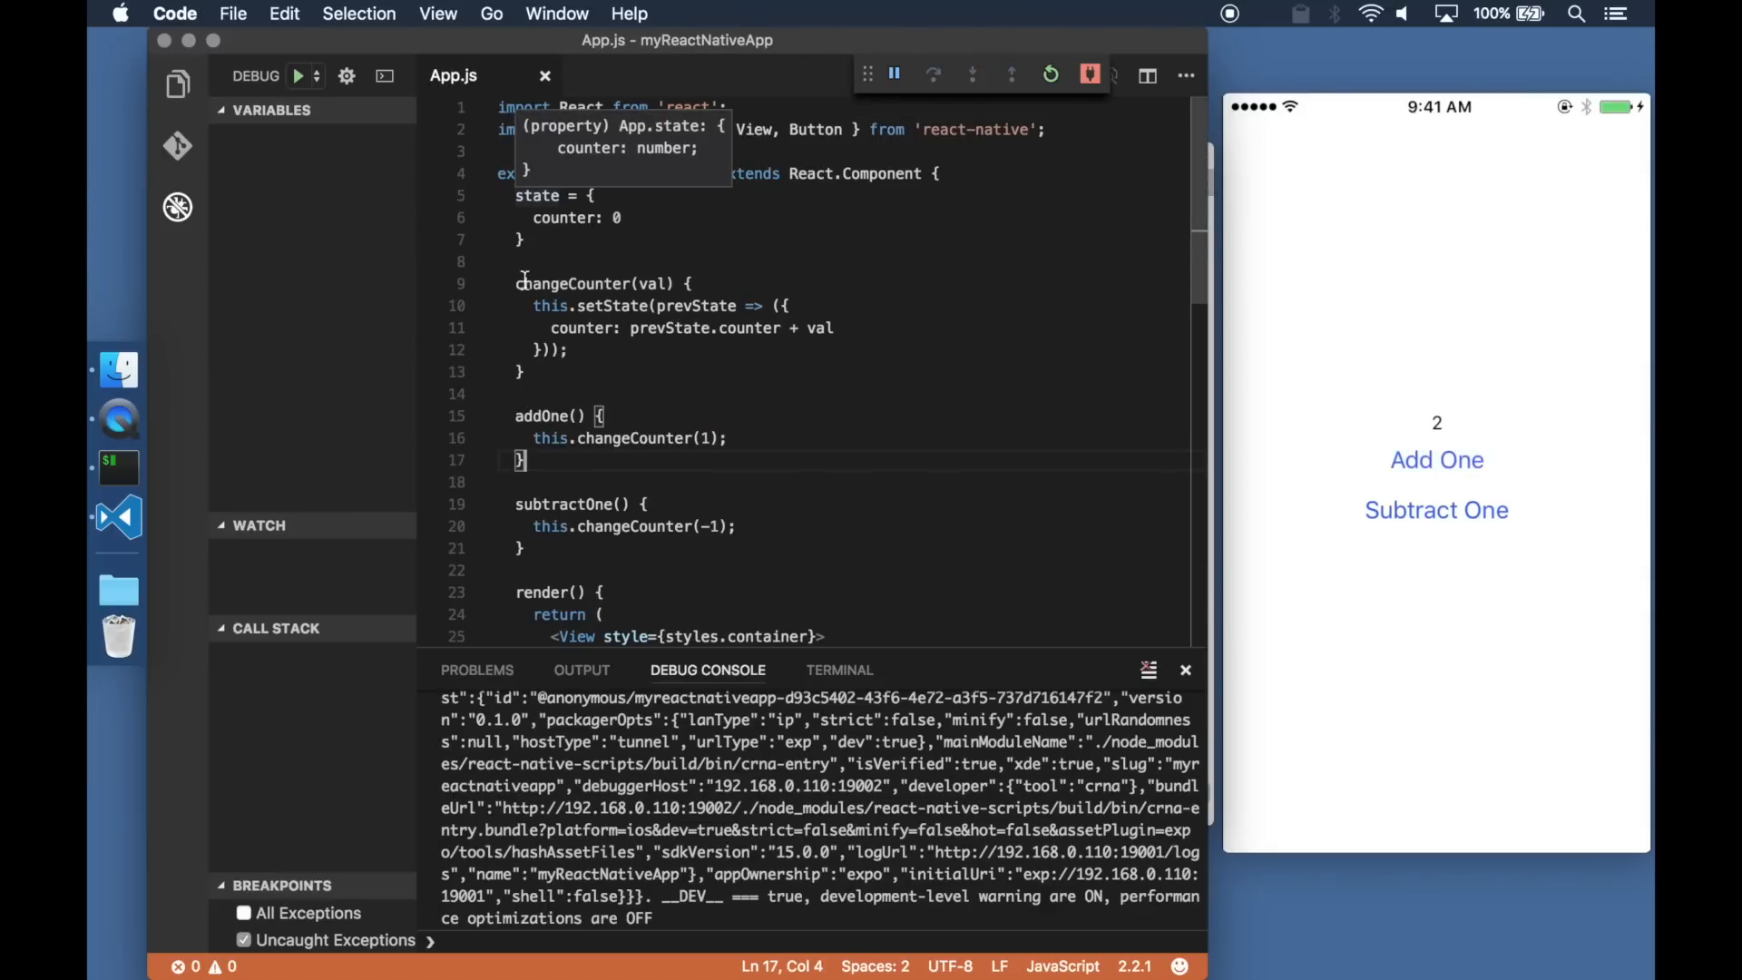
- Set breakpoints on lines 10 and 20, step into changeCounter with val -1, then stop the session
click(432, 306)
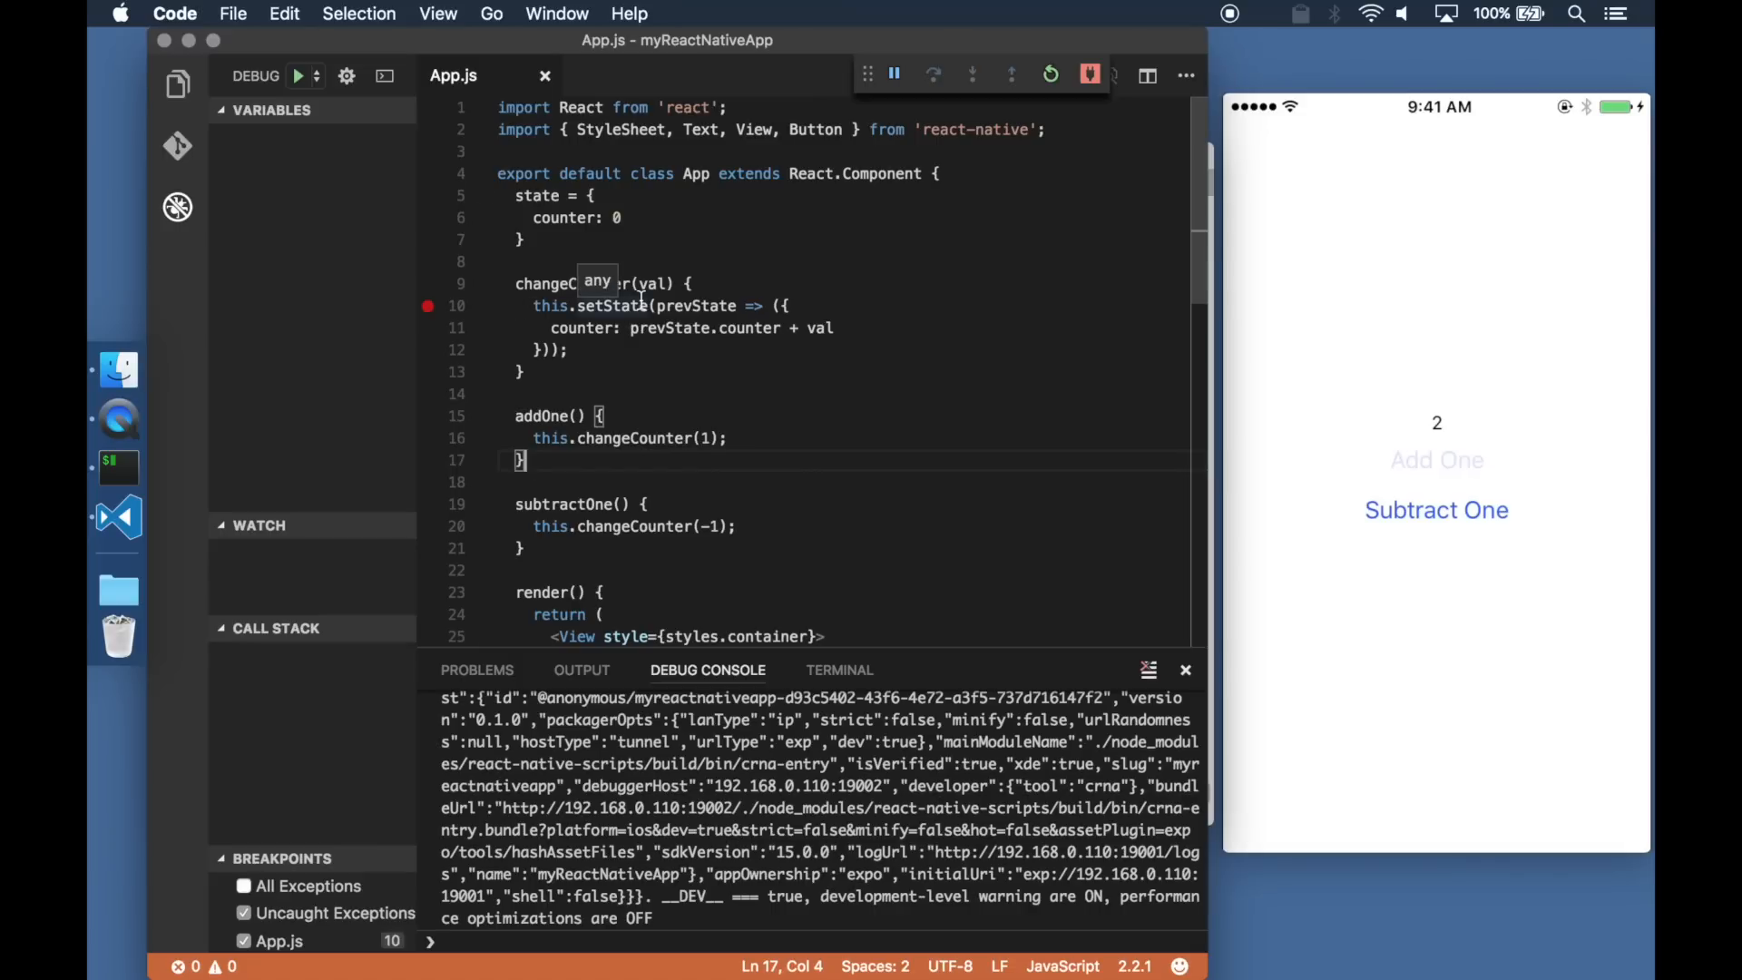
click(895, 74)
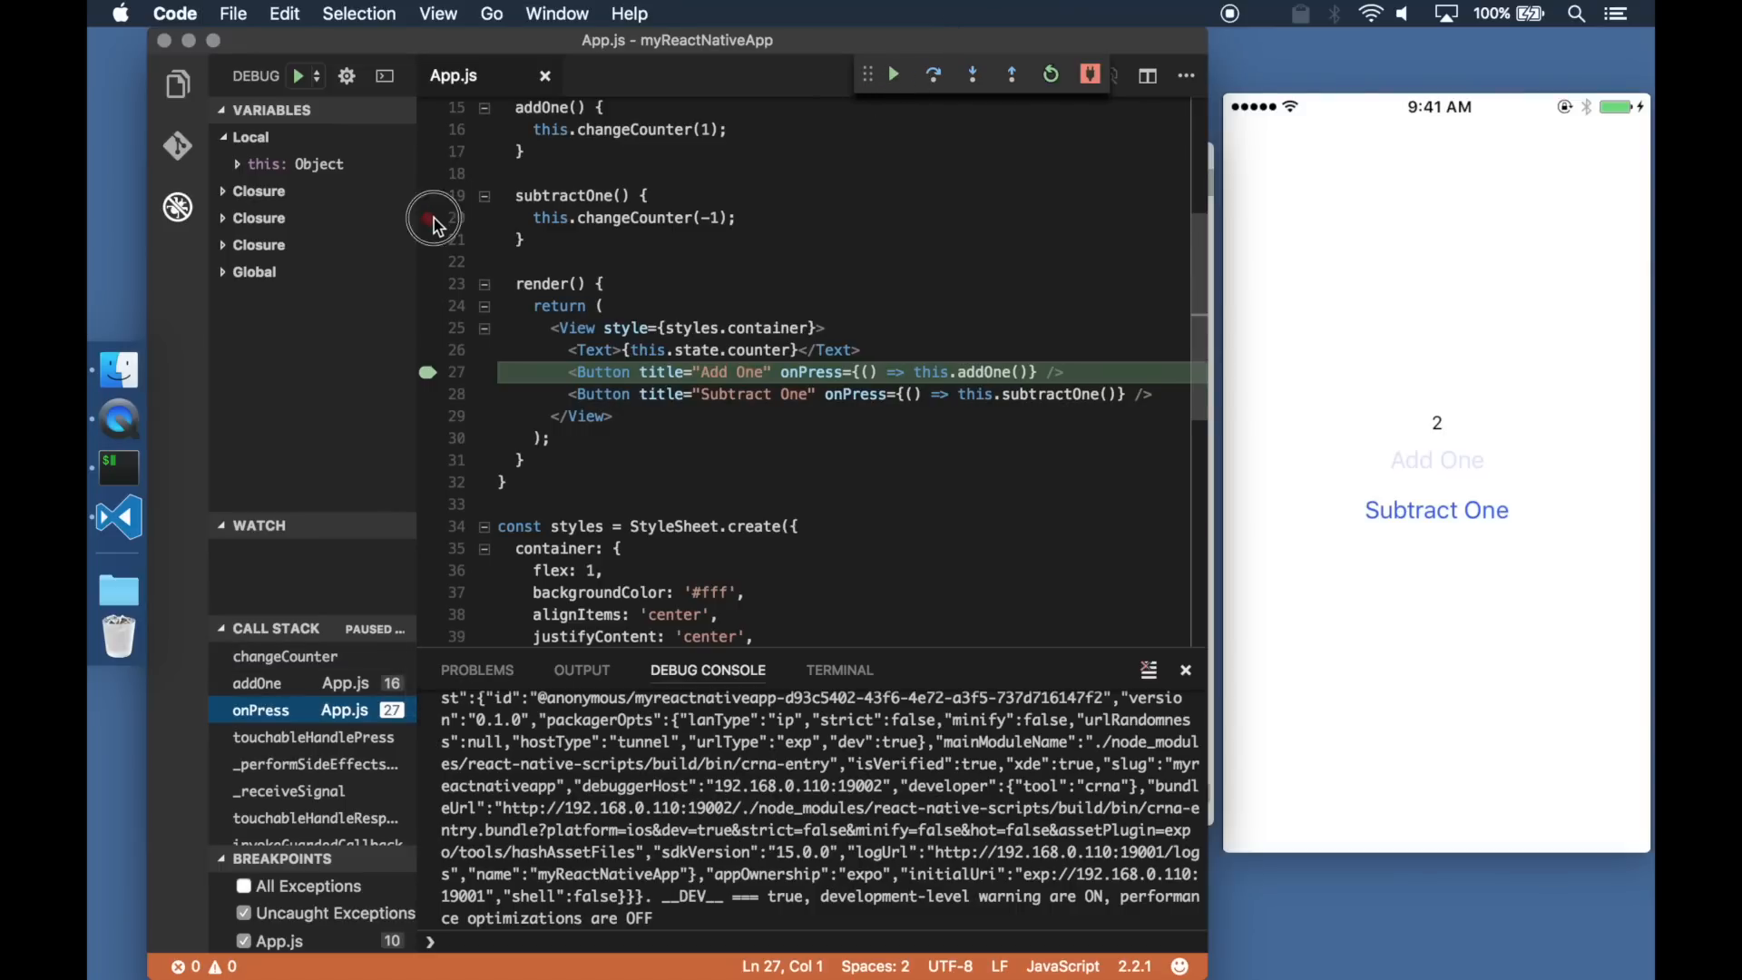
click(893, 75)
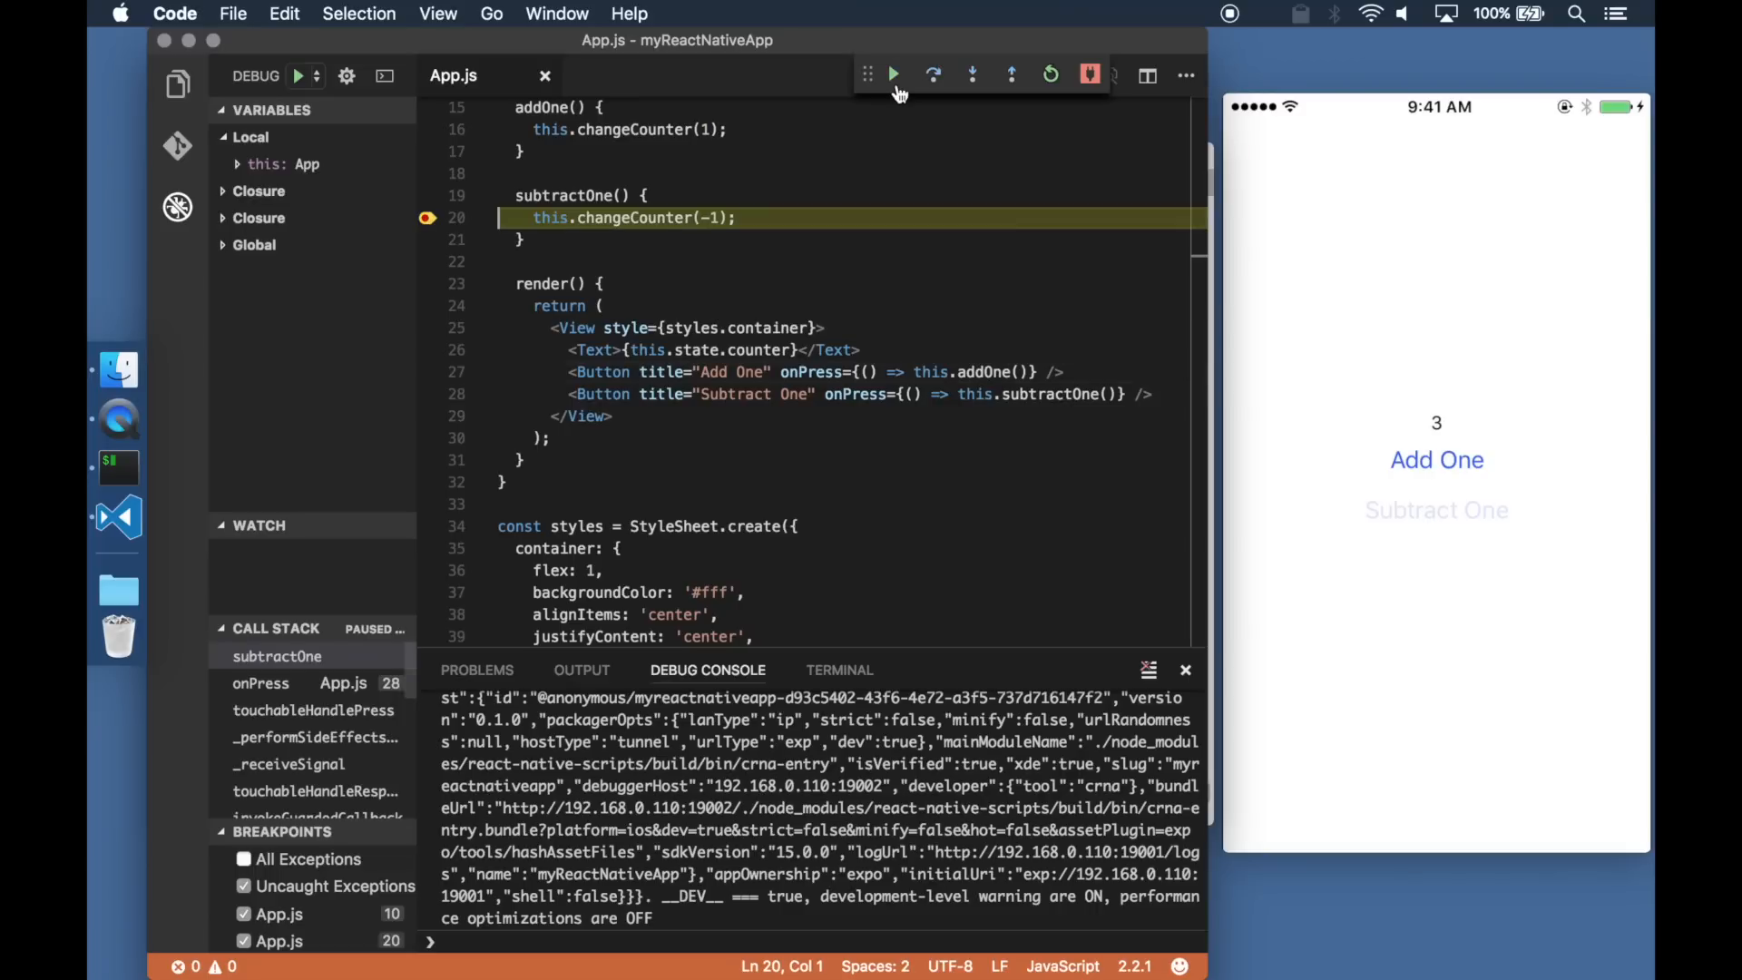
mouse_move(976, 78)
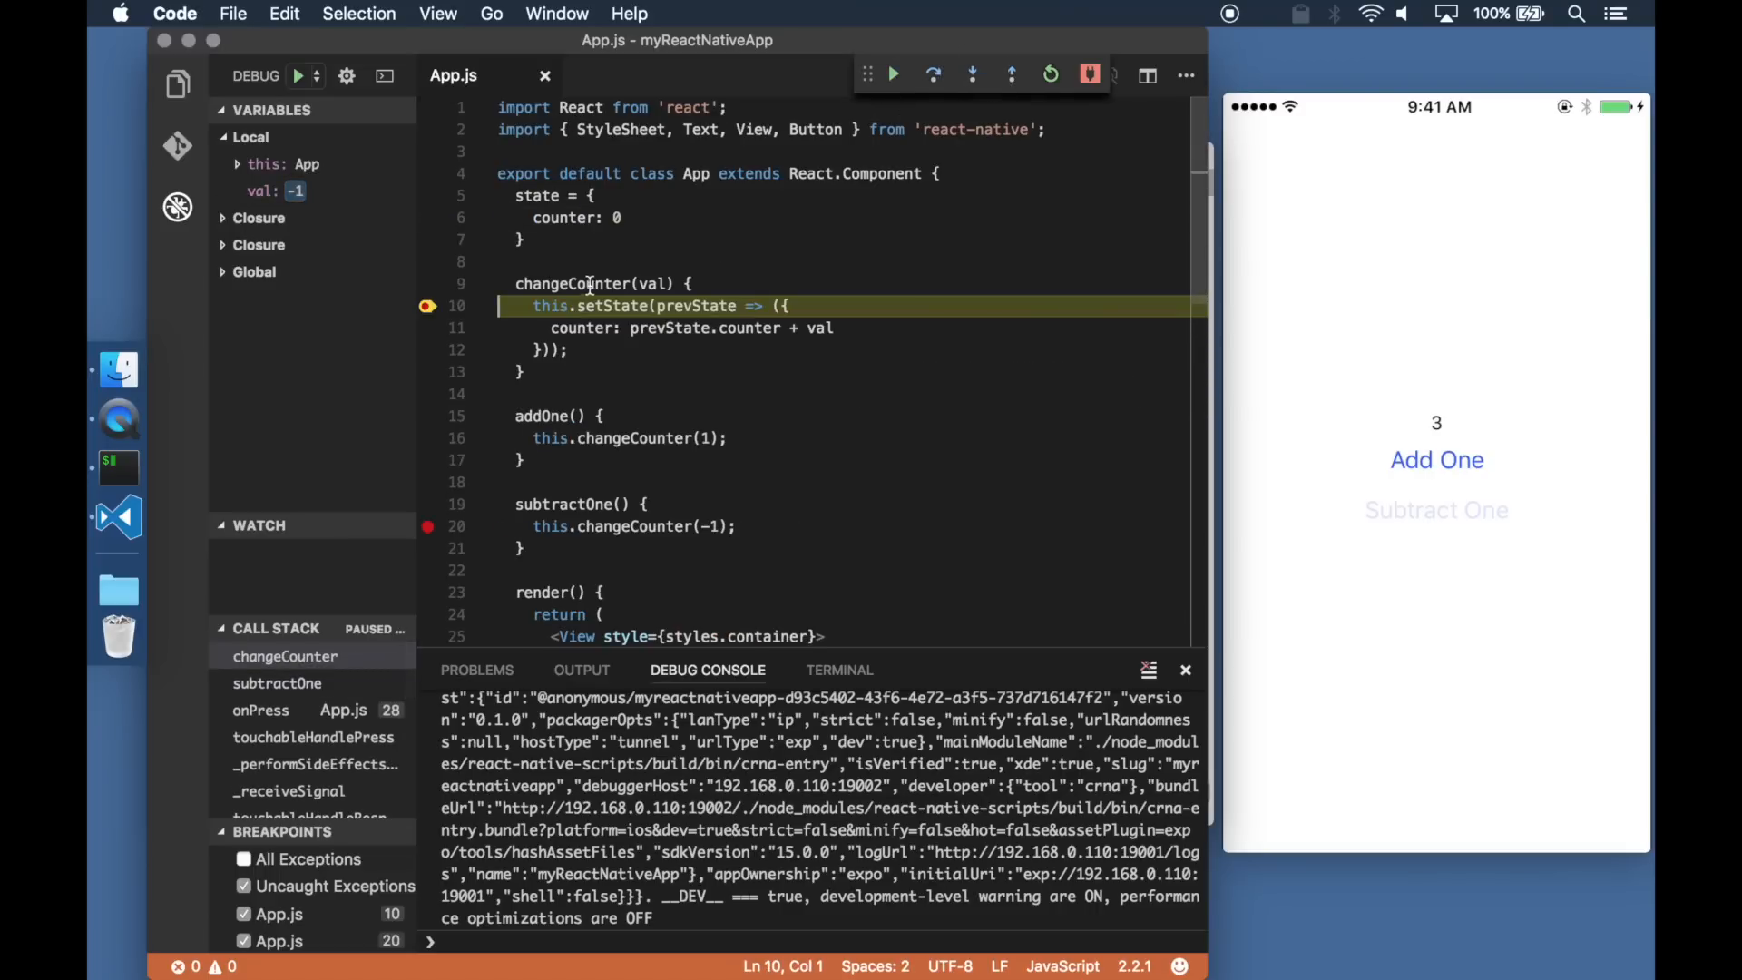
click(894, 74)
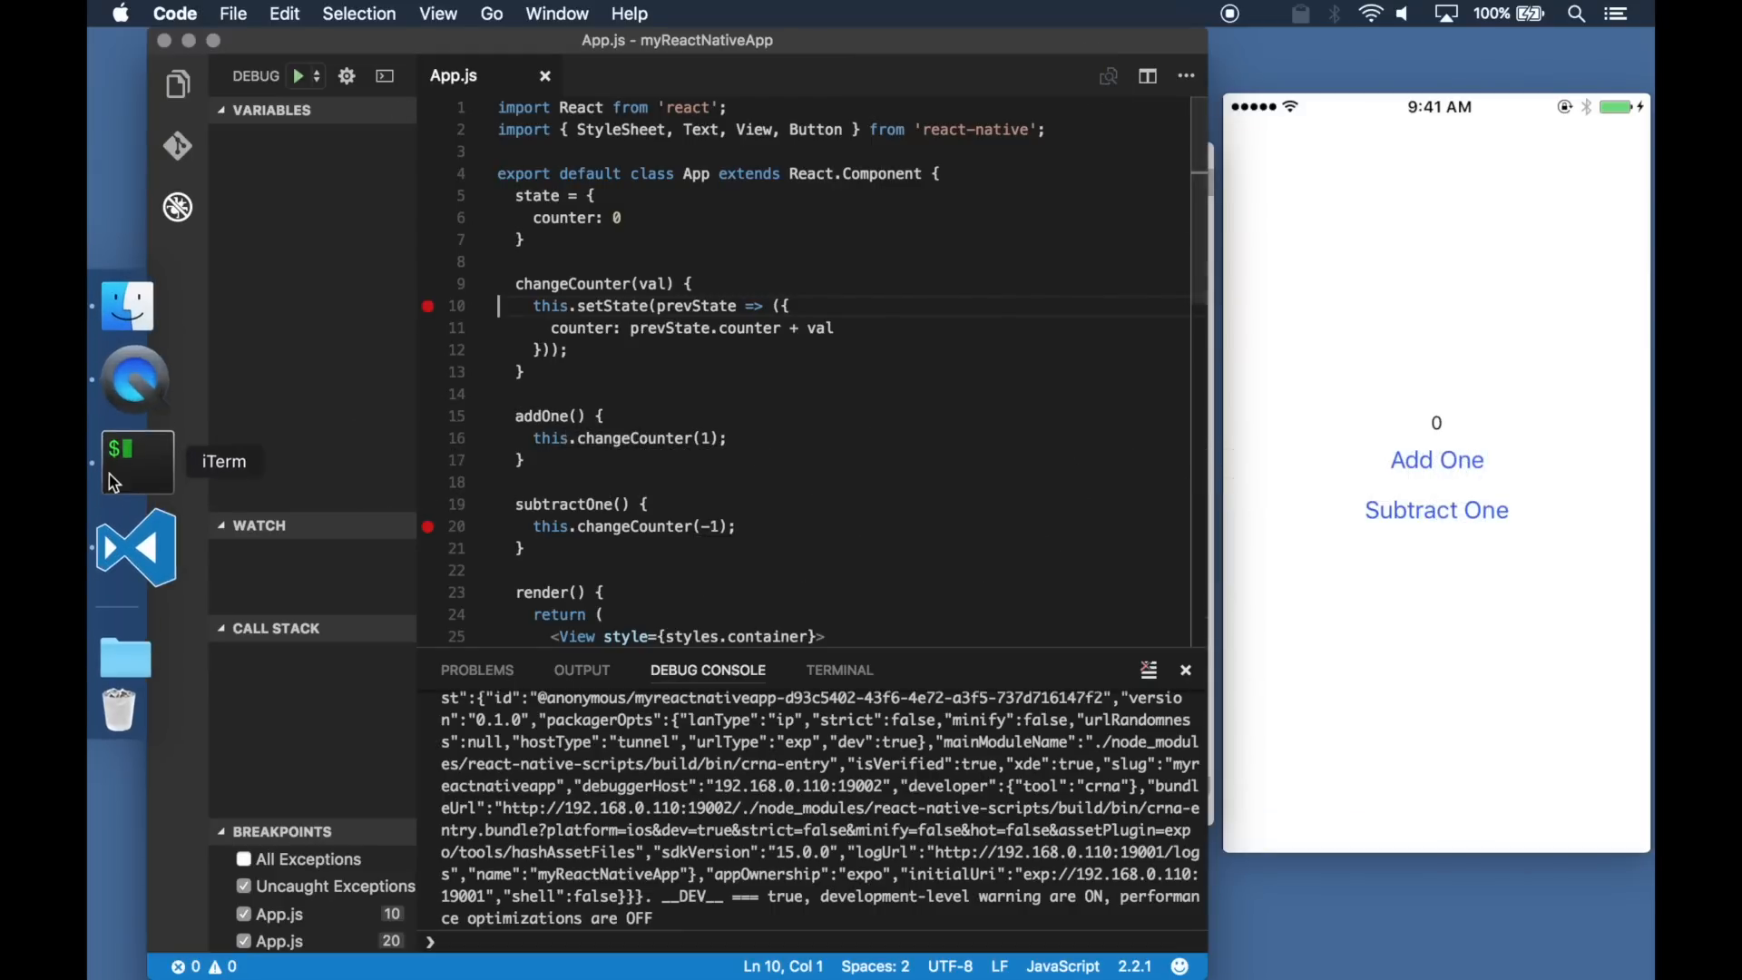
- In iTerm2, cd into tmp/myReactNativeApp and curl bit.ly/rn-debugger into .vscode/debugger.js
click(127, 461)
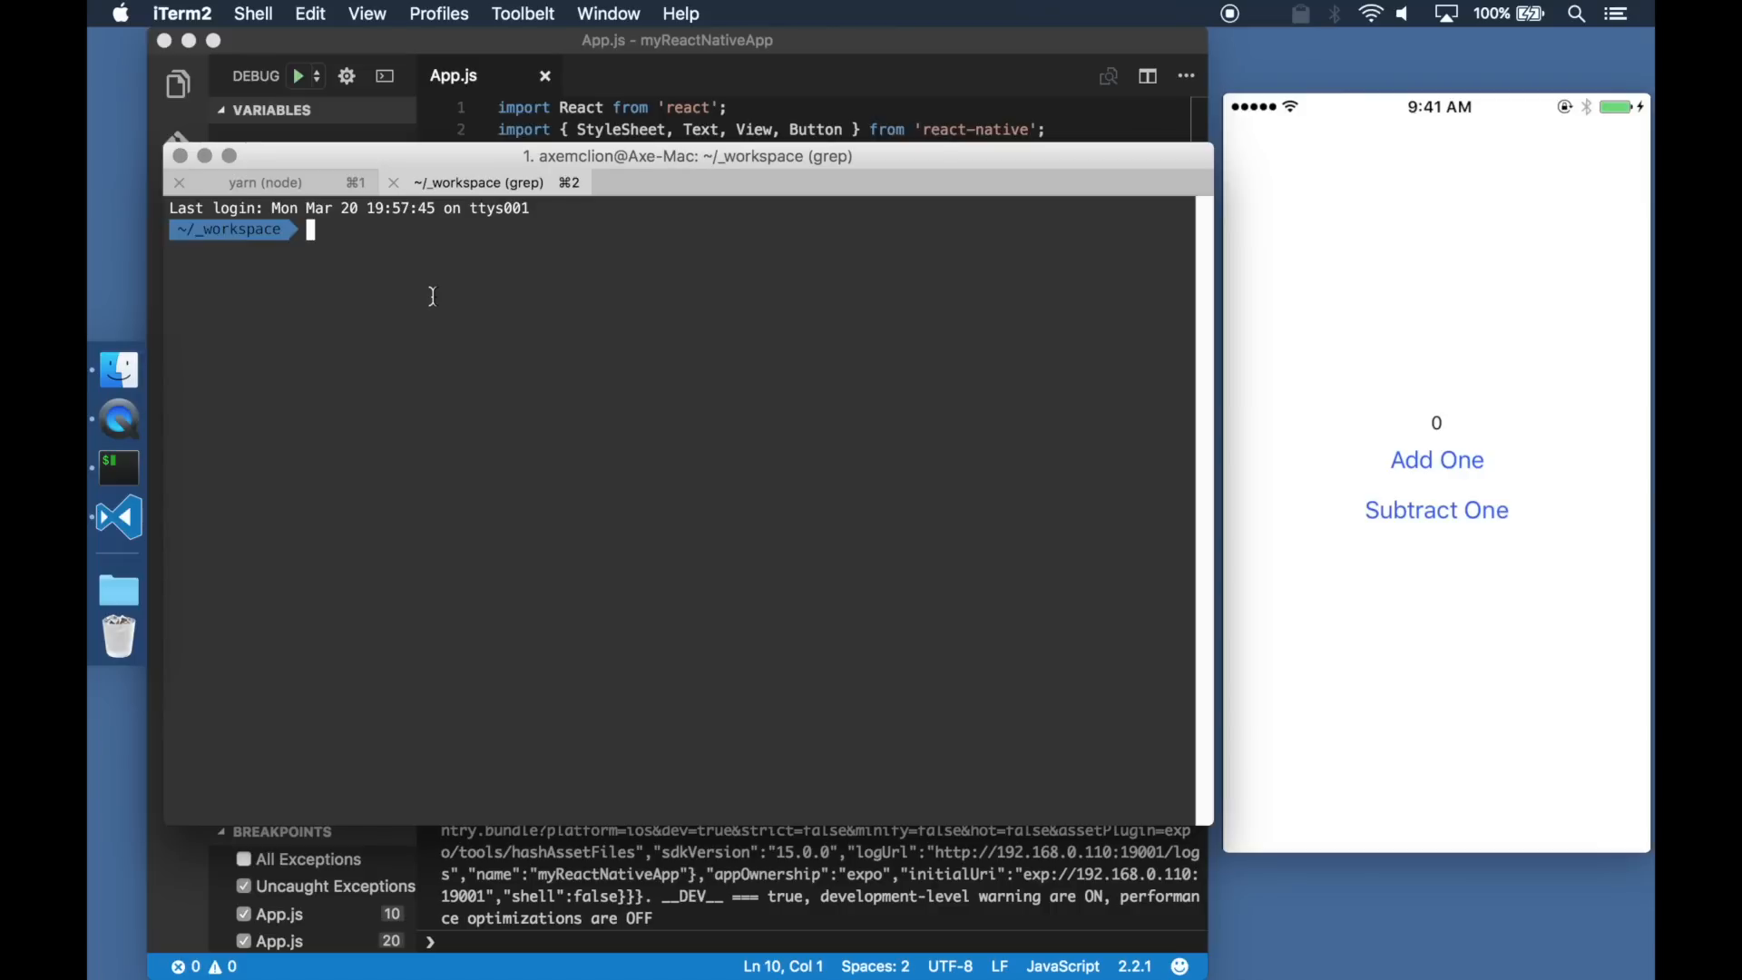
text(cd tmp/)
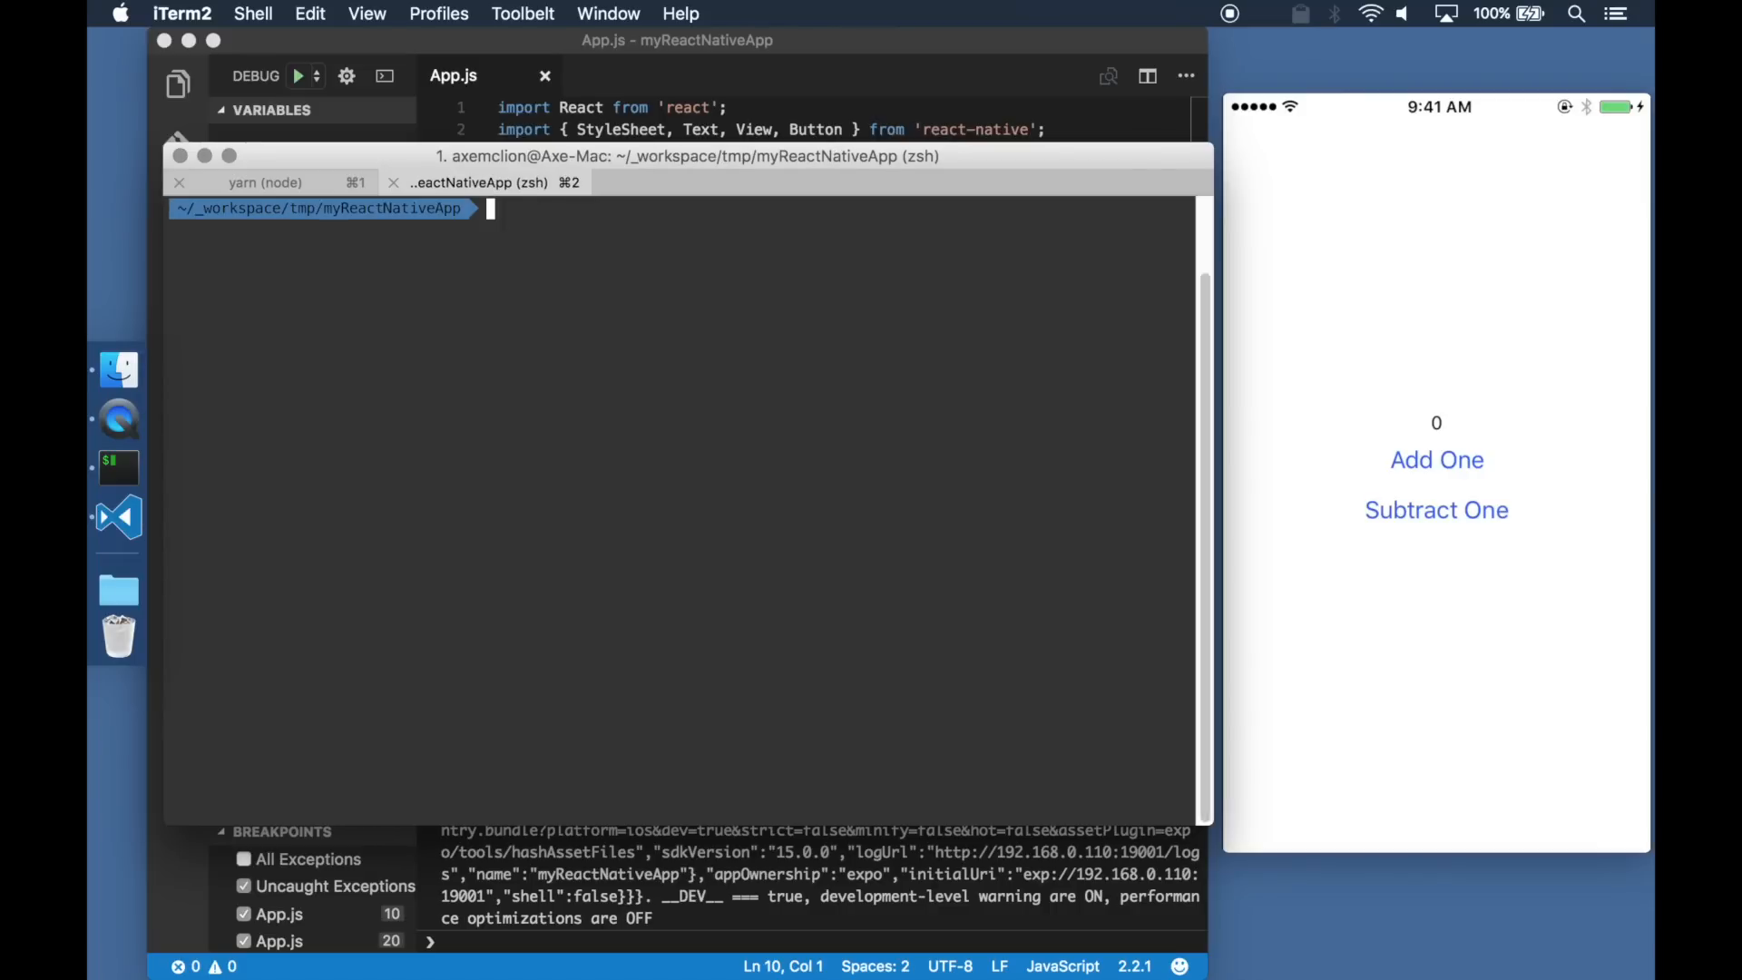
text(curl -L bit.ly/rn-debugger -o .vscode/debugger.js)
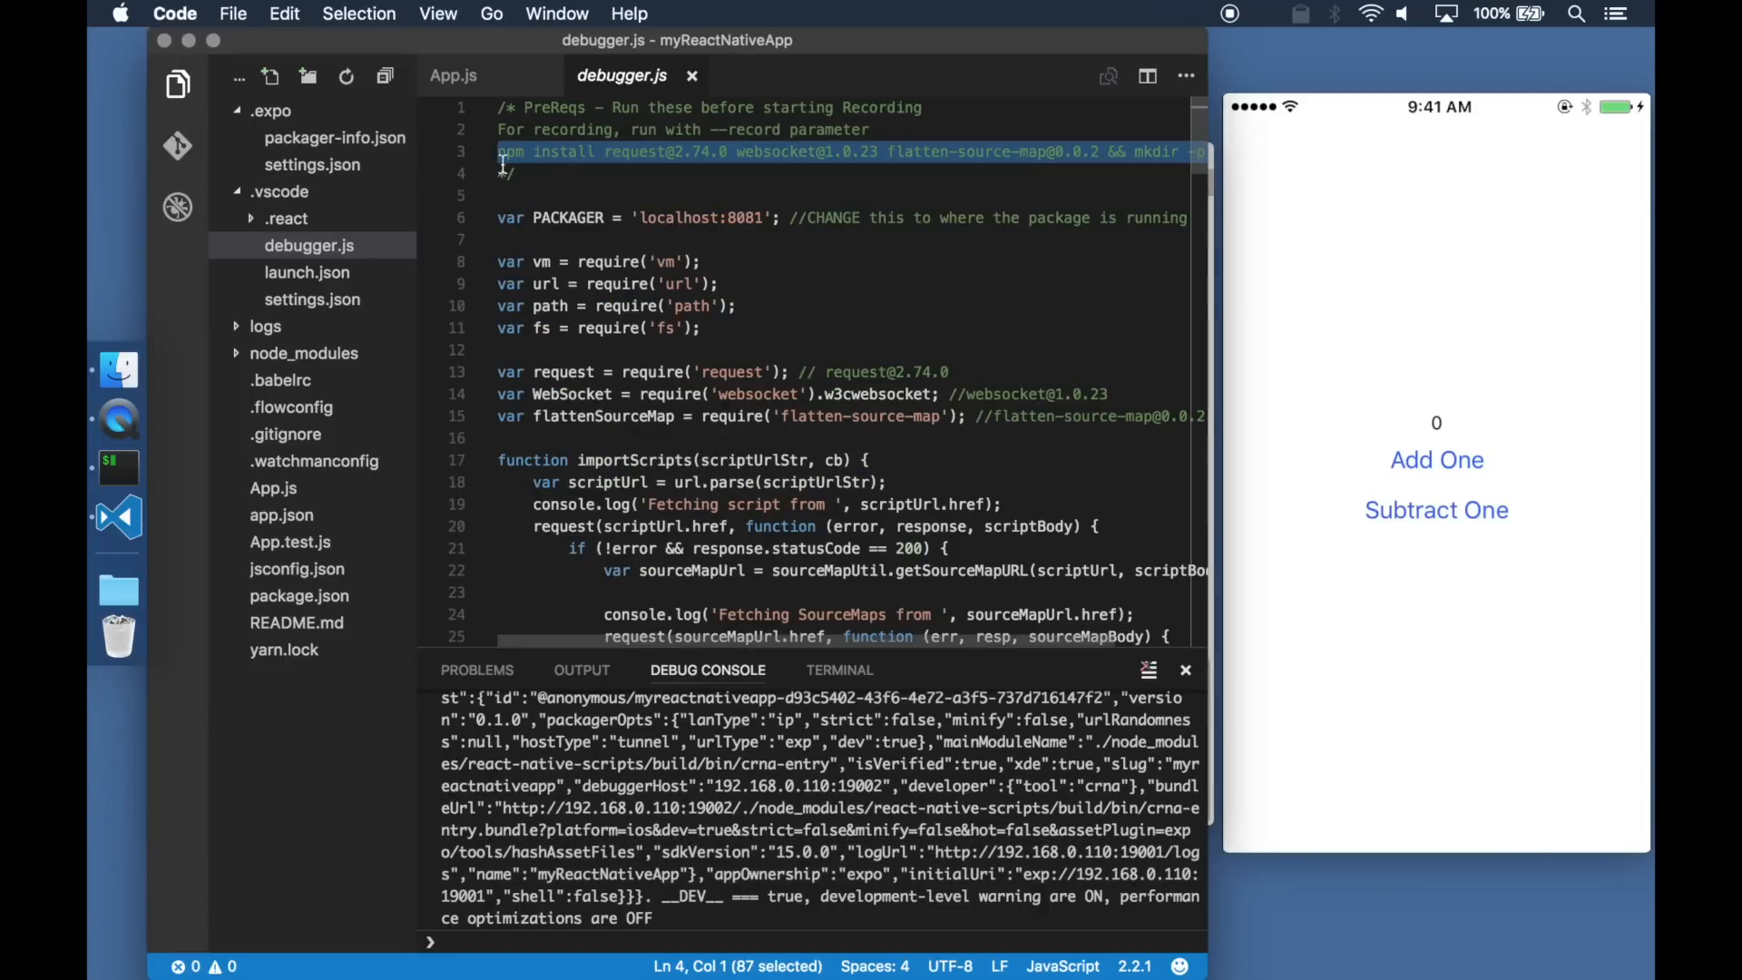
- Create a logs folder inside .vscode
click(270, 76)
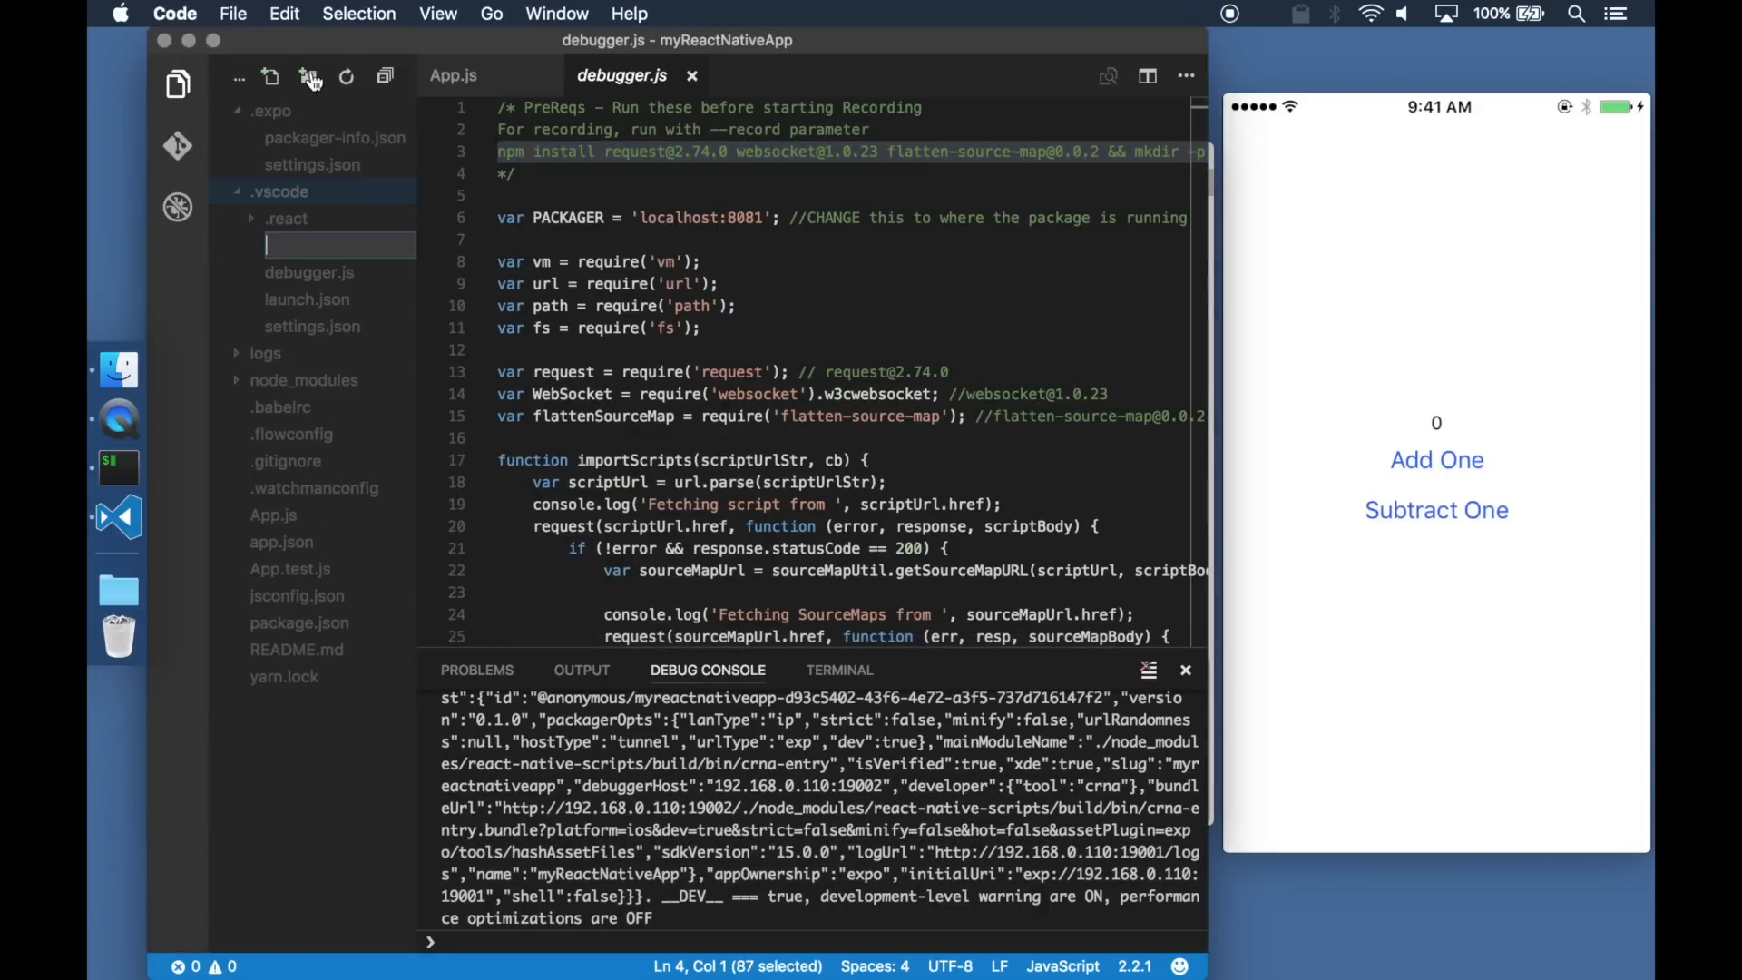
text(logs)
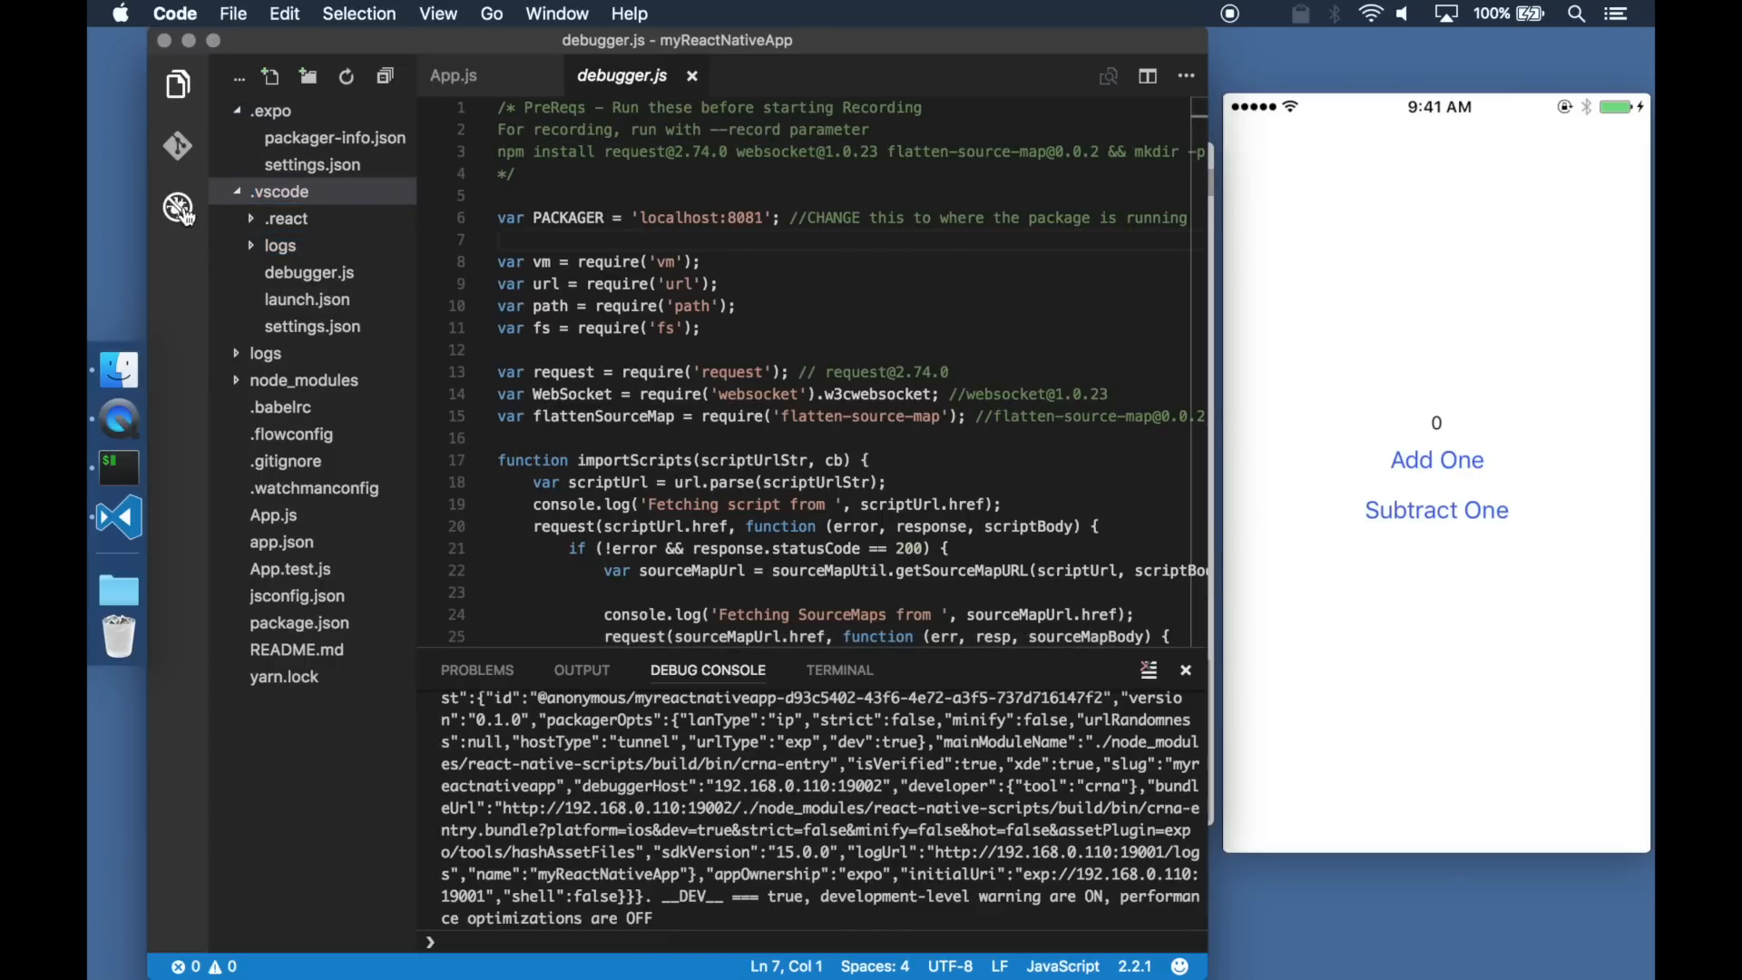
click(178, 207)
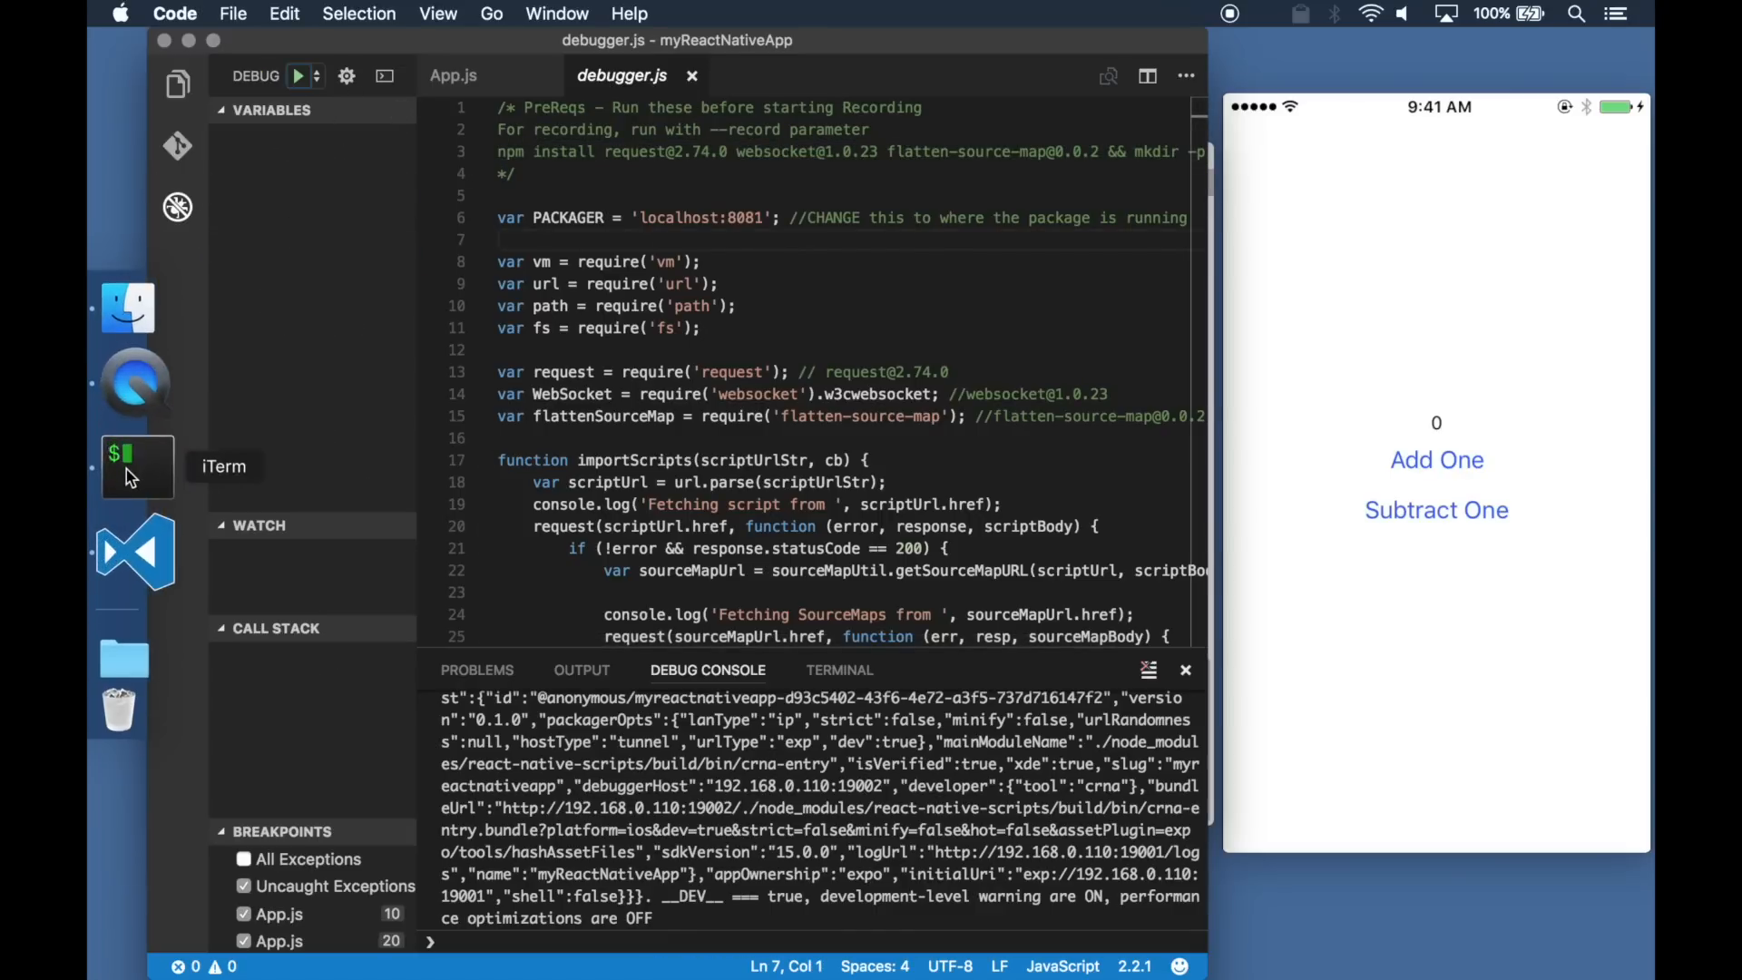
- Change debugger.js's PACKAGER address from port 8081 to localhost:19002
click(136, 465)
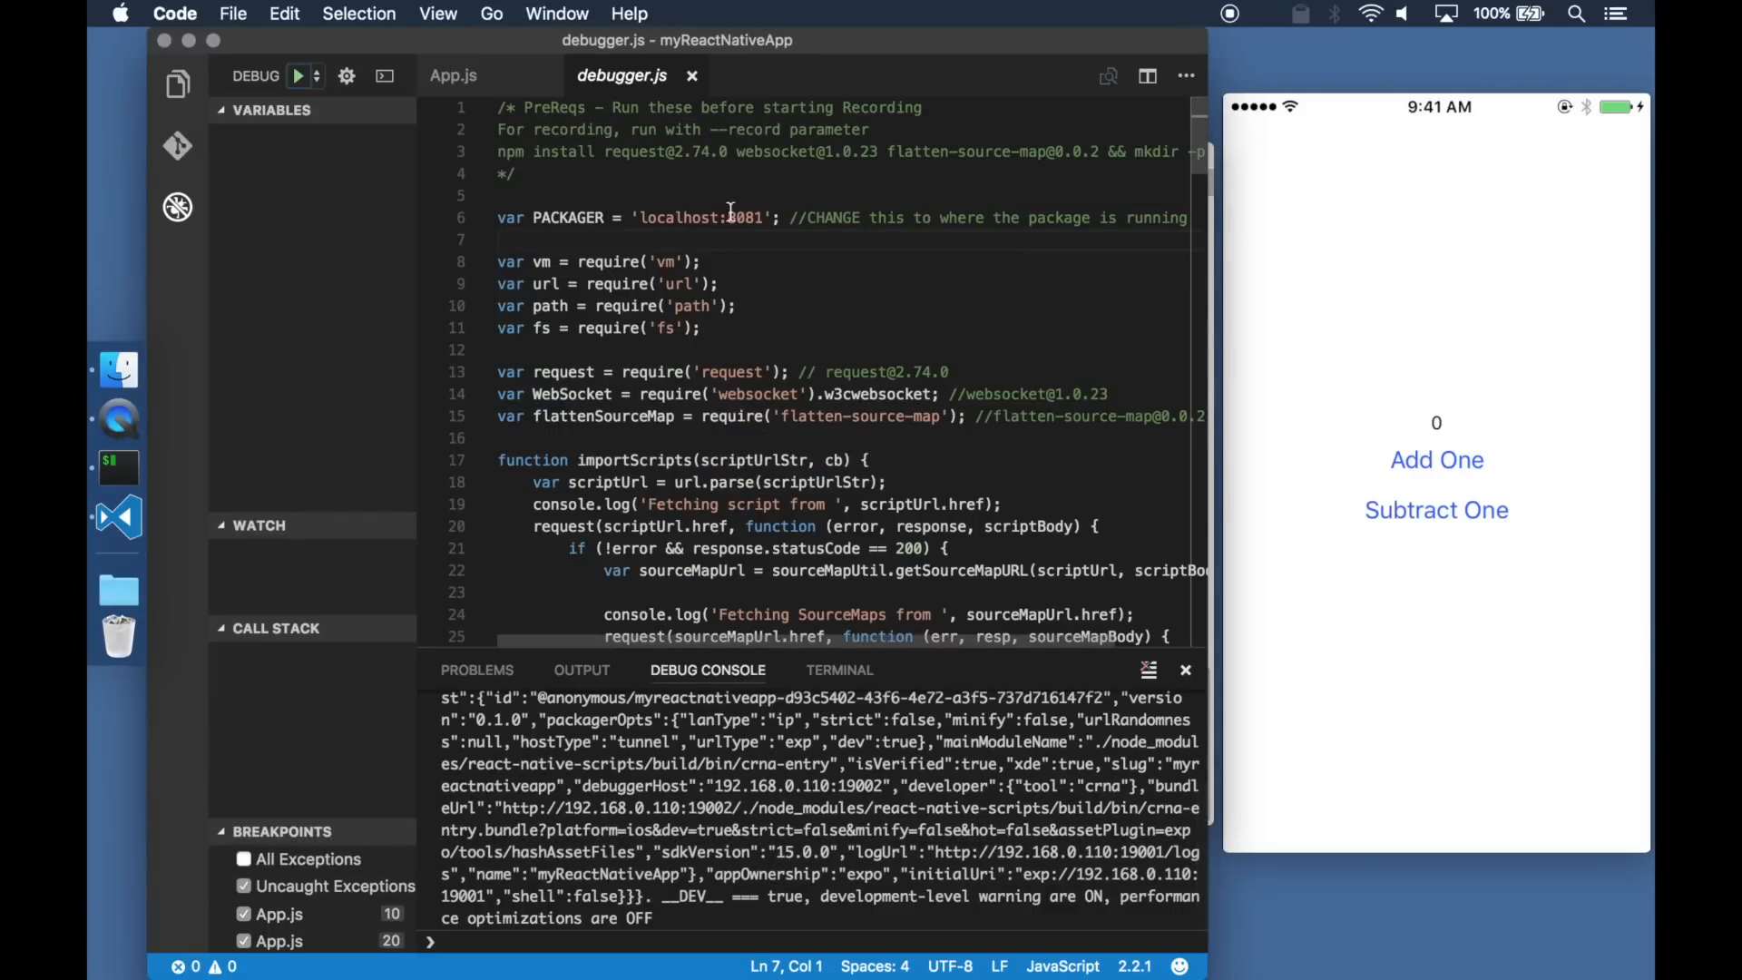
text(1900)
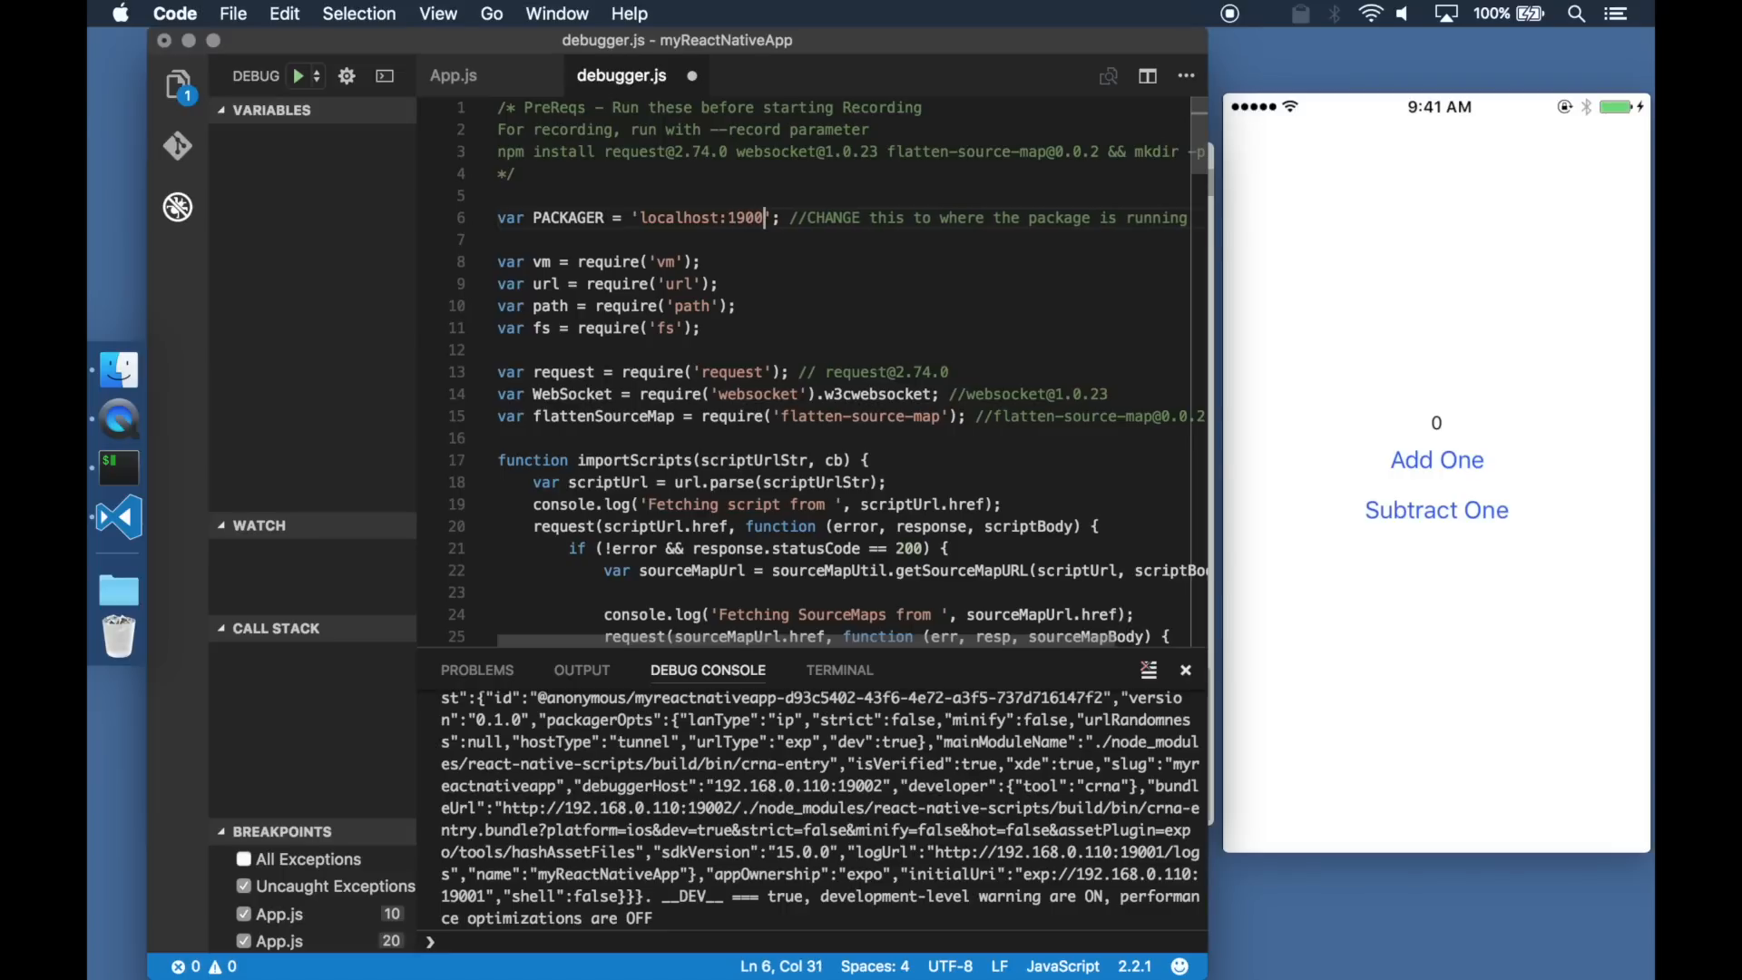
click(232, 13)
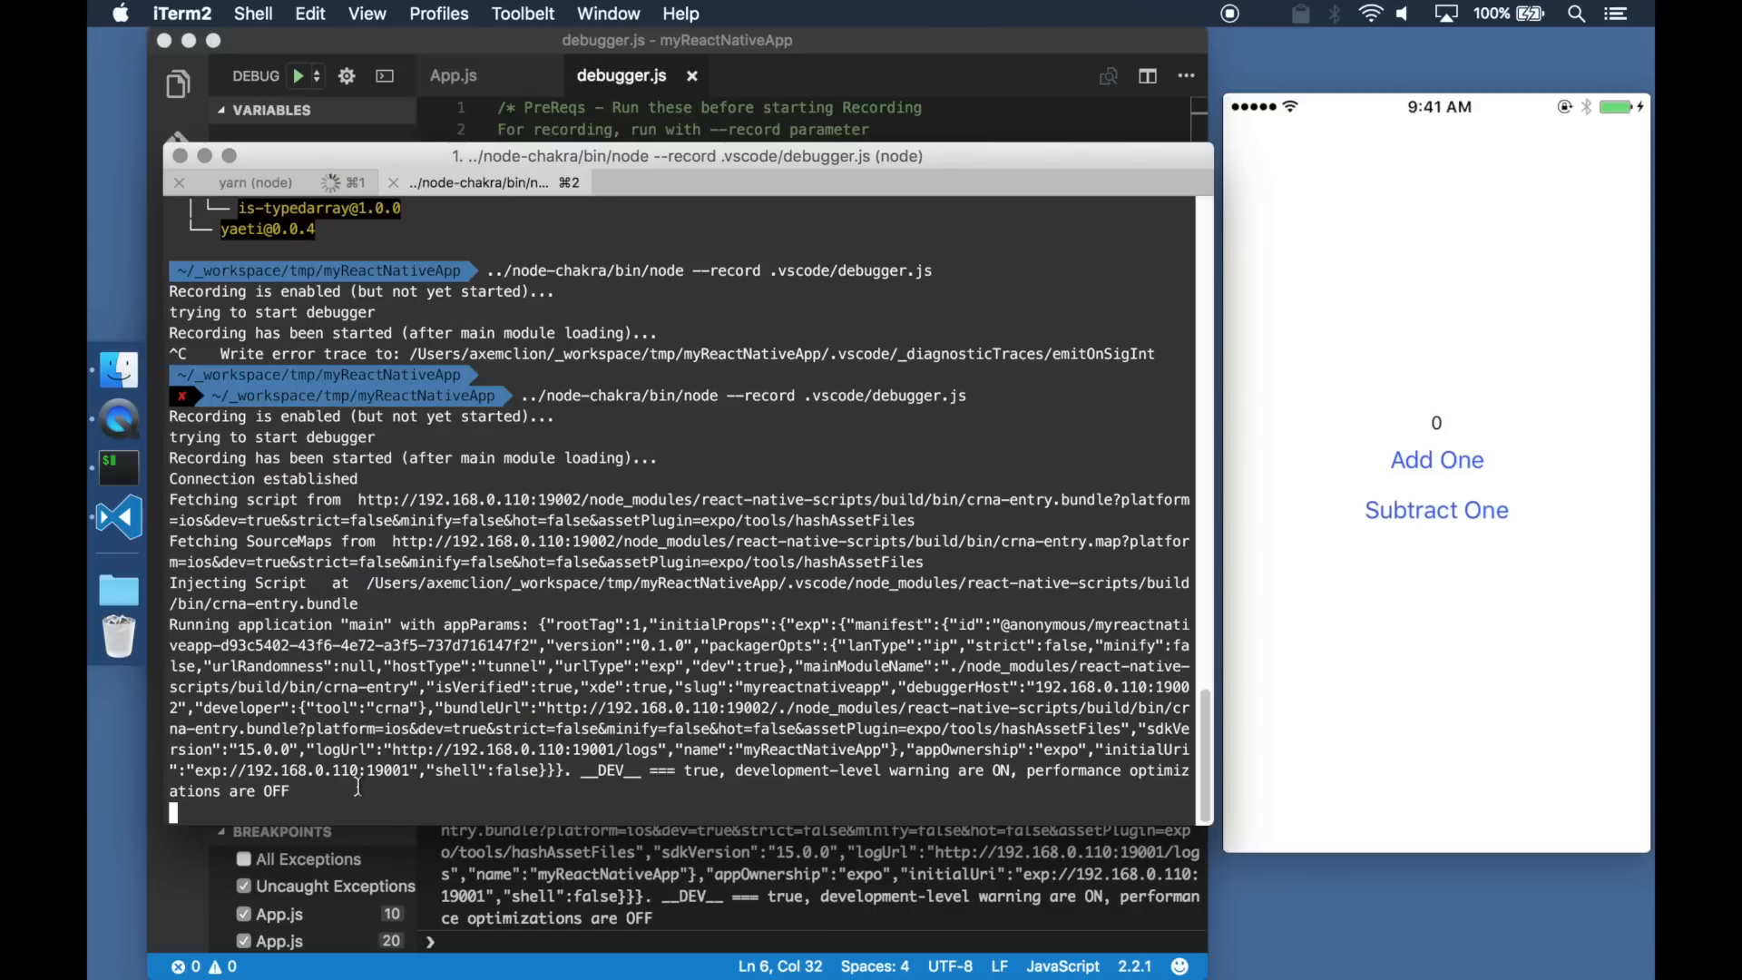
- Press the simulator's counter buttons during the node-chakra --record run, then return to VS Code
click(1437, 459)
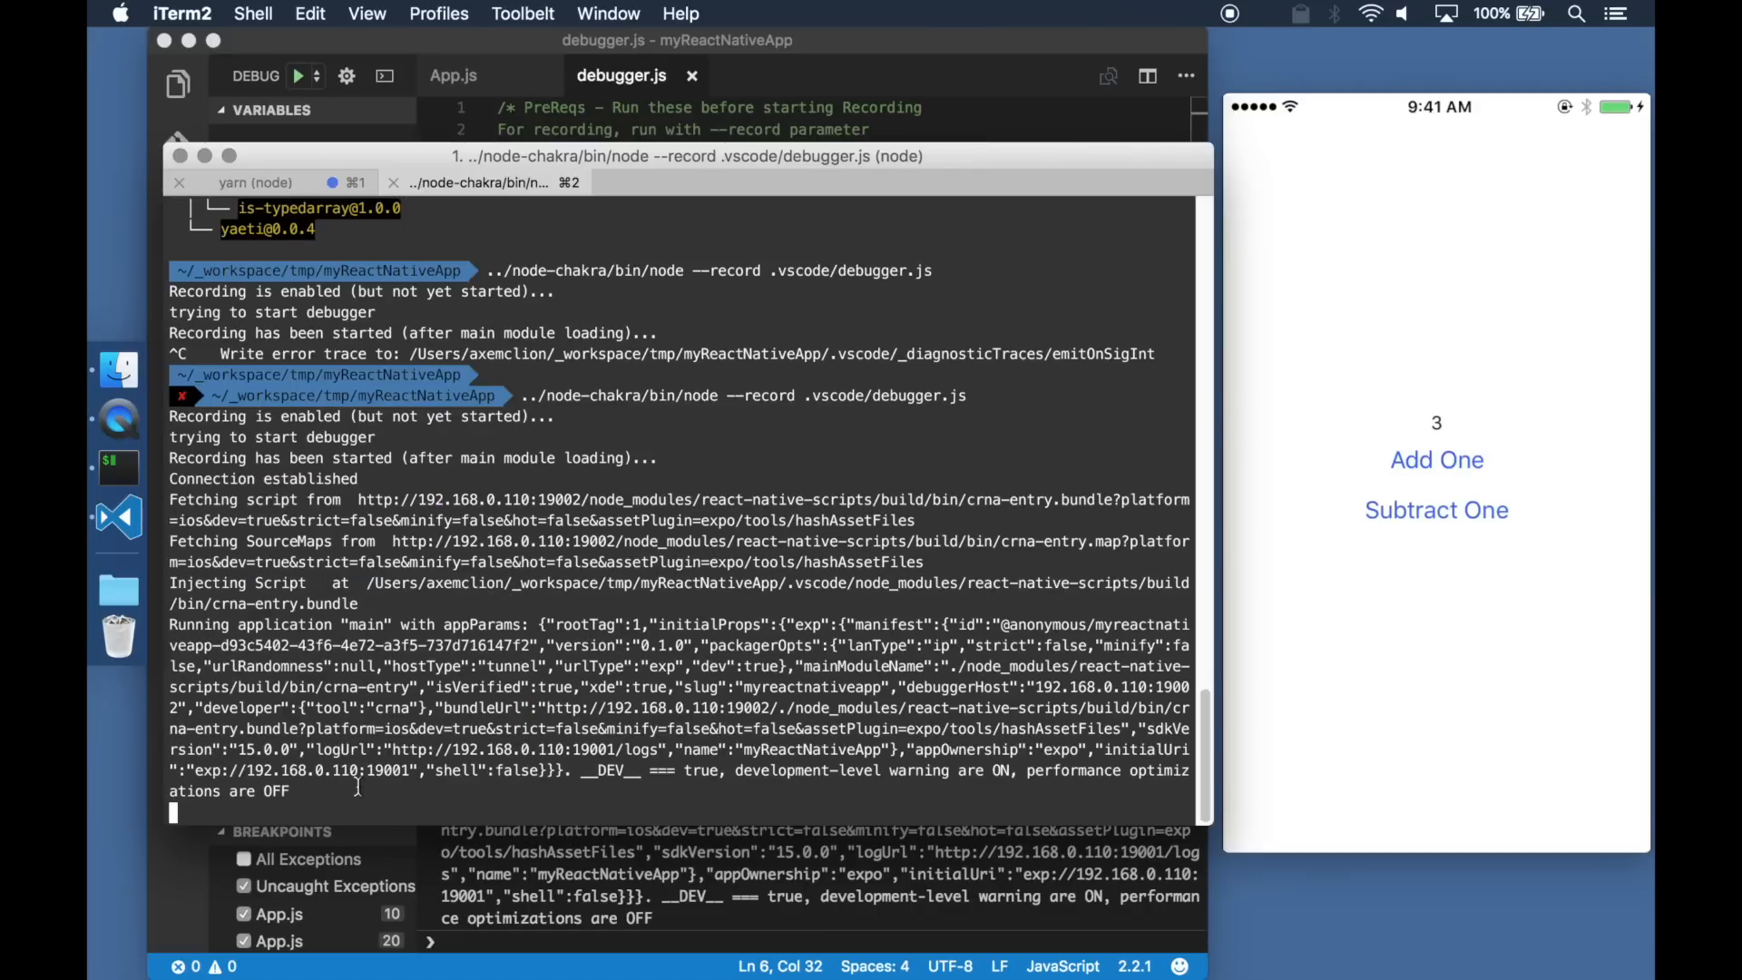
click(1436, 510)
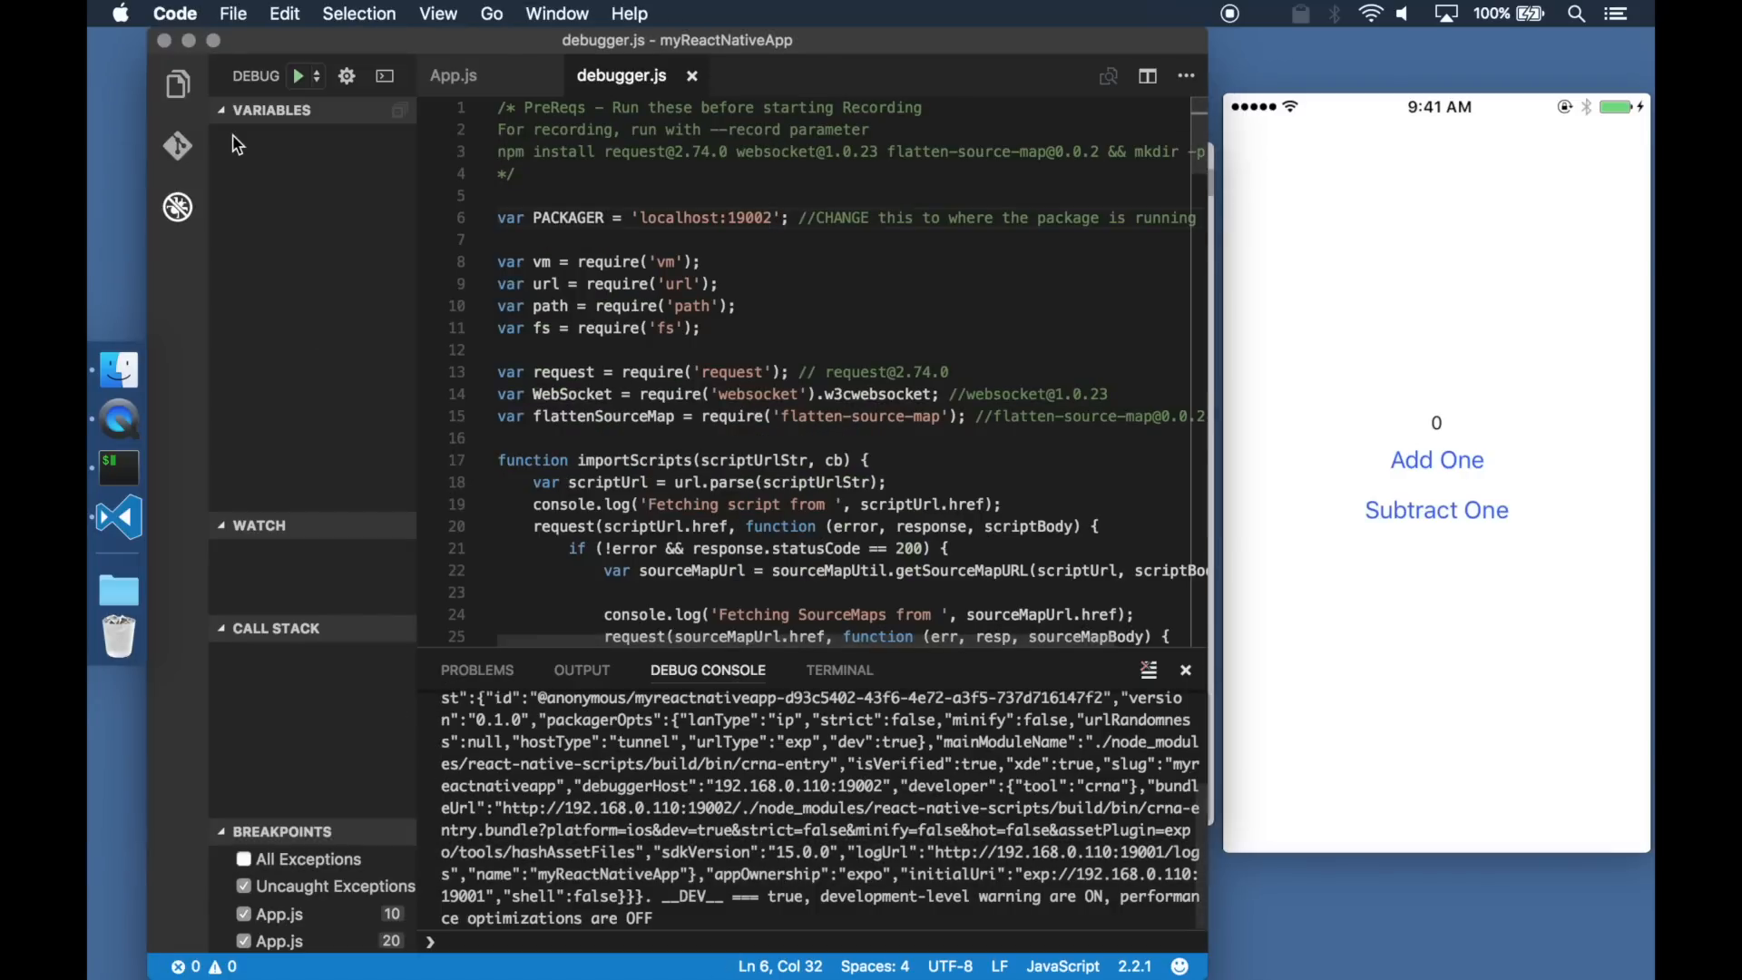
- Edit launch.json's Launch Program to run debugger.js on node-chakra with --replay-debug logs, outFiles and sourceMaps, and save
click(178, 83)
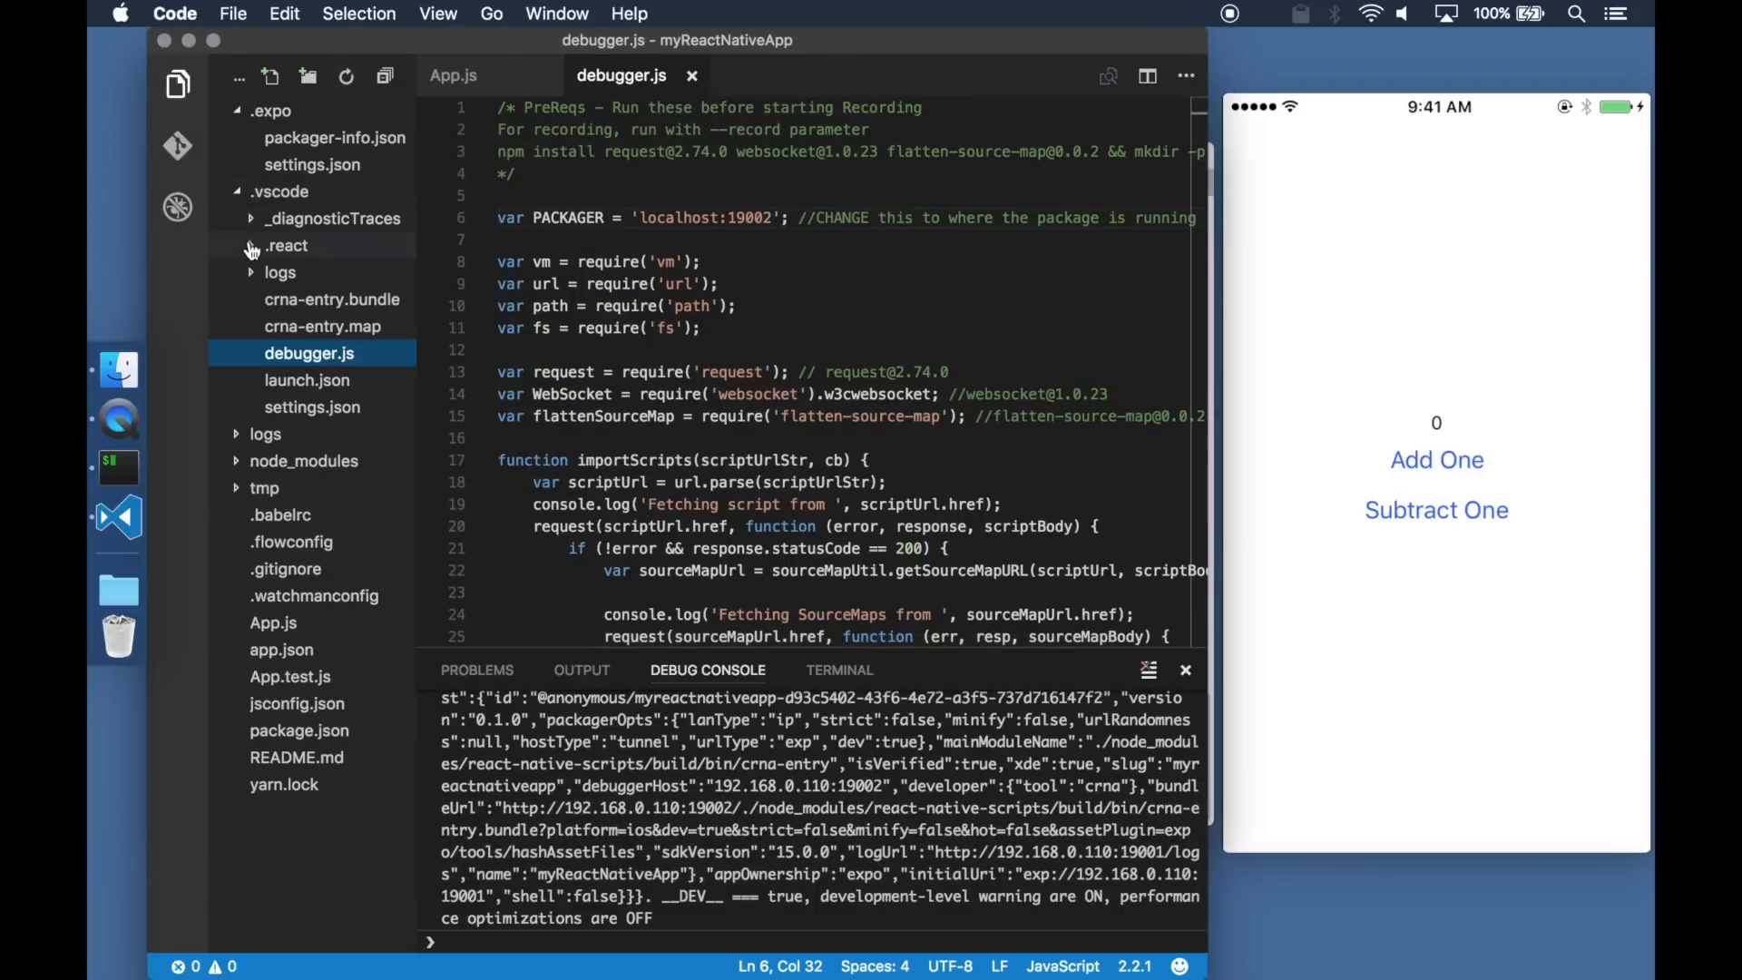
click(280, 272)
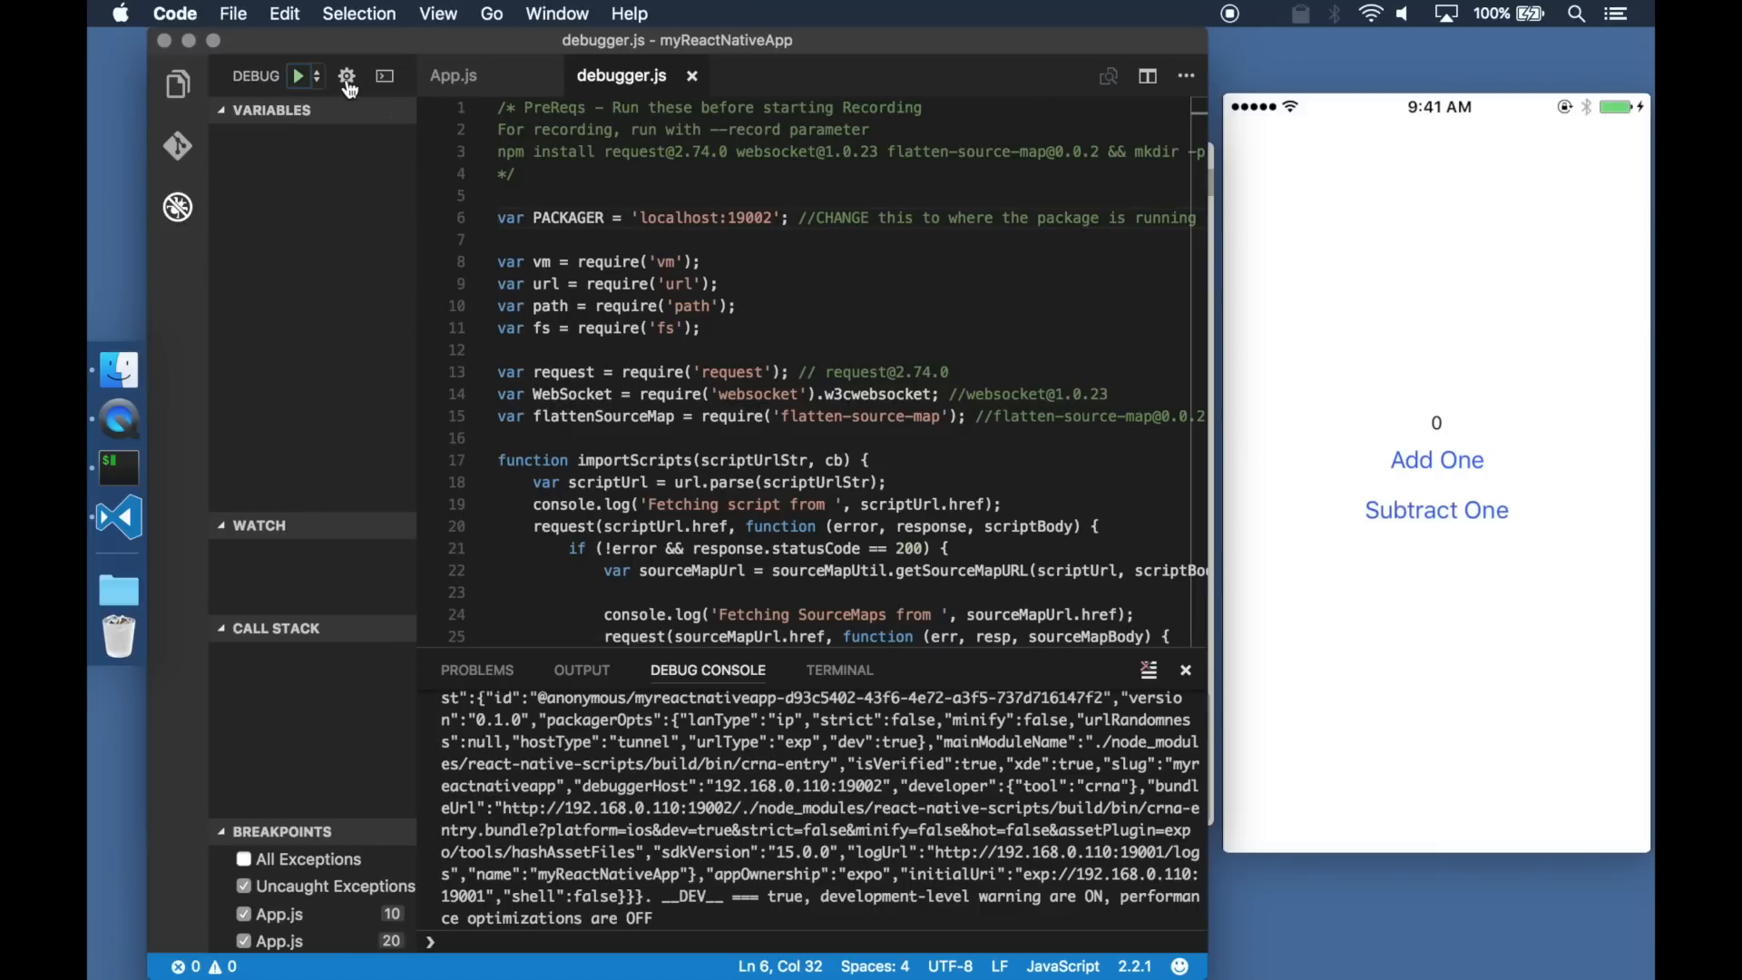
click(346, 76)
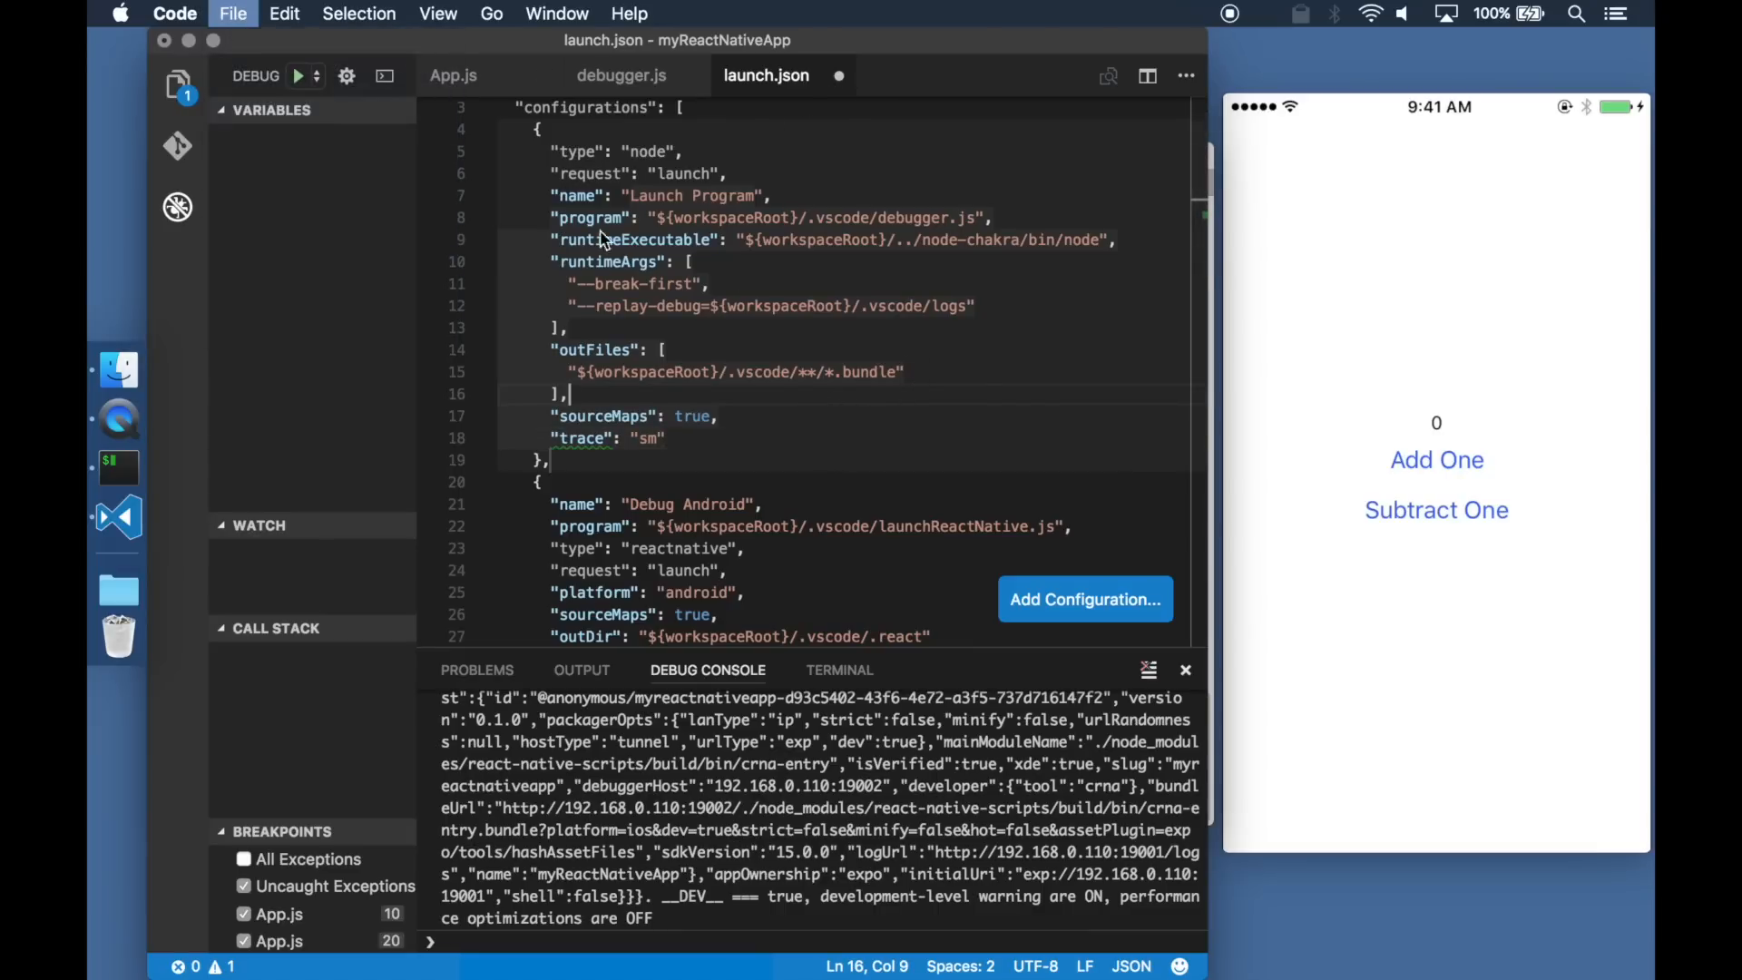
click(314, 76)
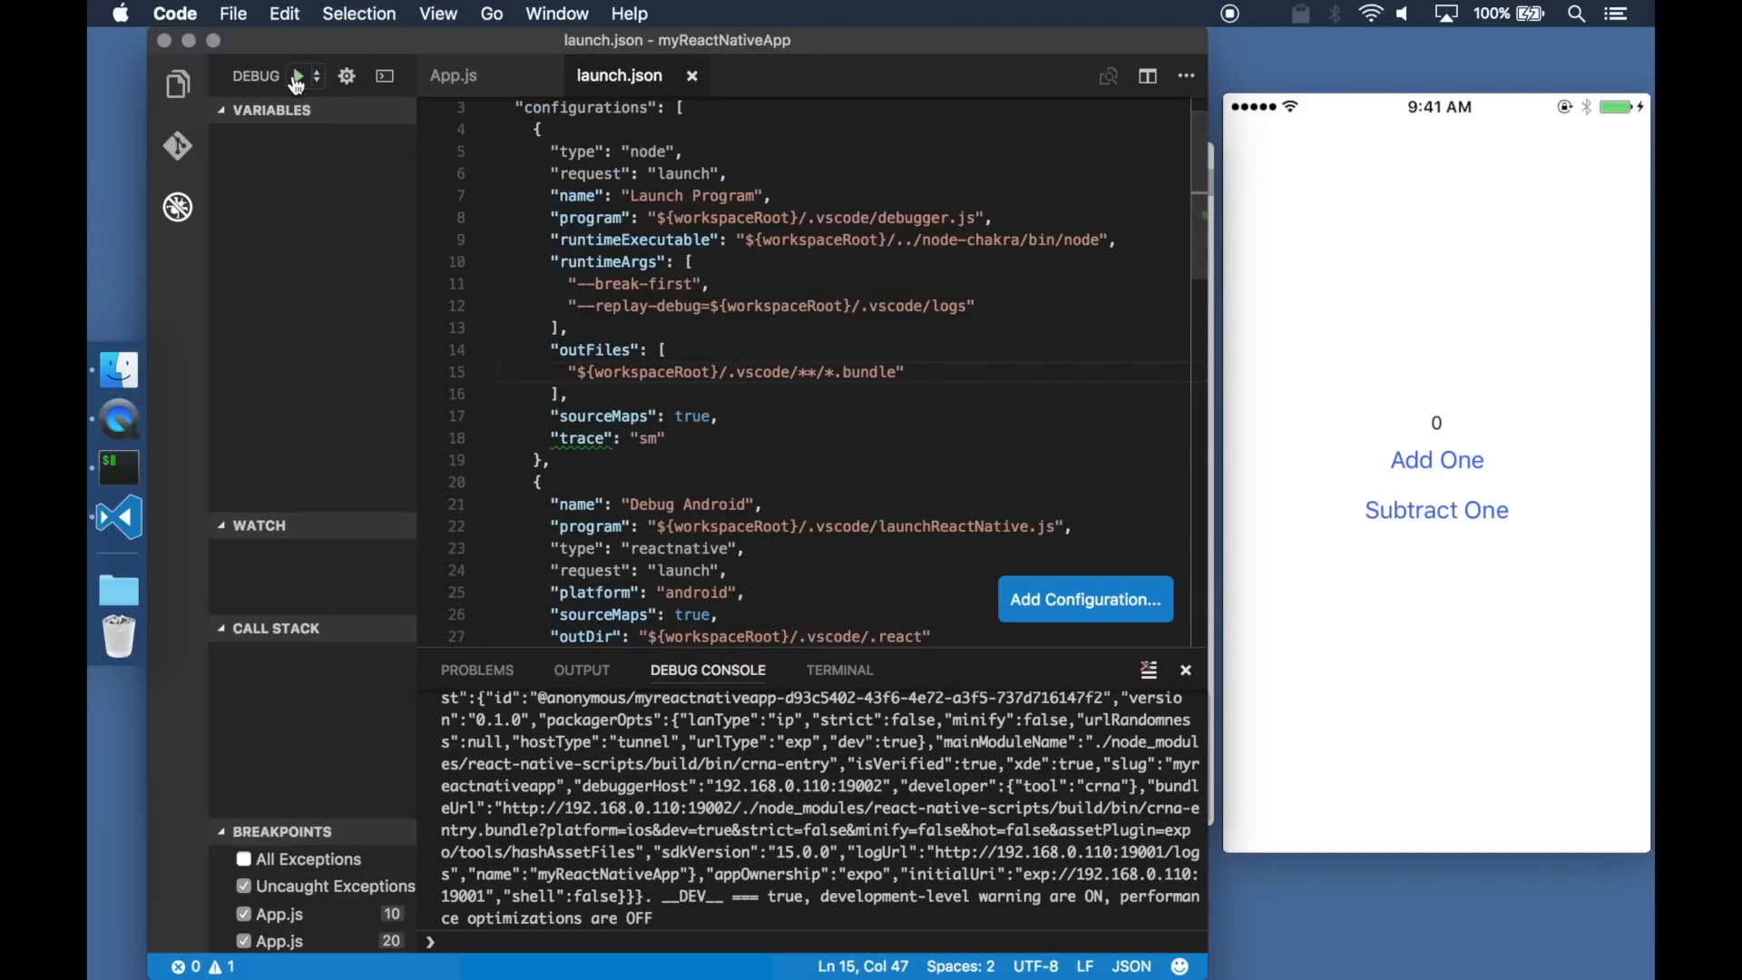
- Launch the replay debug session and continue past the dns.js break to the App.js line 10 breakpoint
click(296, 77)
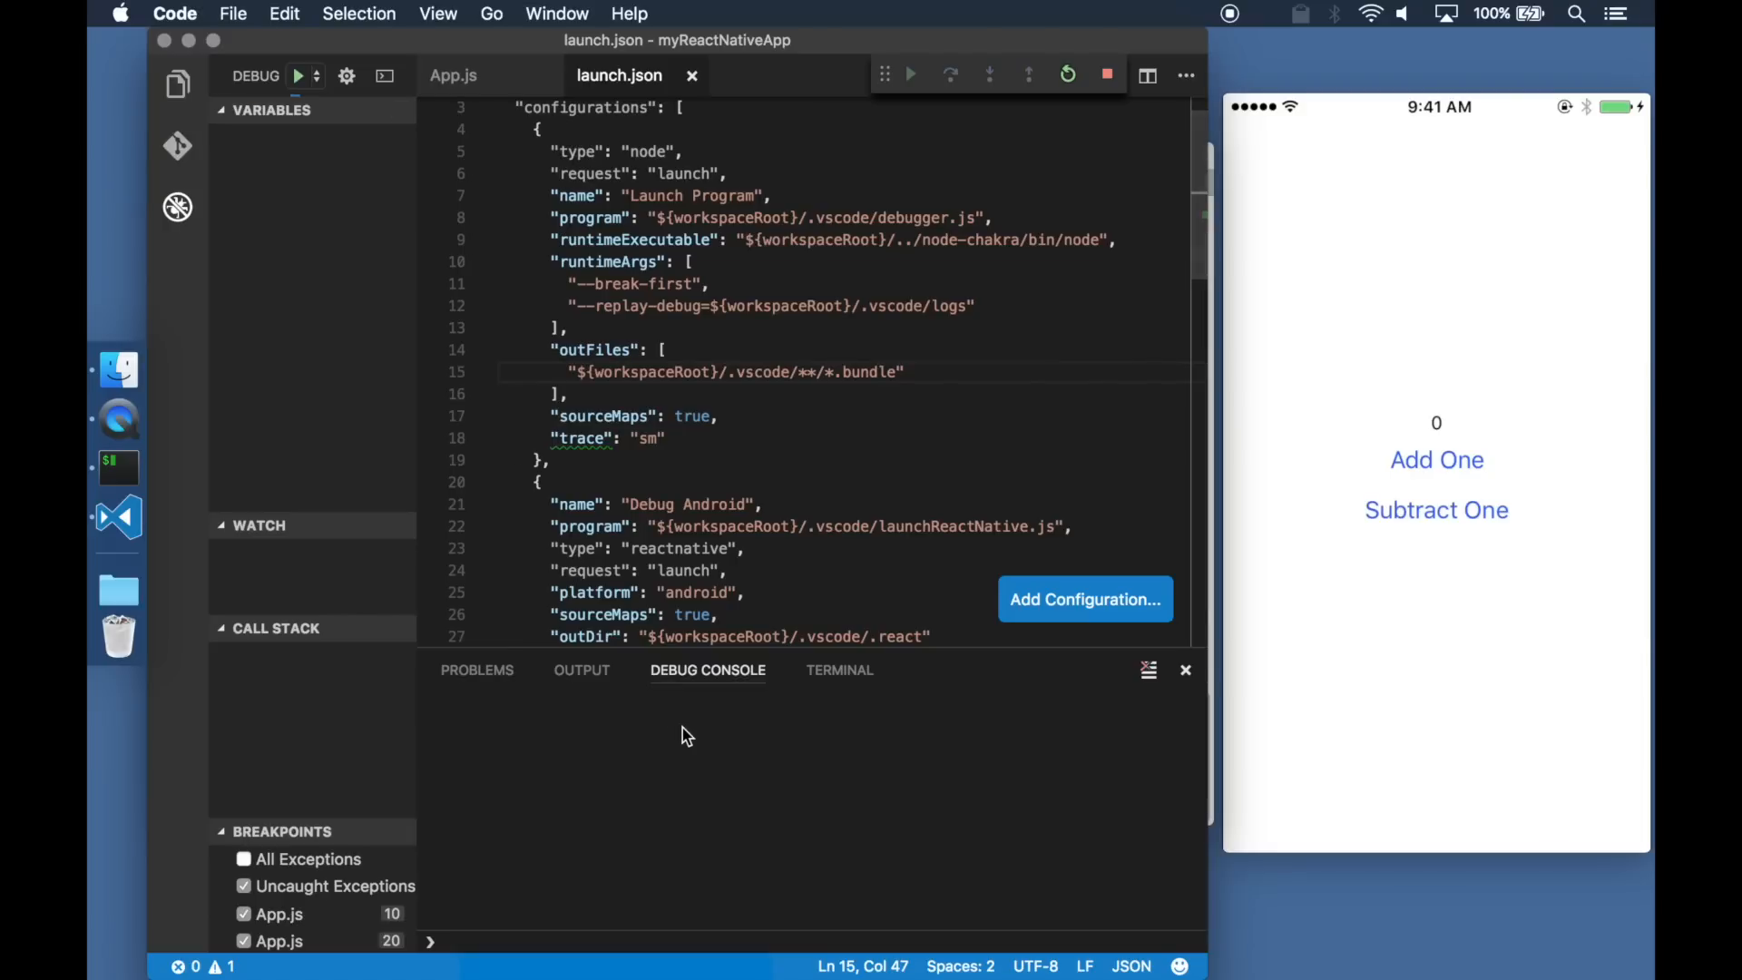
click(907, 74)
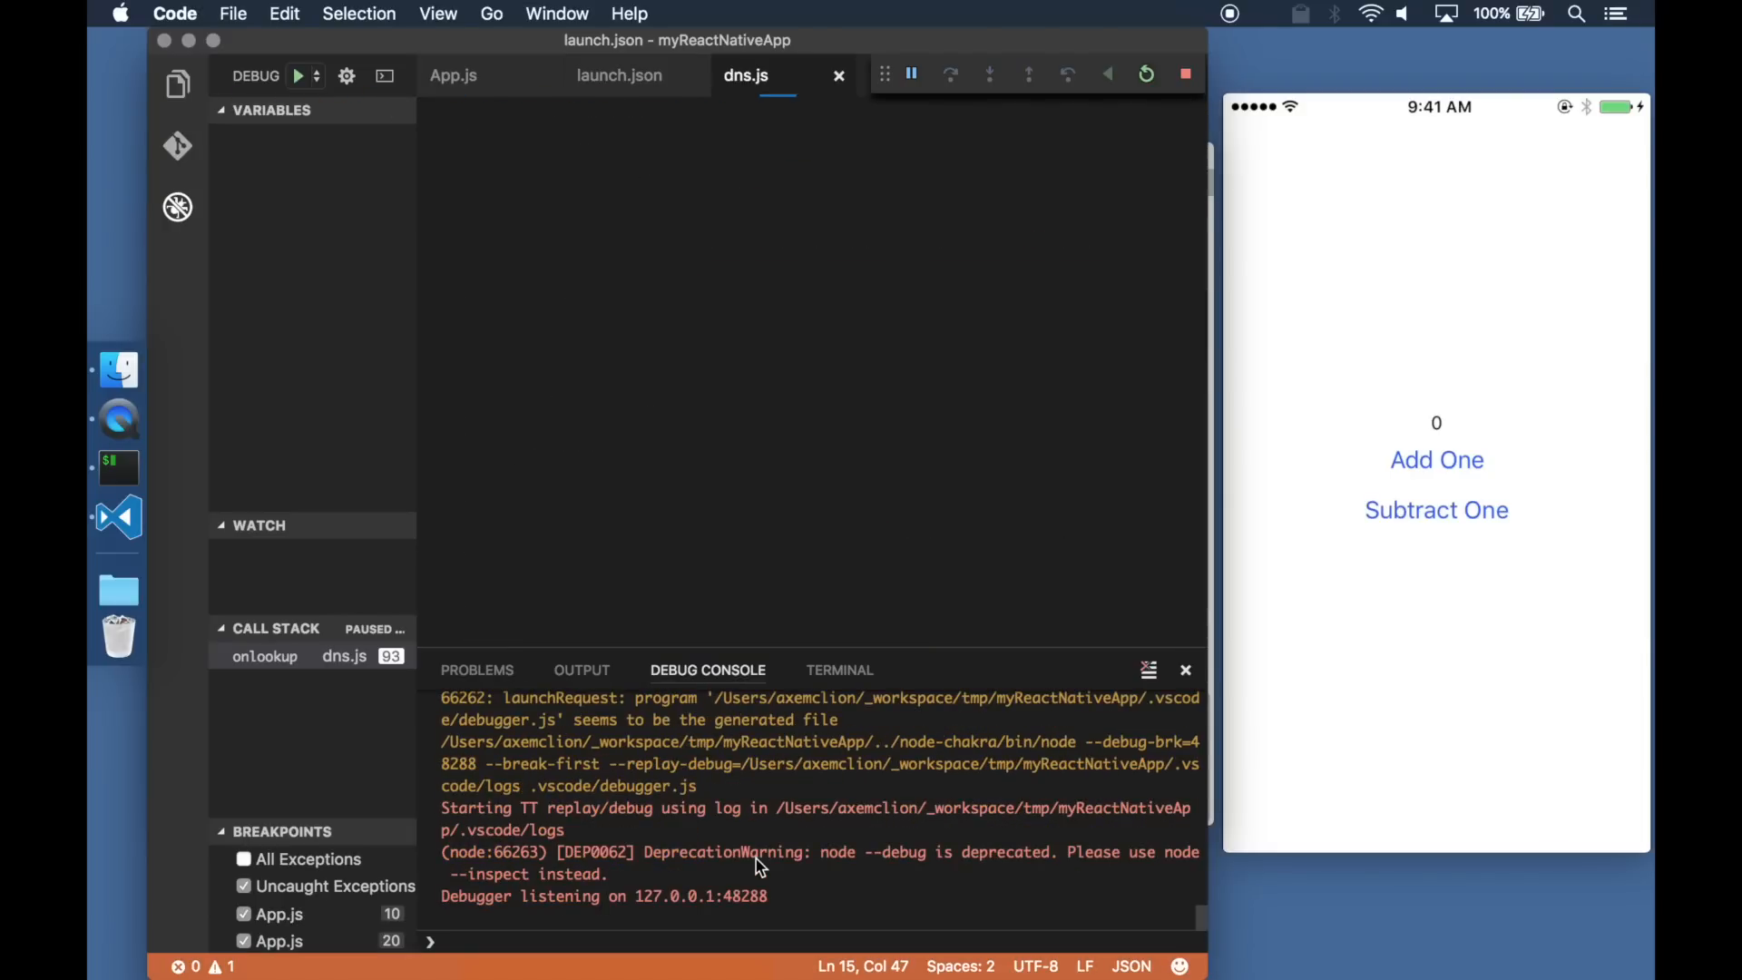
click(909, 74)
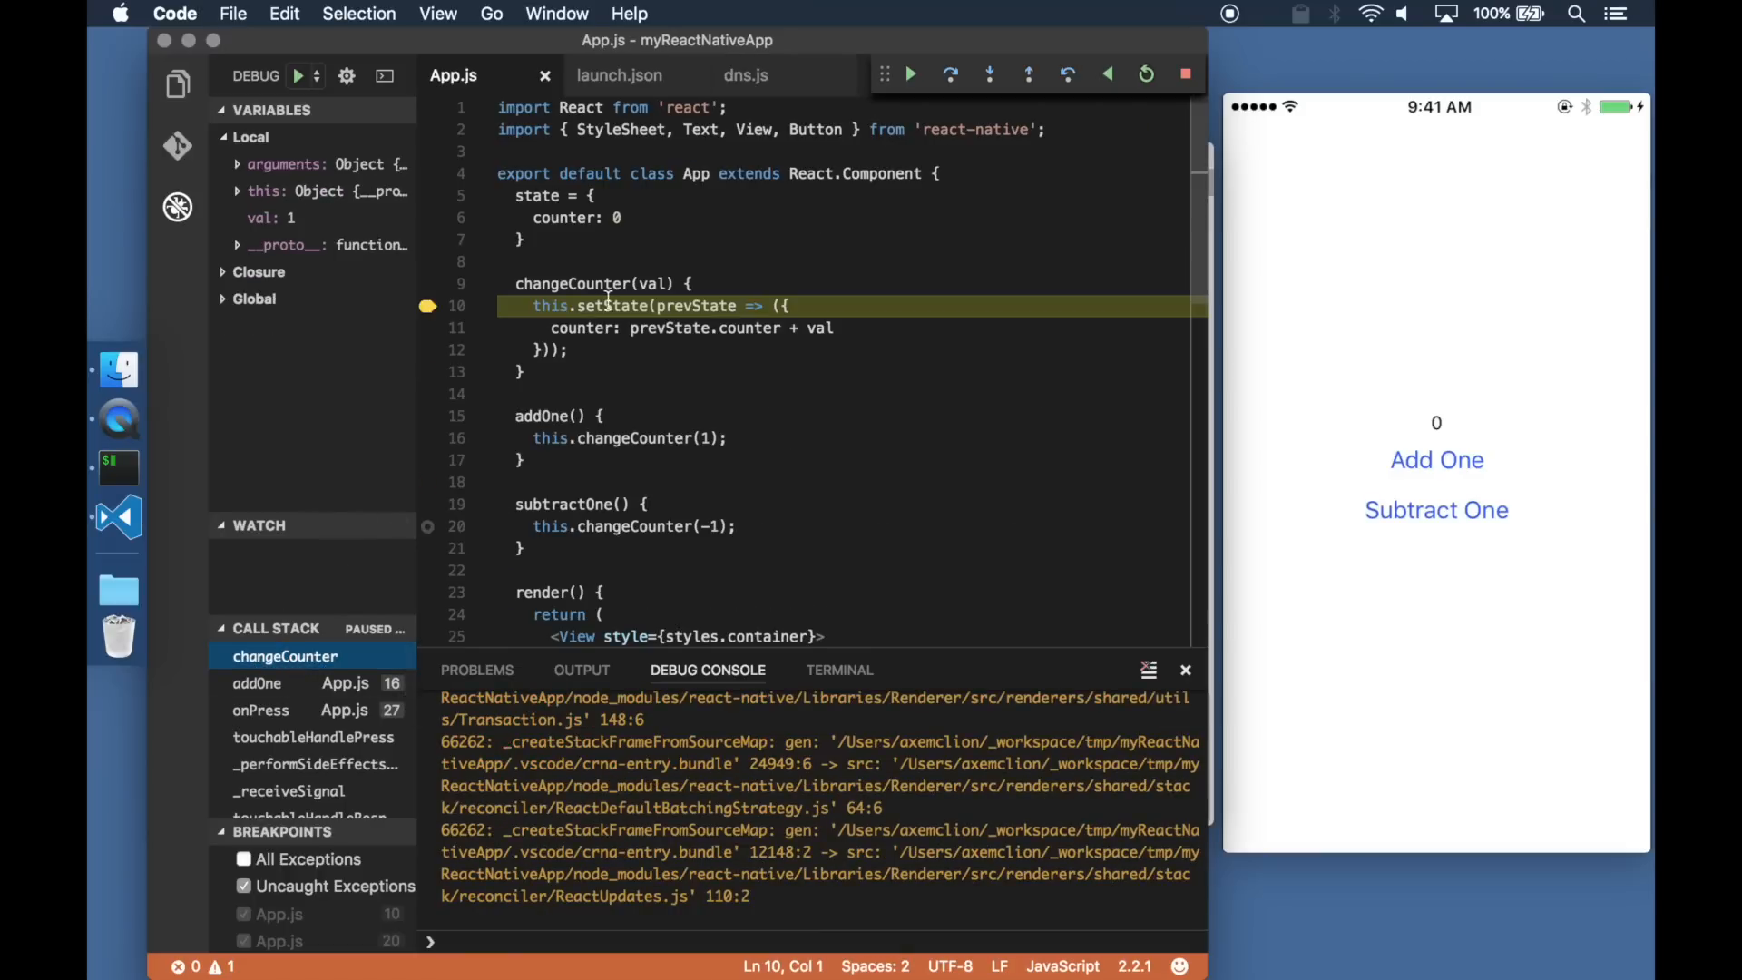
mouse_move(672, 329)
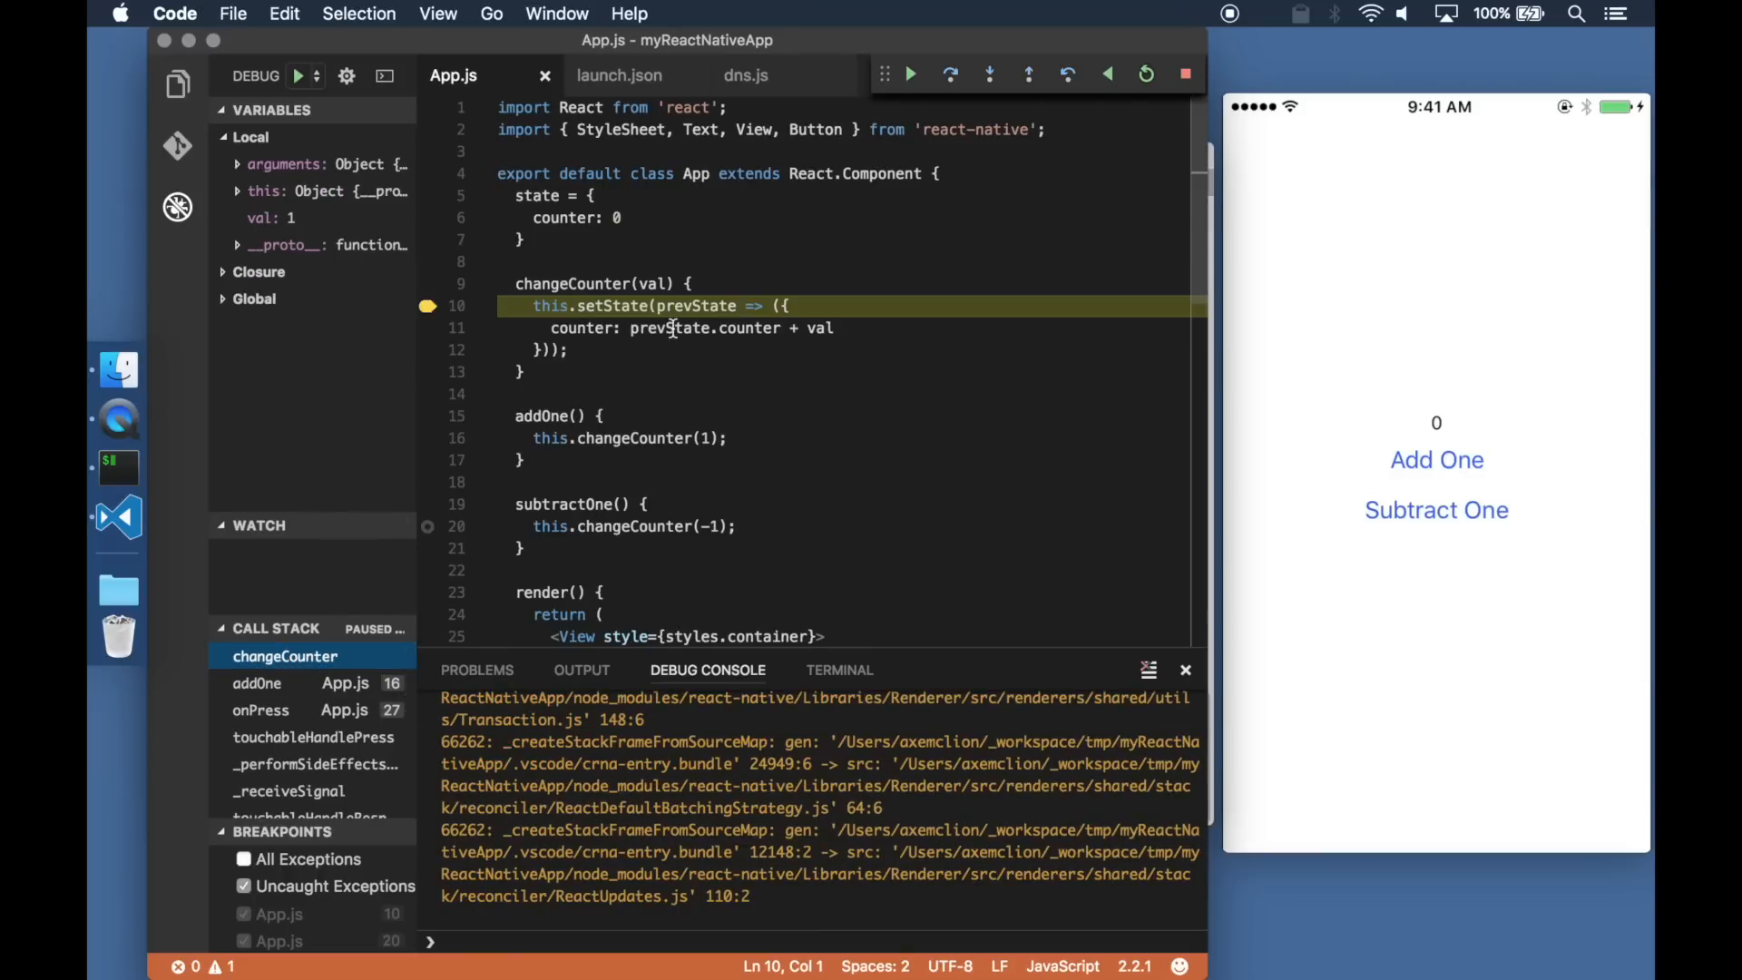
mouse_move(992, 91)
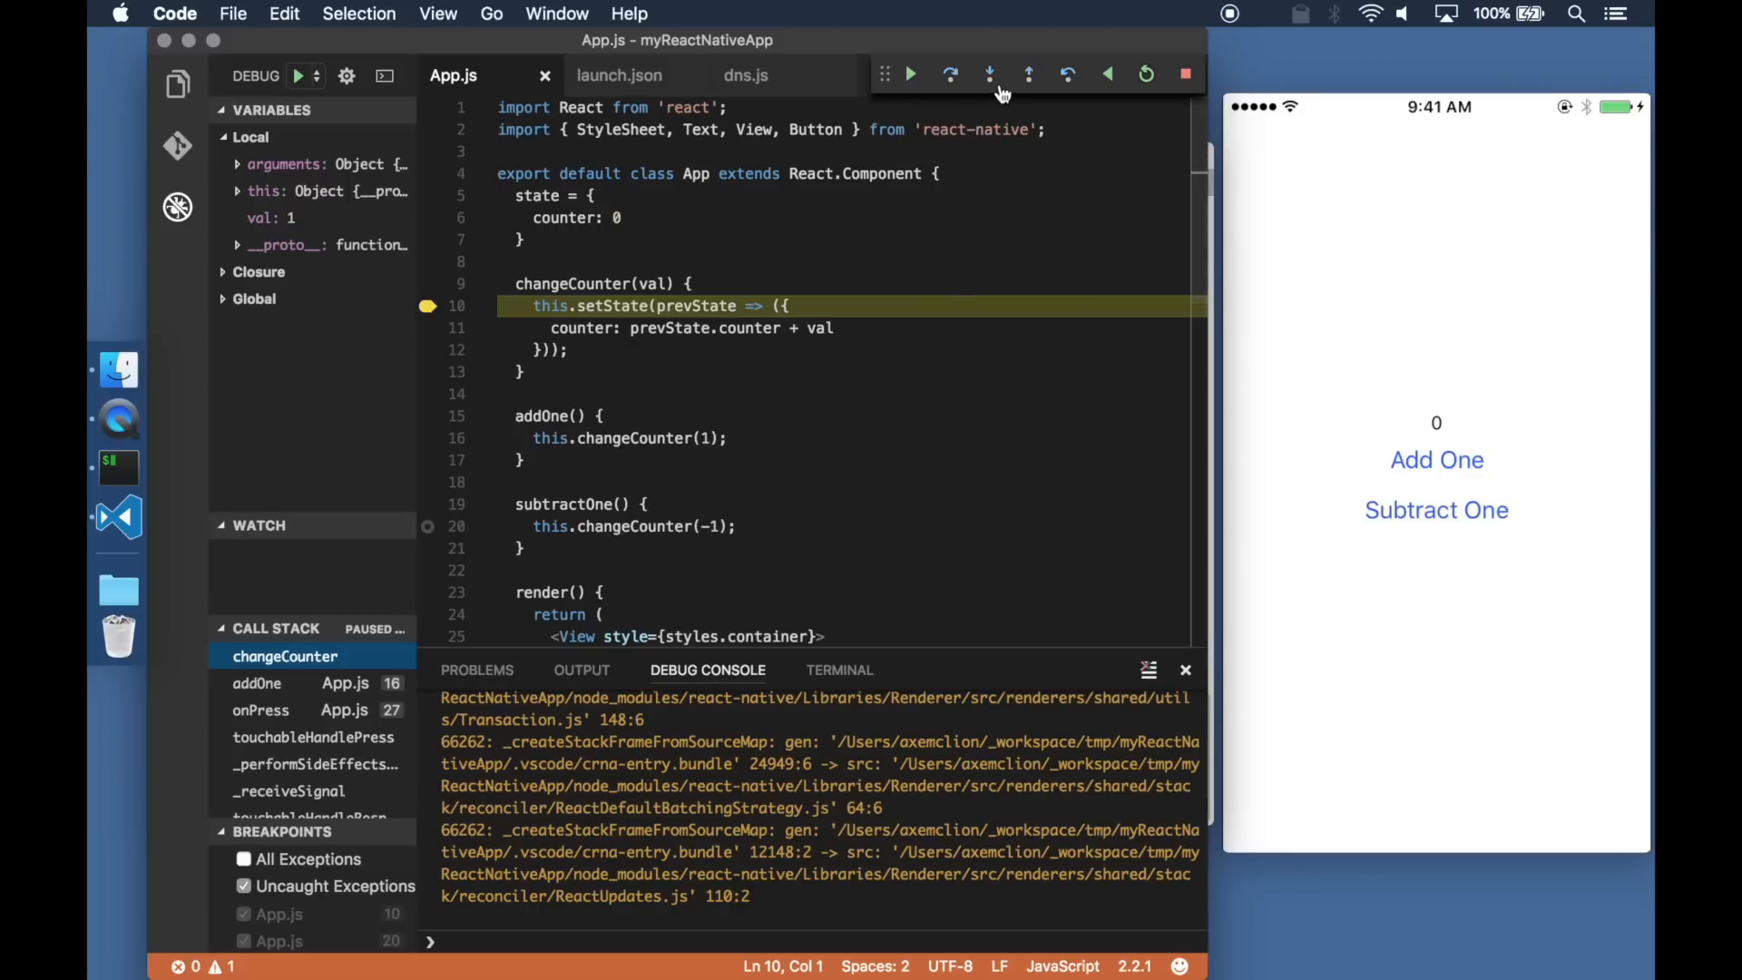
mouse_move(1076, 69)
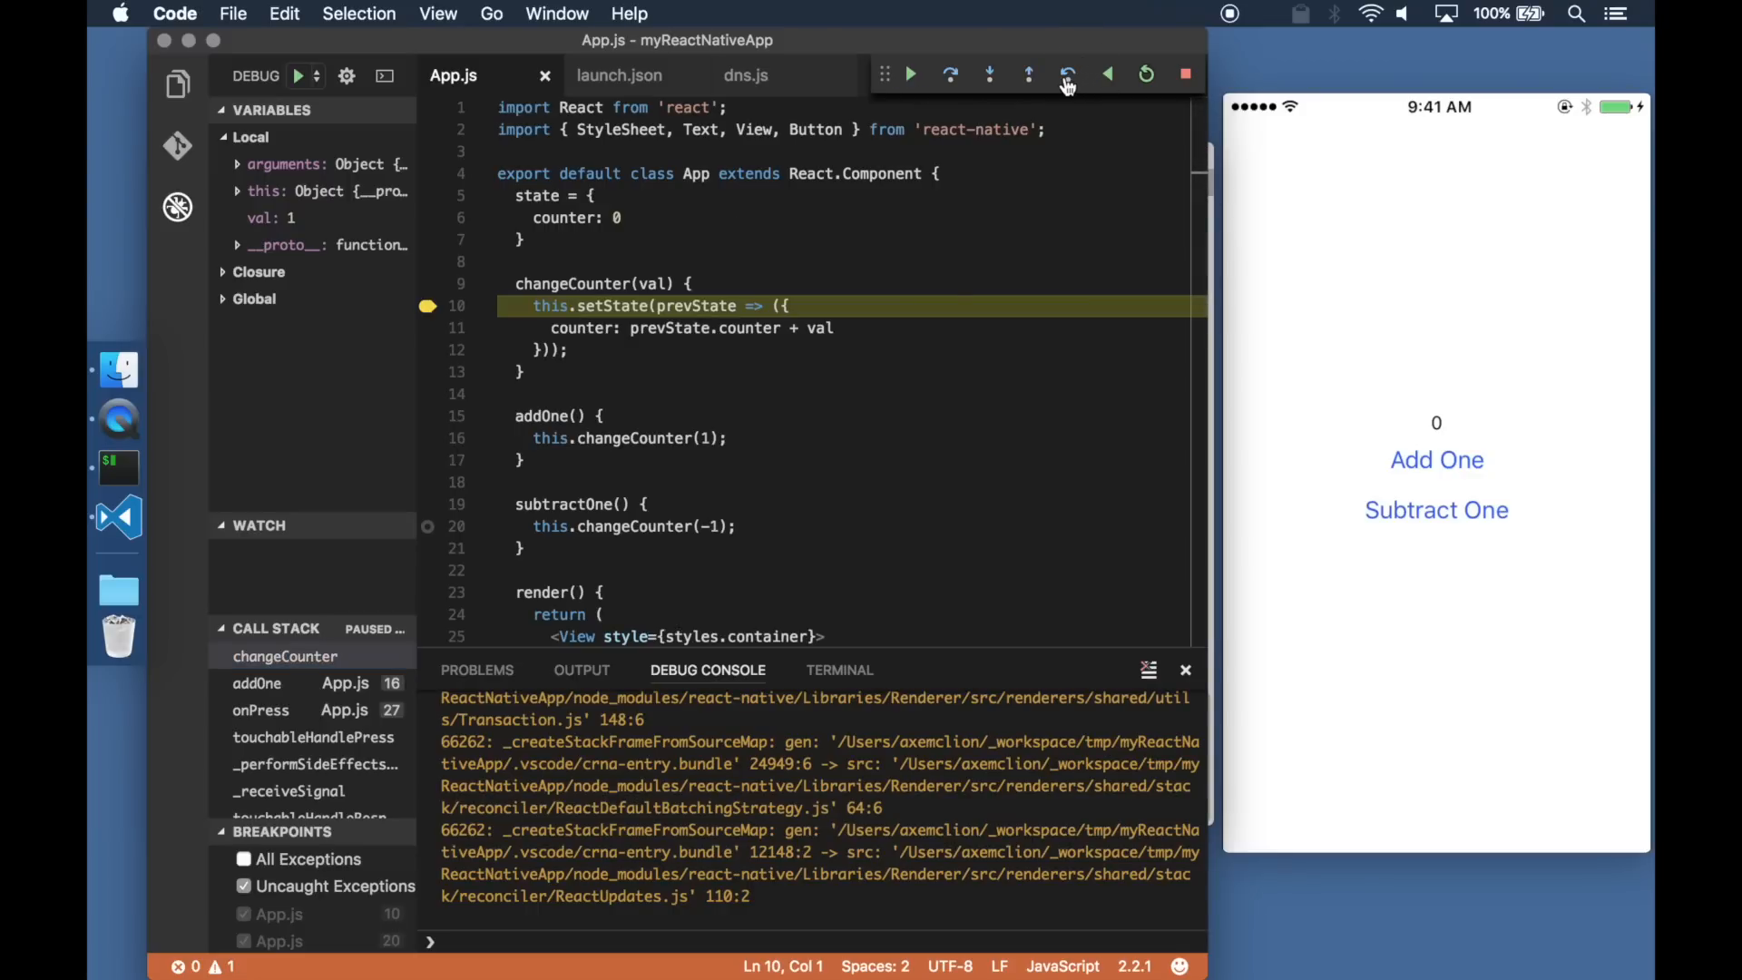
- Step back through the replay from changeCounter into addOne, pausing on the changeCounter(1) call at line 16
click(909, 74)
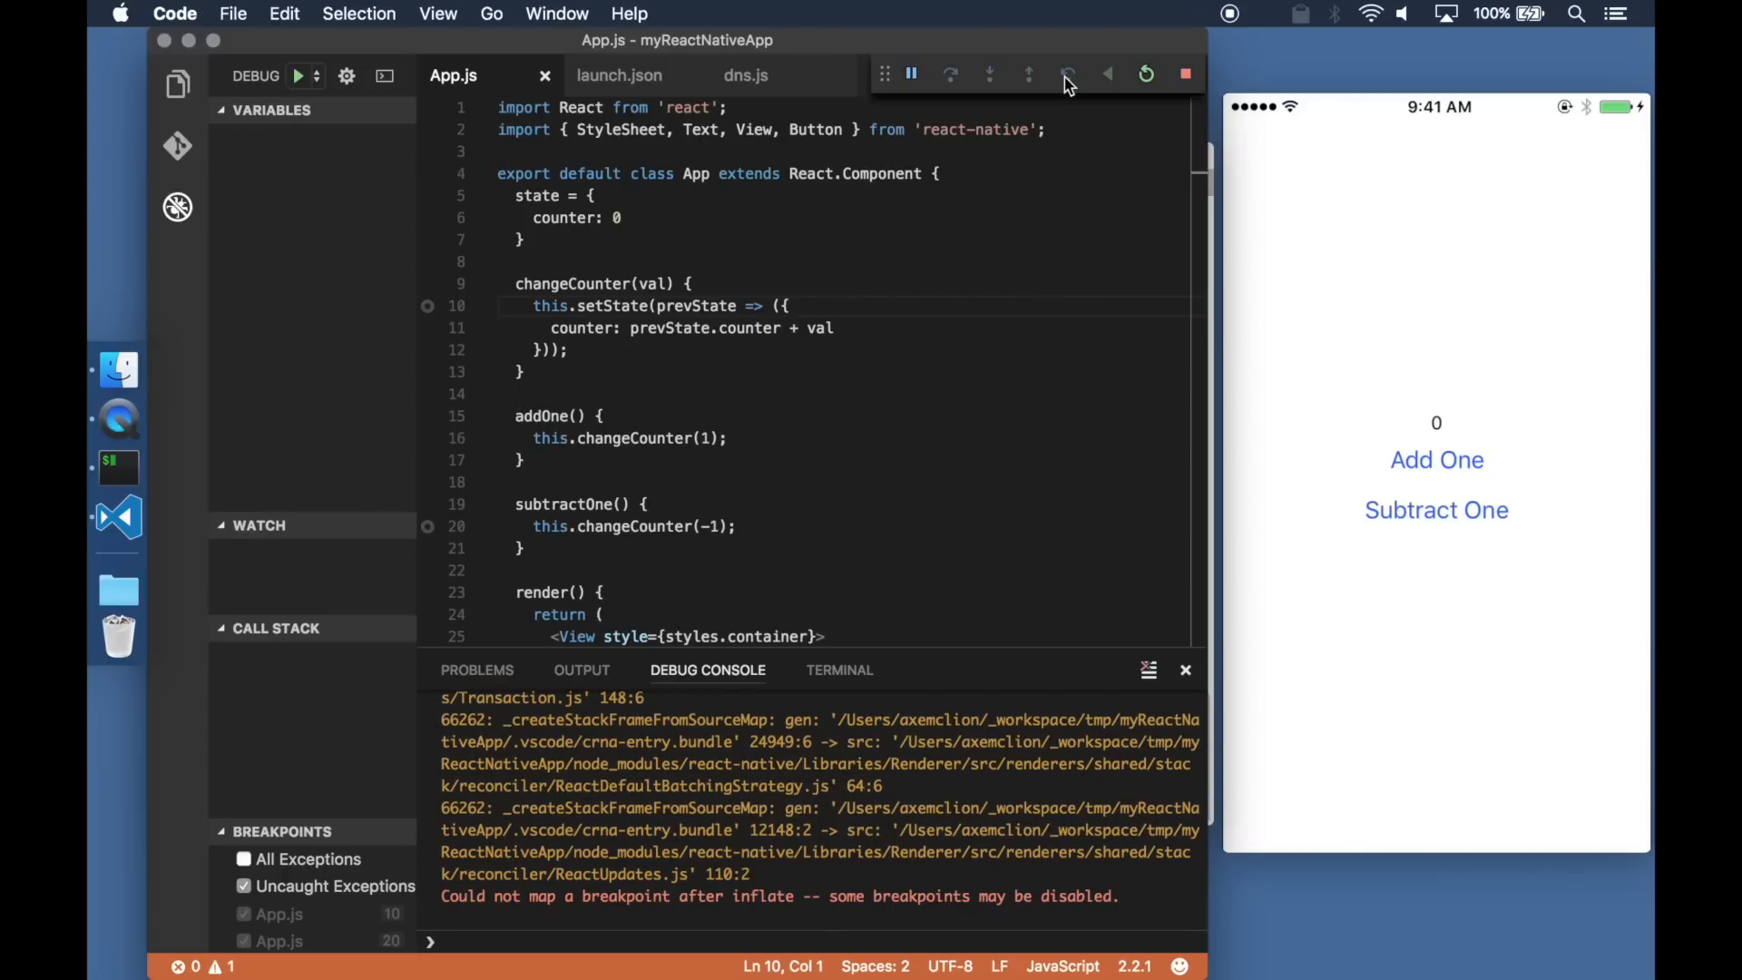
click(1065, 74)
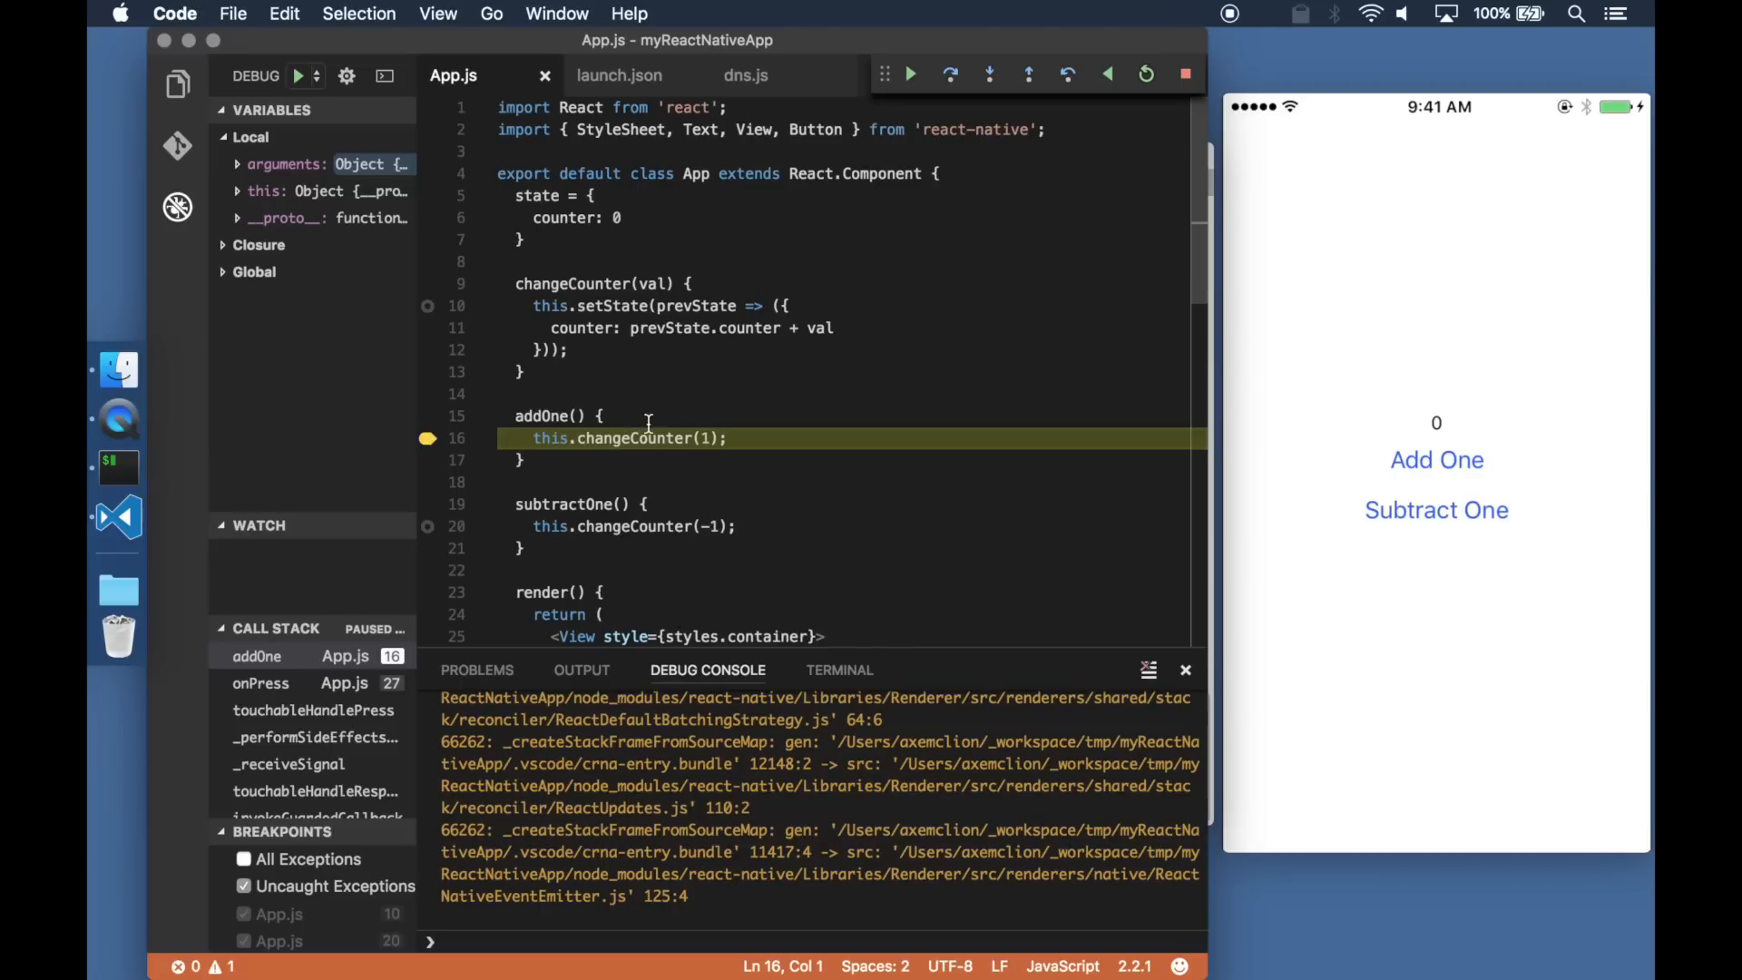
mouse_move(904, 236)
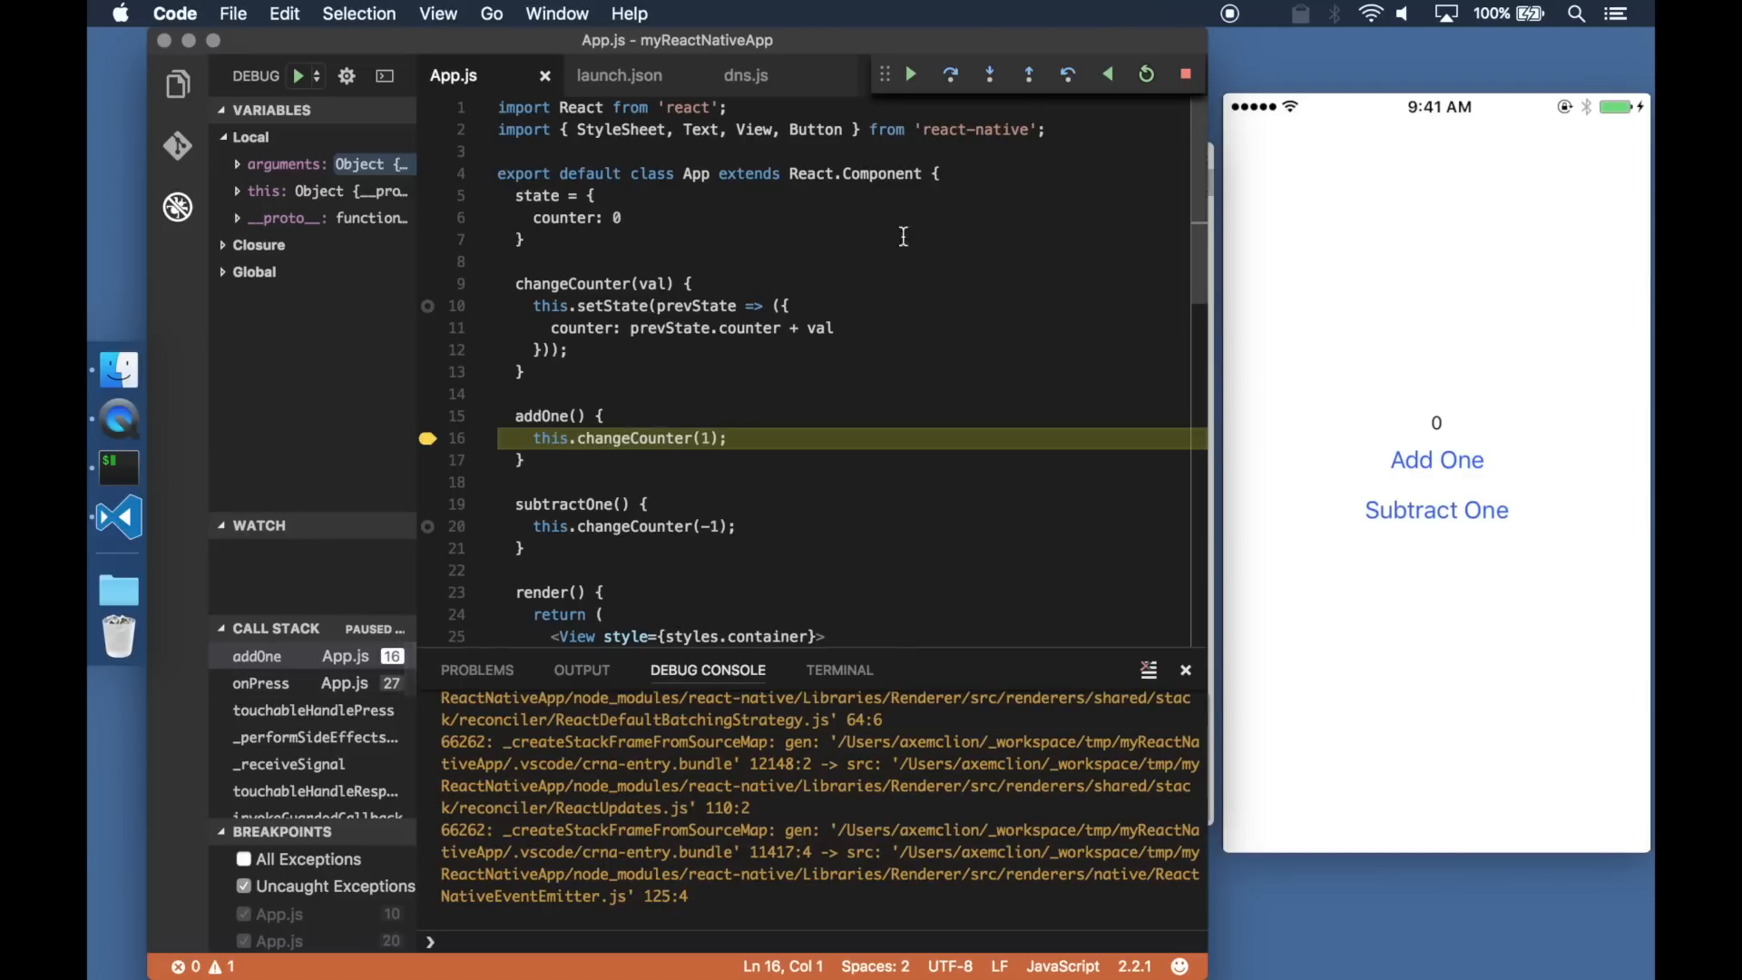